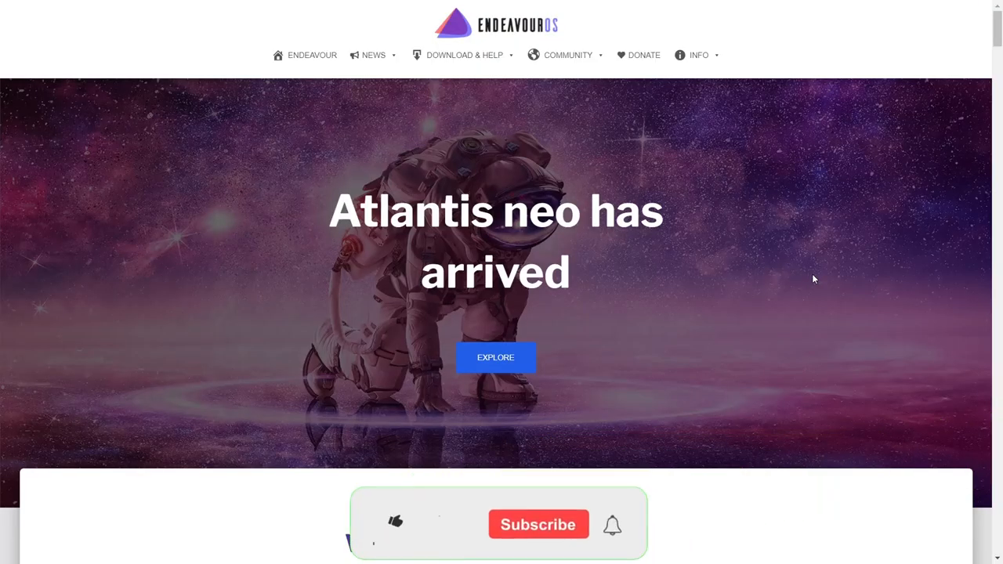
# Step: Browse the site navigation toward the DOWNLOAD & HELP menu
pyautogui.click(395, 521)
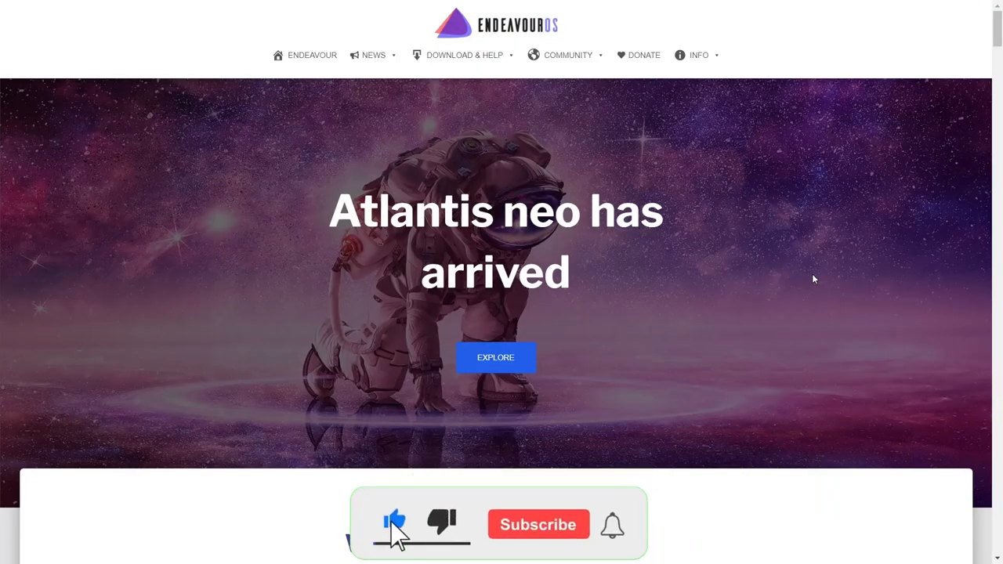
pyautogui.click(537, 524)
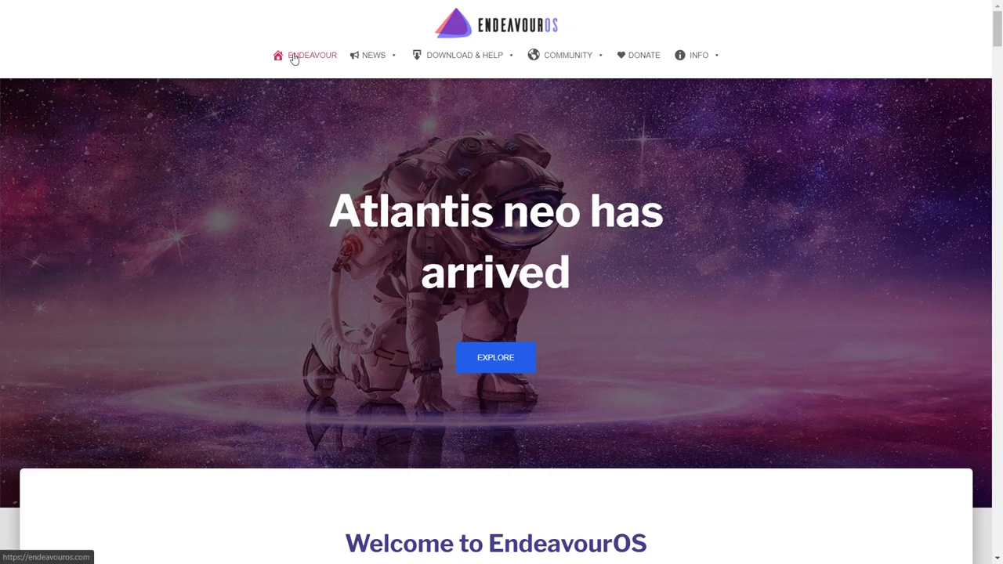
pyautogui.click(464, 55)
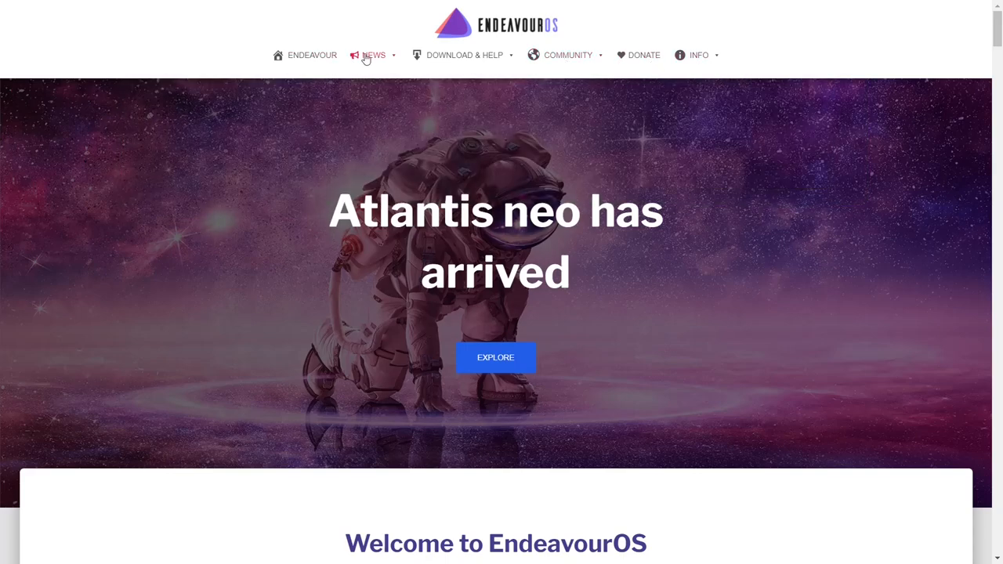
pyautogui.click(373, 55)
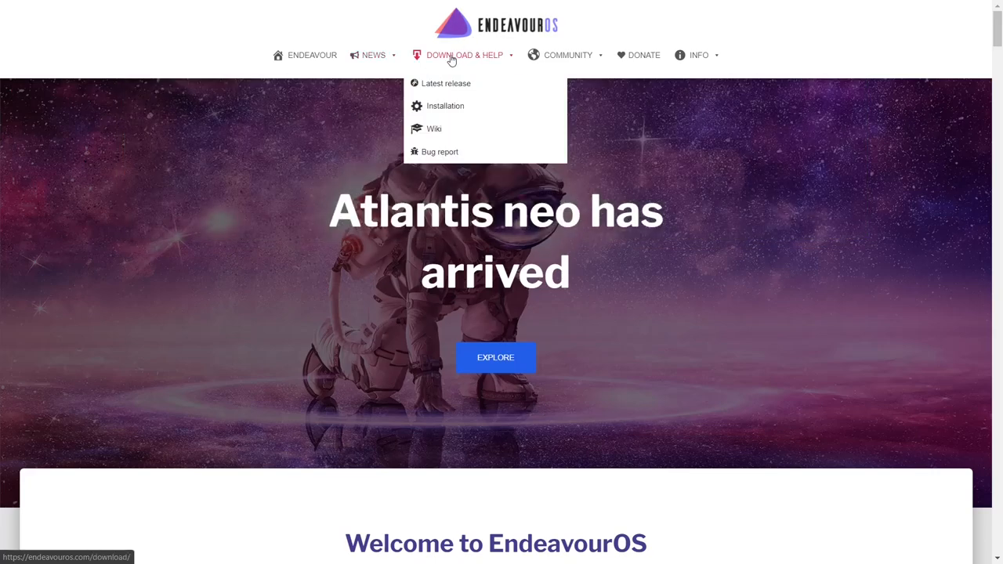
pyautogui.moveTo(442, 83)
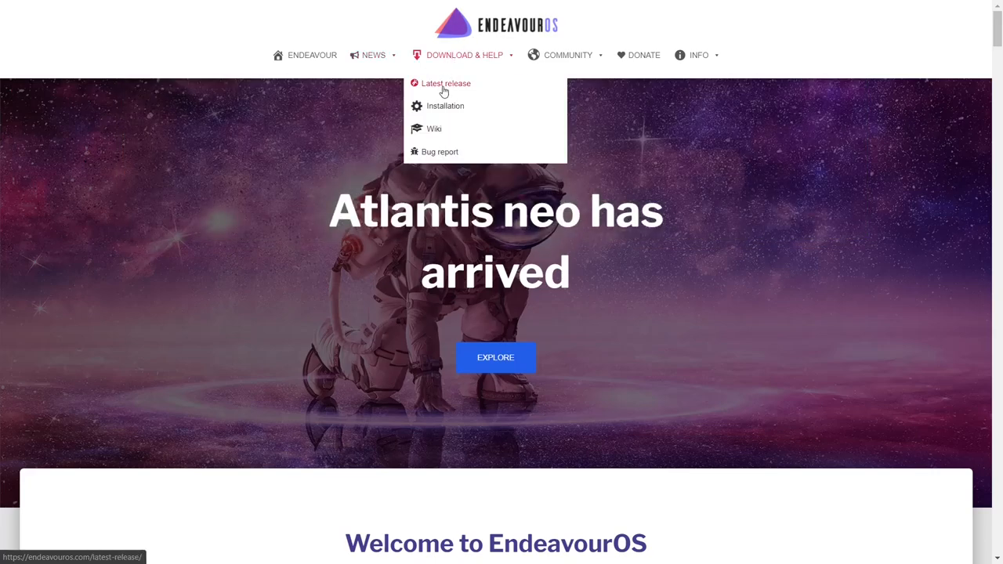
pyautogui.moveTo(433, 129)
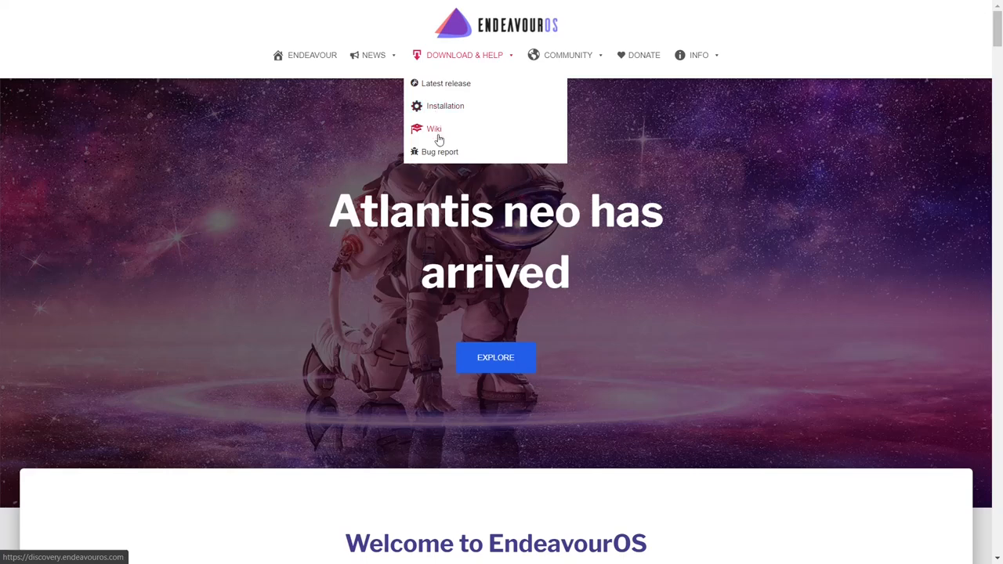
pyautogui.moveTo(436, 85)
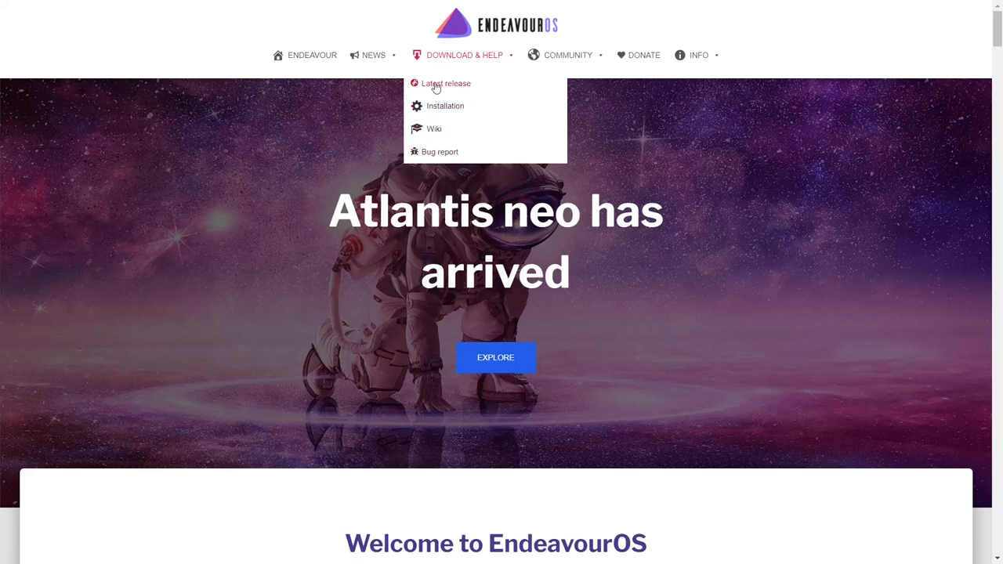
# Step: Bring up the Latest release announcement and scroll through its release notes
pyautogui.click(445, 83)
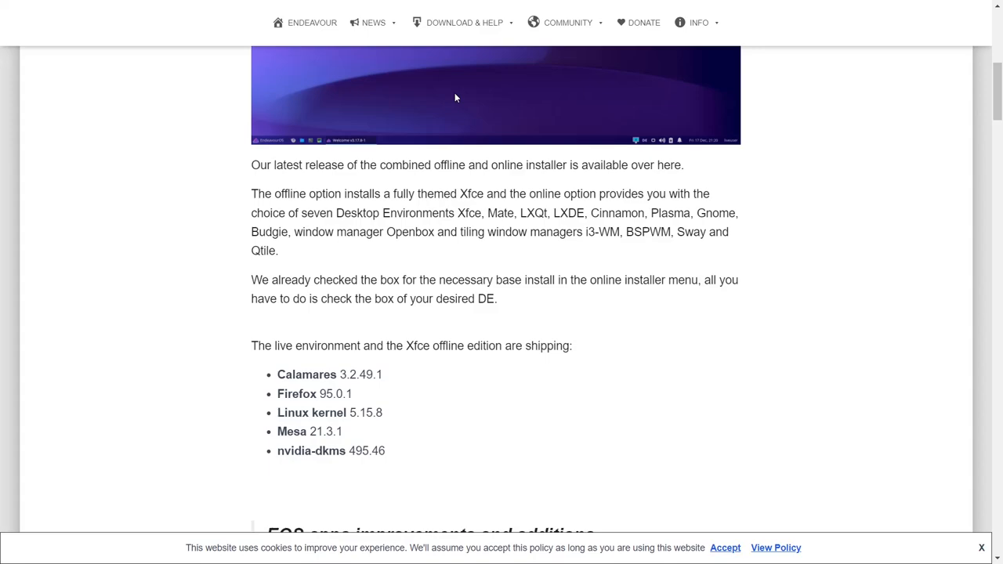
pyautogui.scroll(-3)
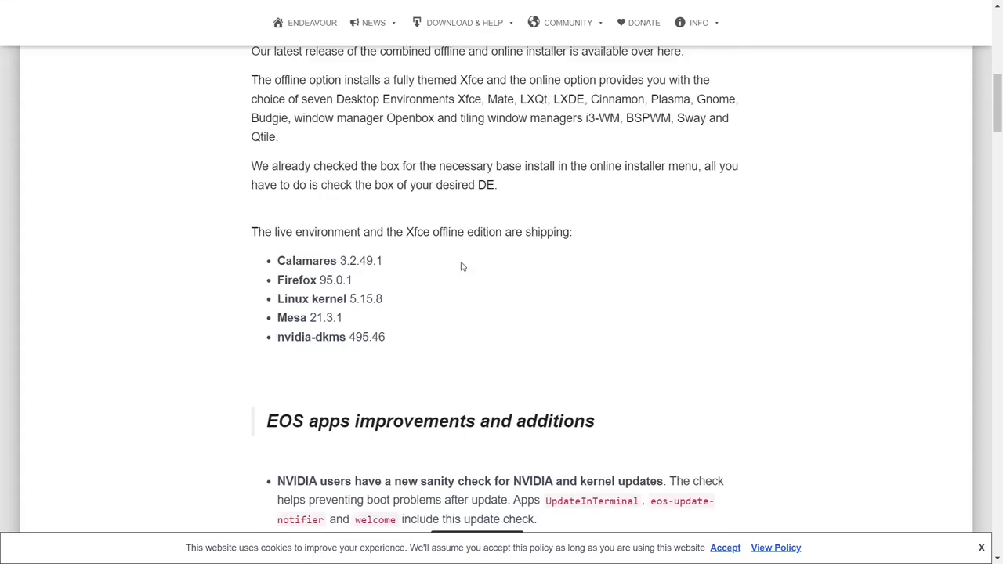
pyautogui.scroll(-3)
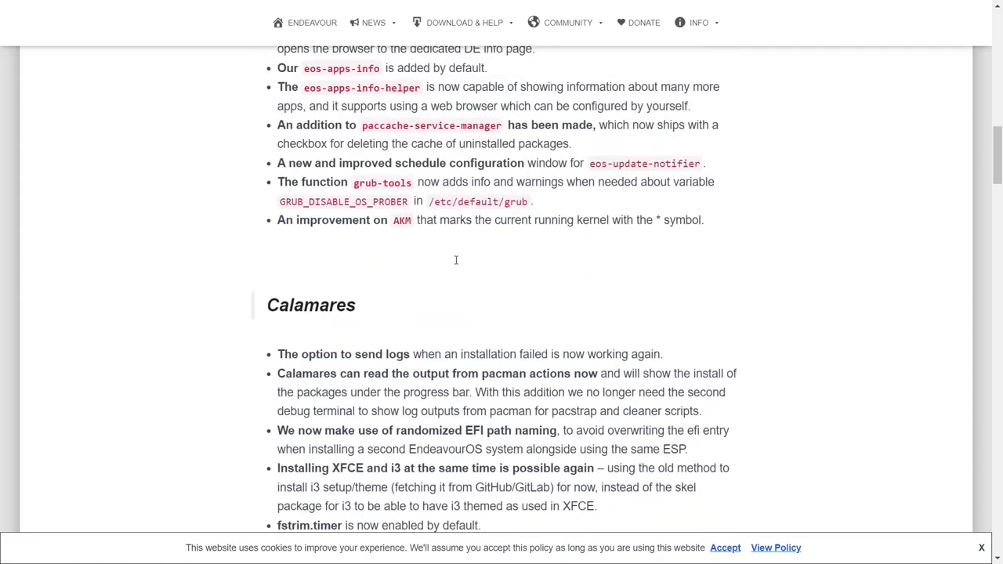
# Step: Return to the EndeavourOS homepage and start scrolling through its sections
pyautogui.click(312, 22)
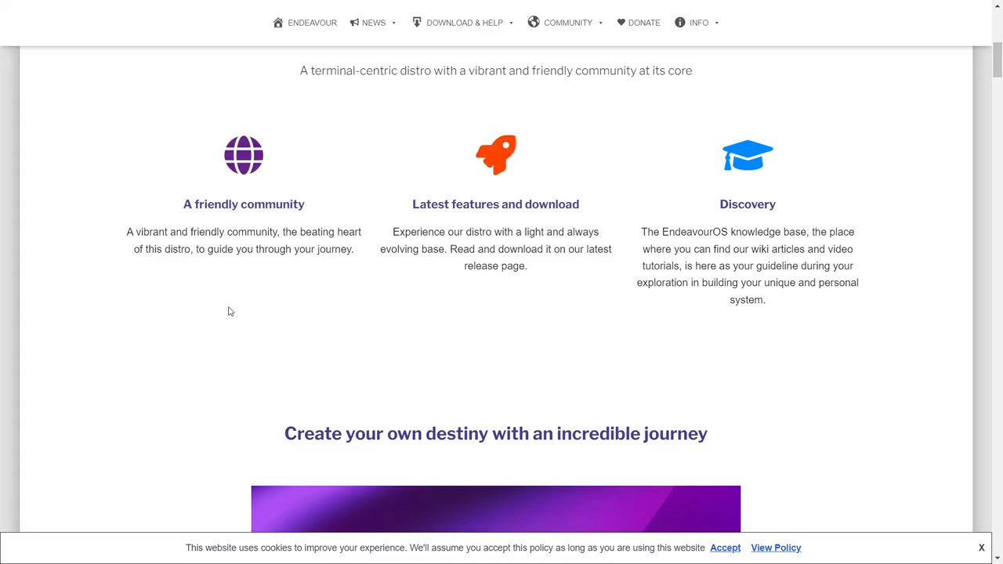
pyautogui.moveTo(552, 8)
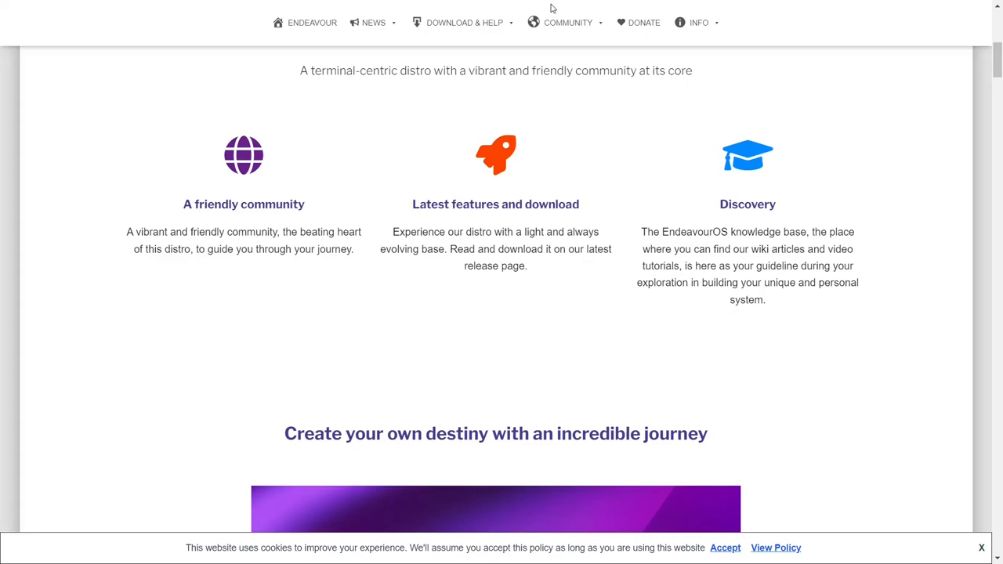
pyautogui.click(567, 22)
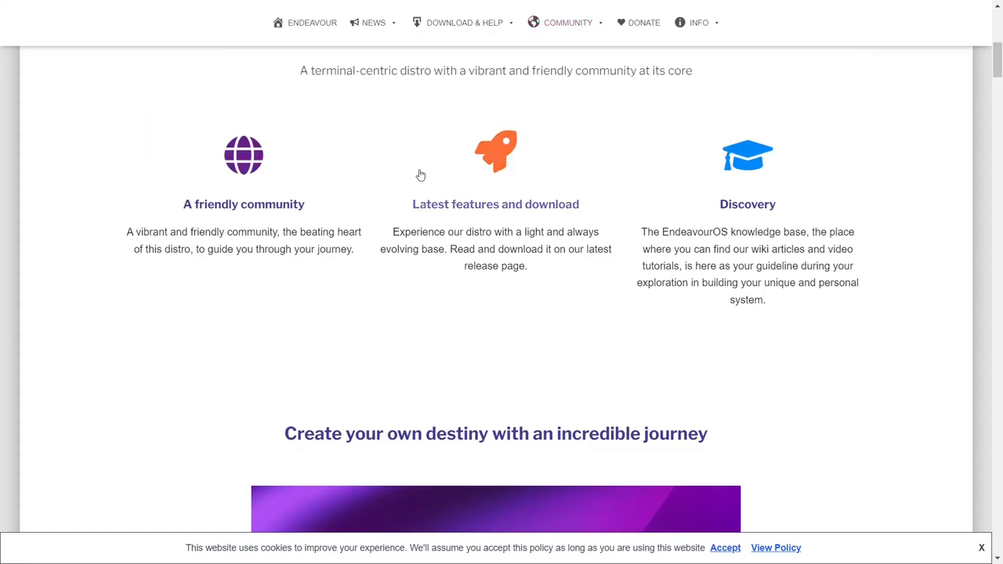
pyautogui.moveTo(761, 223)
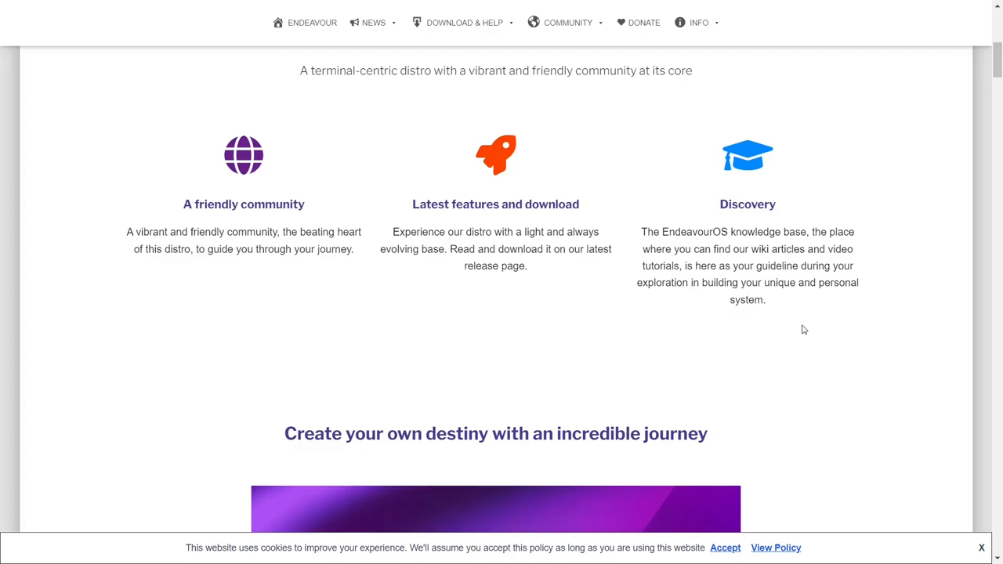
pyautogui.scroll(-3)
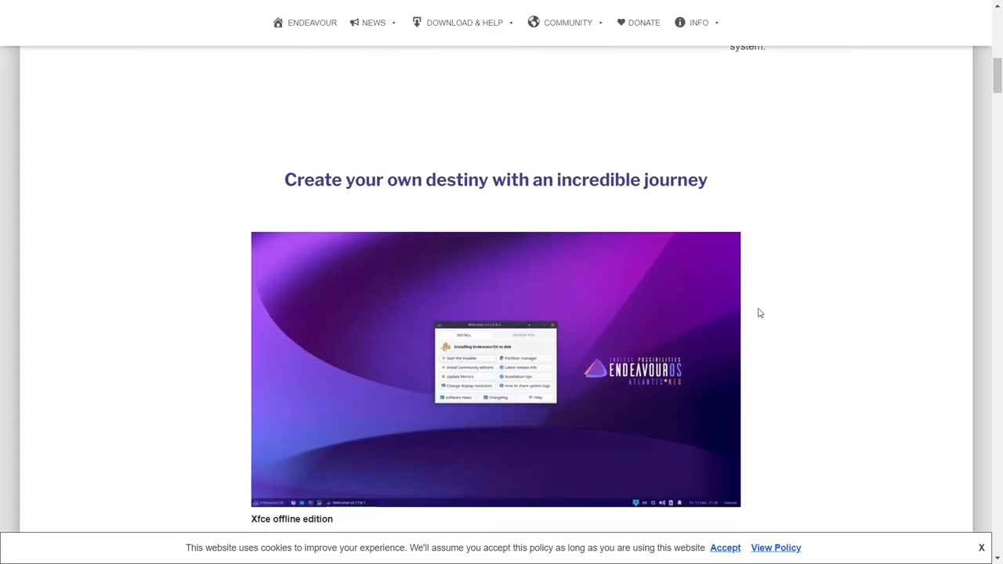
pyautogui.scroll(-3)
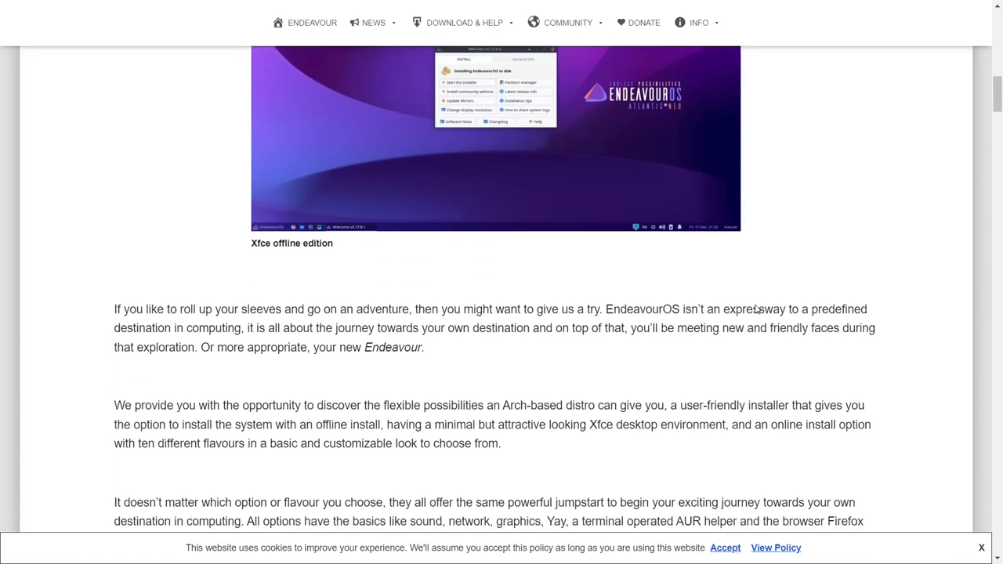
pyautogui.scroll(-3)
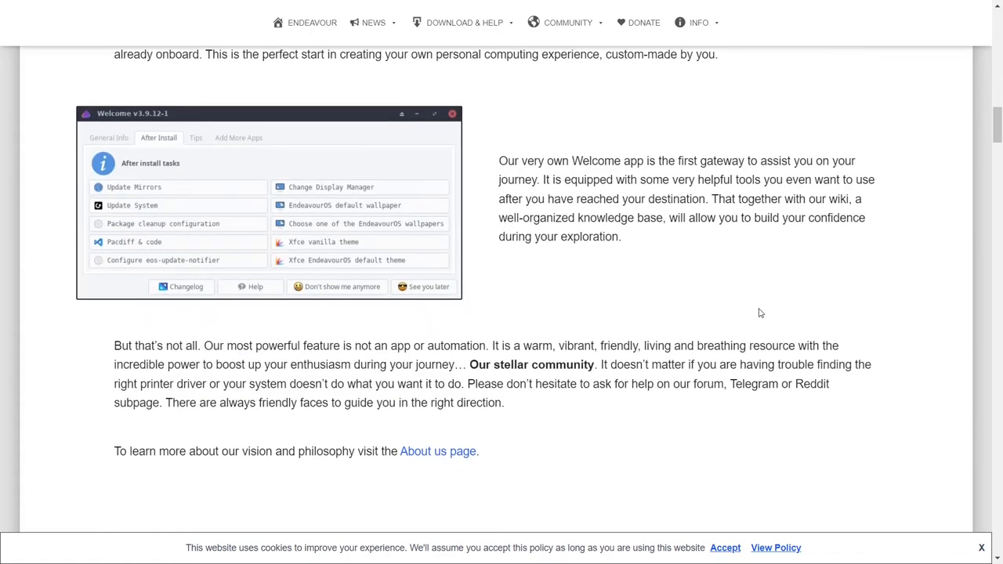
# Step: Continue down through the mirror partners list and community links
pyautogui.scroll(-3)
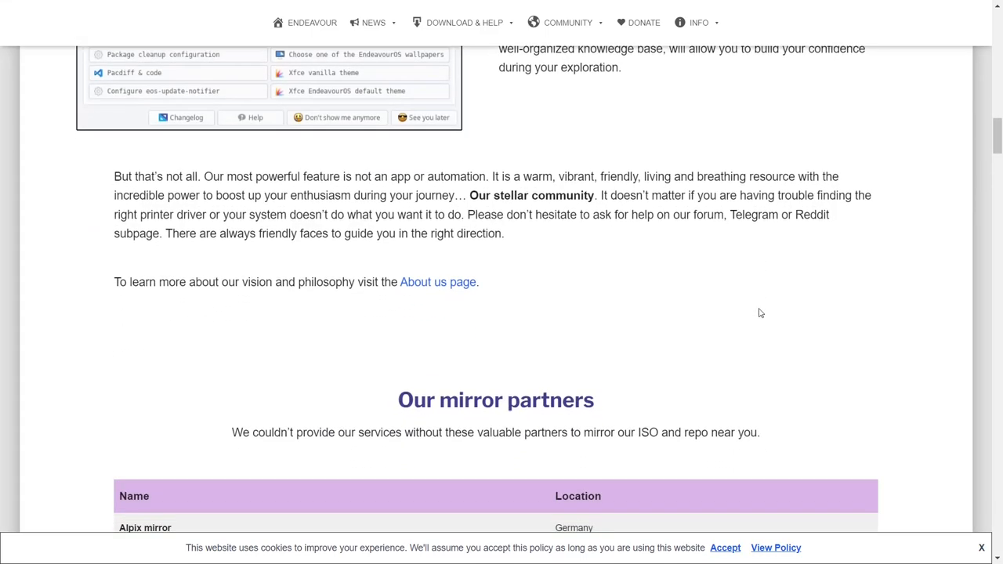
pyautogui.scroll(-3)
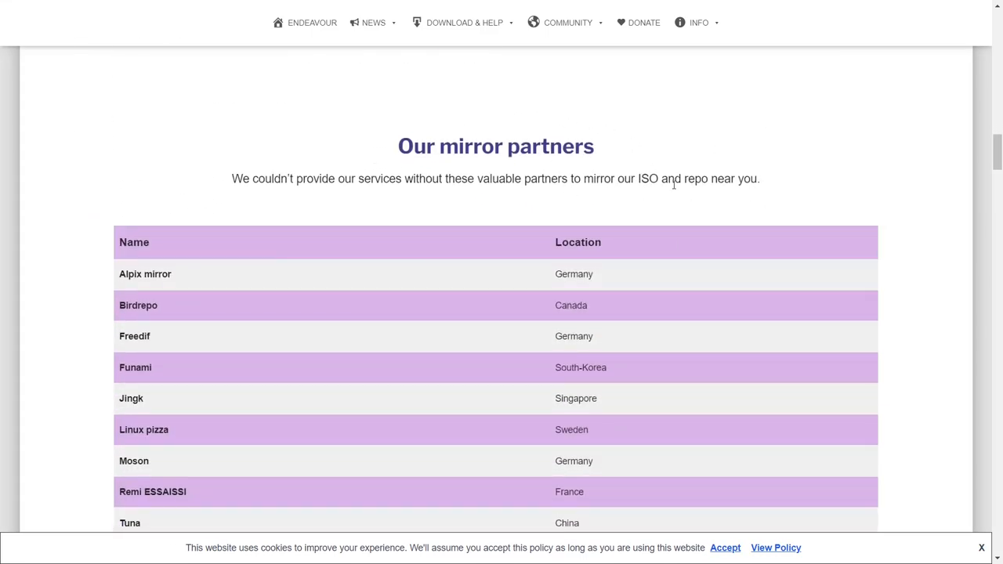
pyautogui.scroll(-3)
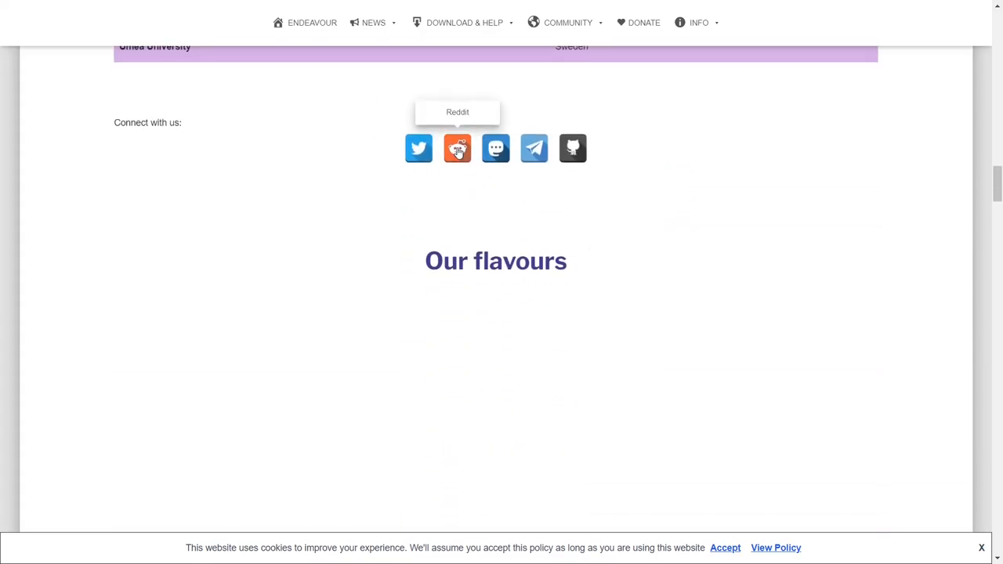
pyautogui.moveTo(533, 148)
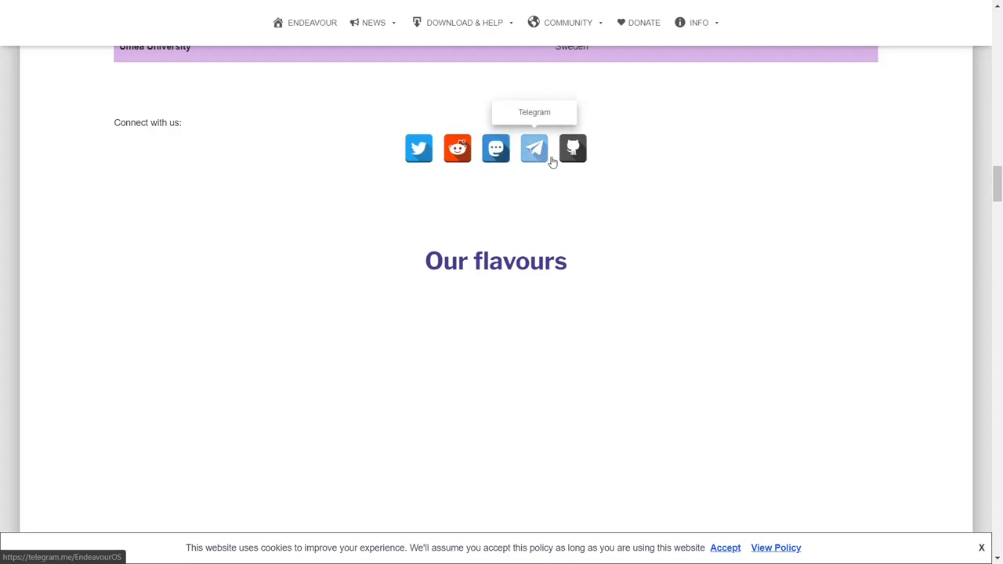
pyautogui.scroll(-3)
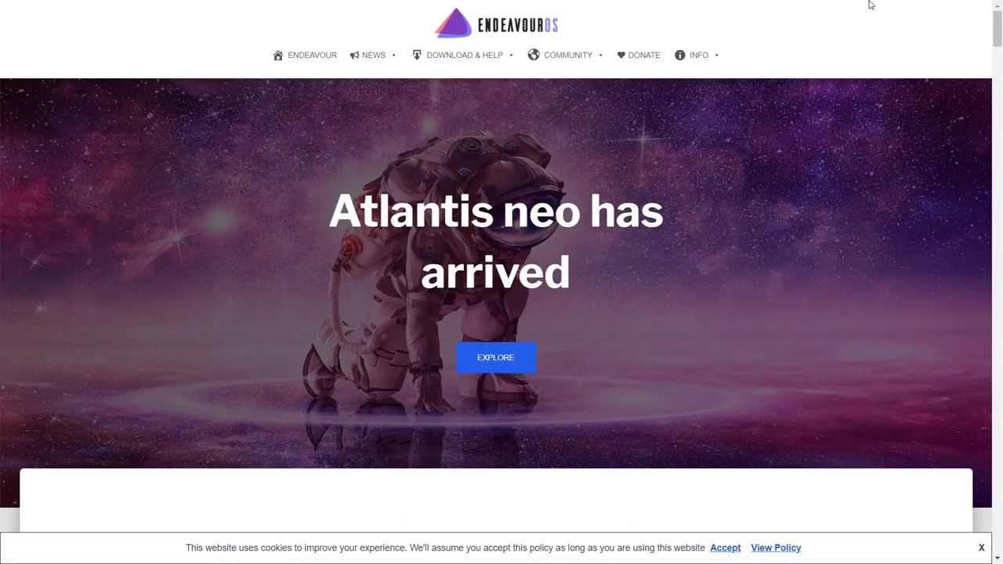
pyautogui.moveTo(781, 81)
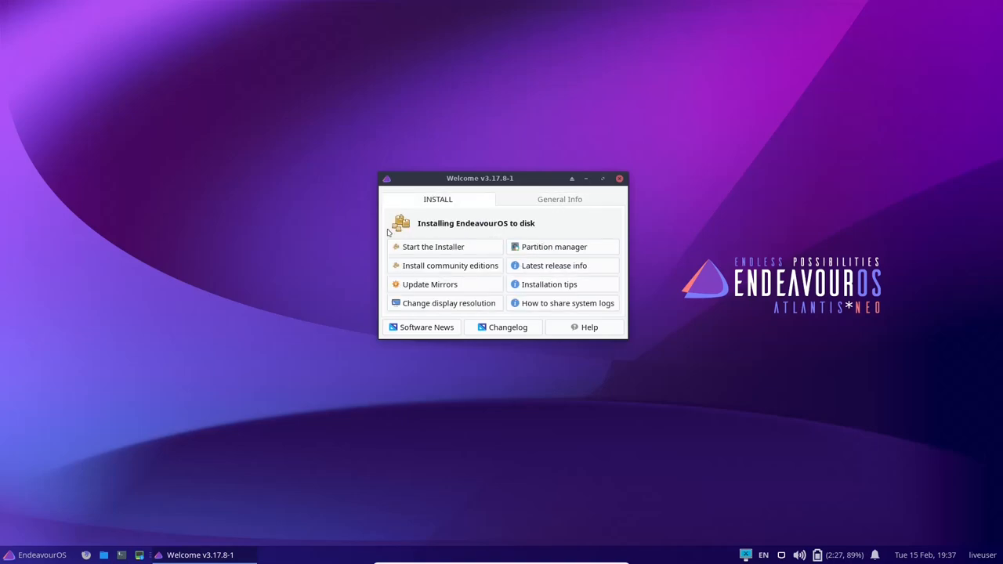
pyautogui.moveTo(448, 249)
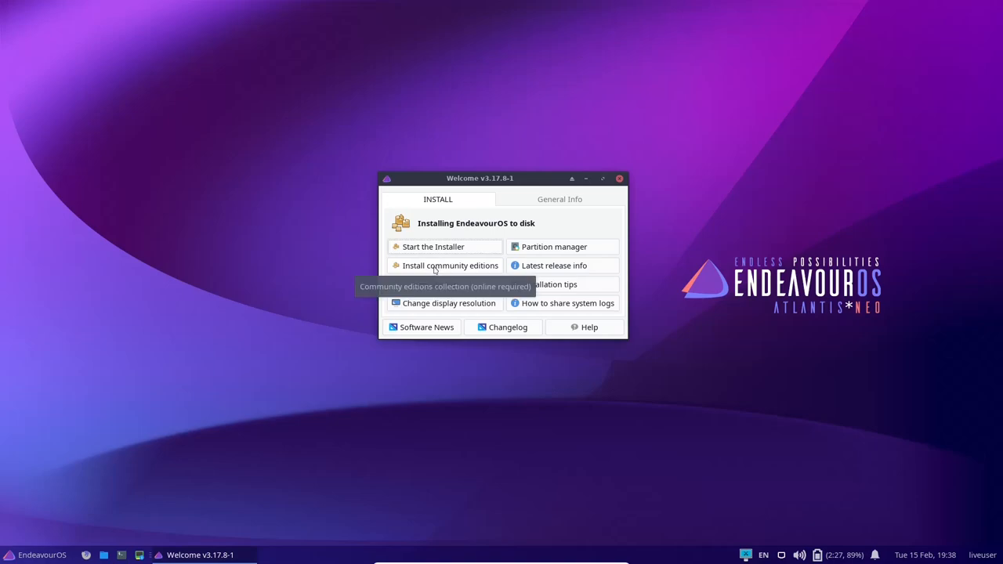
pyautogui.moveTo(441, 267)
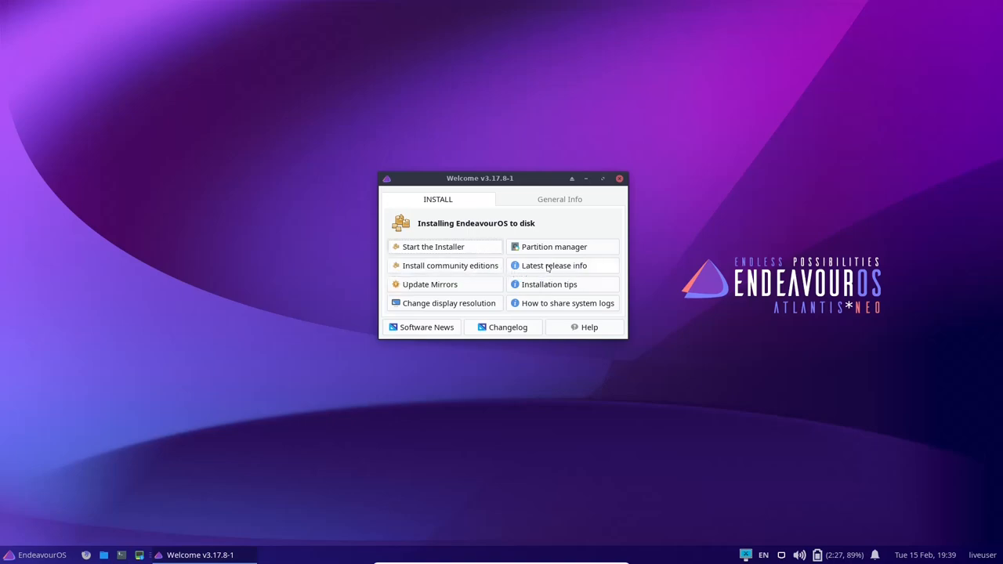
pyautogui.moveTo(452, 289)
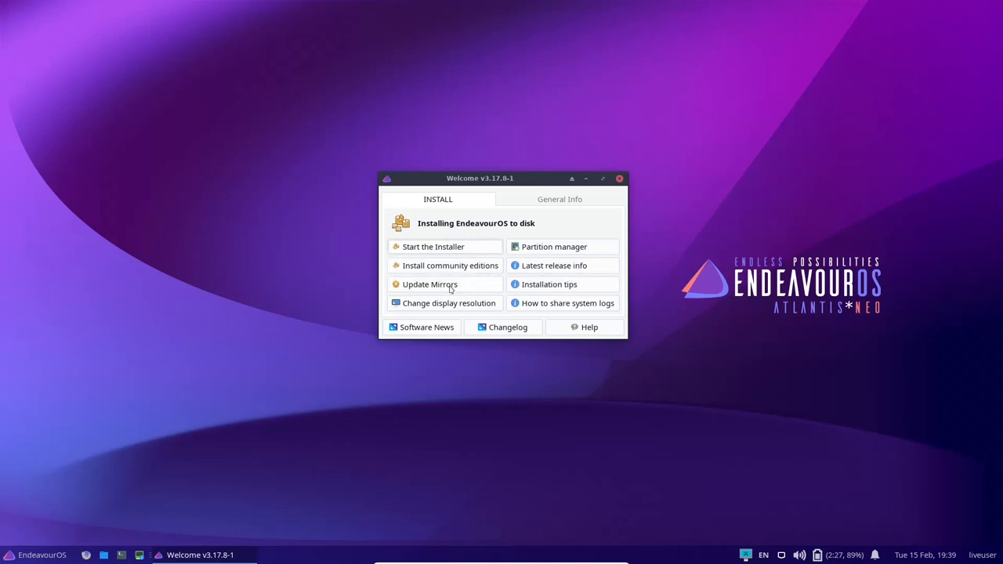
pyautogui.moveTo(549, 284)
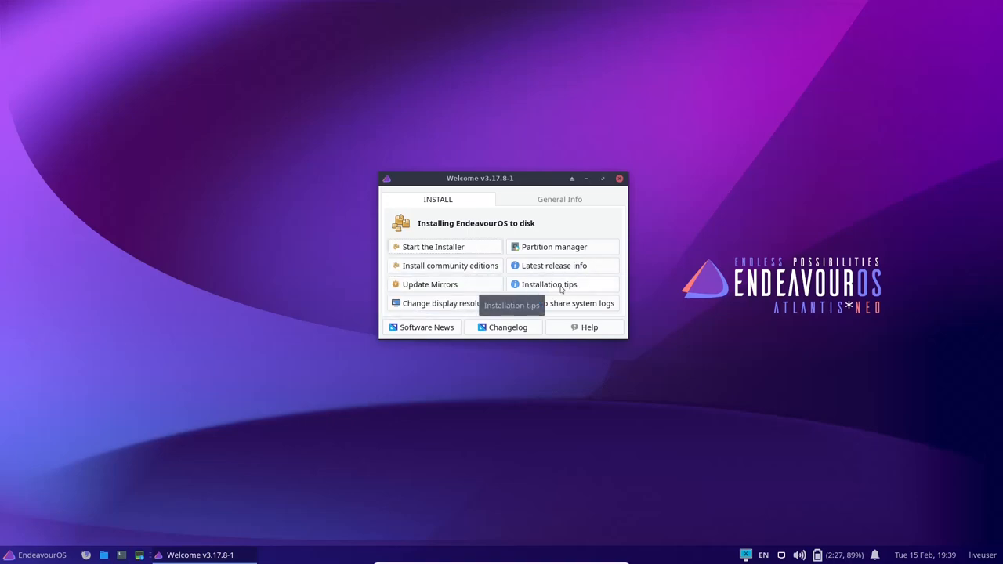
pyautogui.moveTo(457, 308)
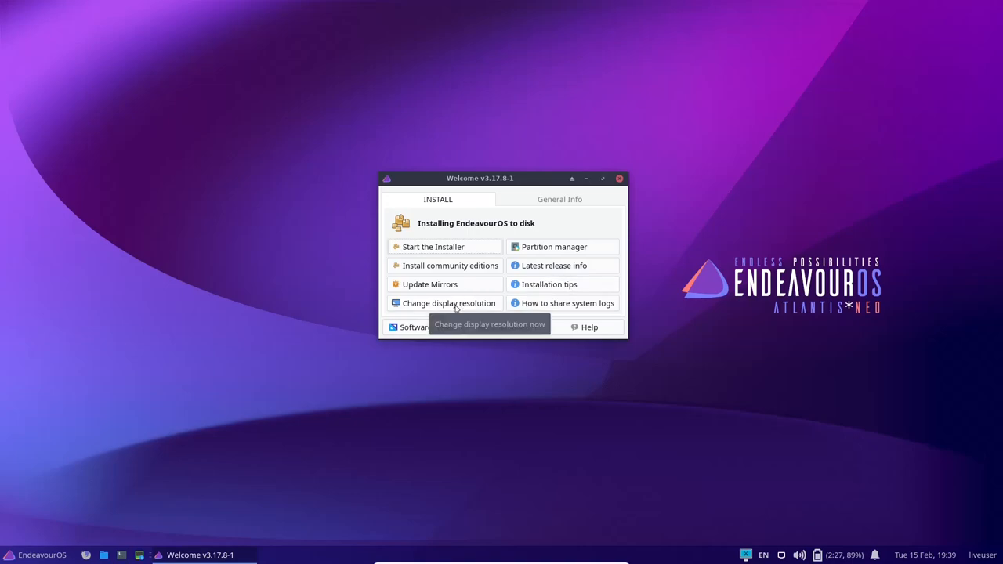
pyautogui.moveTo(568, 304)
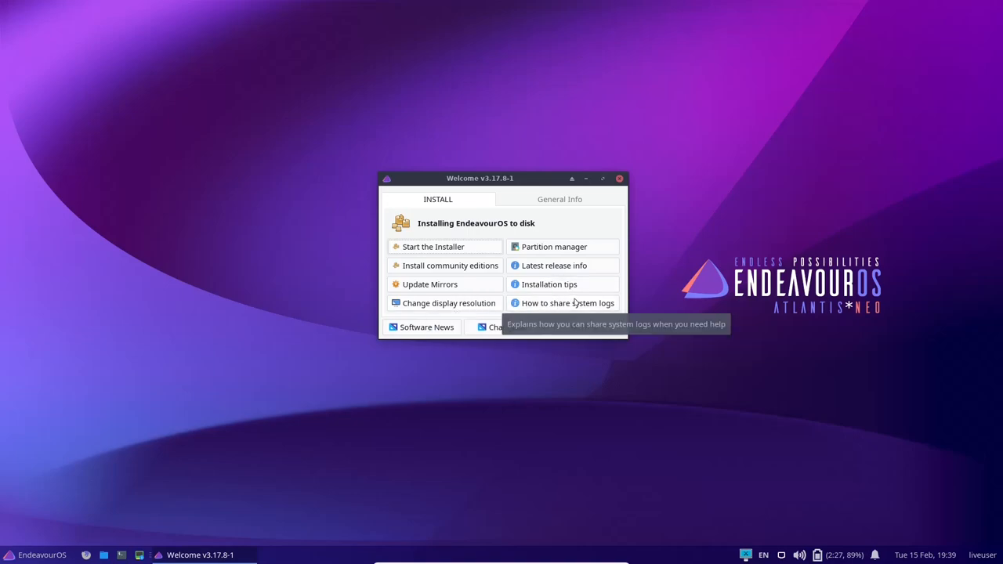
pyautogui.moveTo(427, 327)
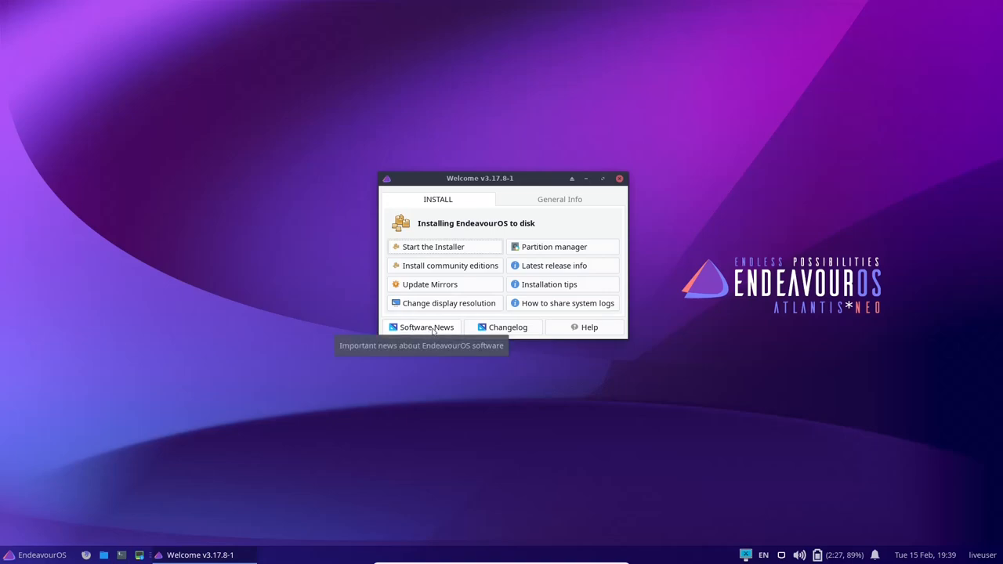
# Step: Switch the Welcome app to its General Info page
pyautogui.click(558, 200)
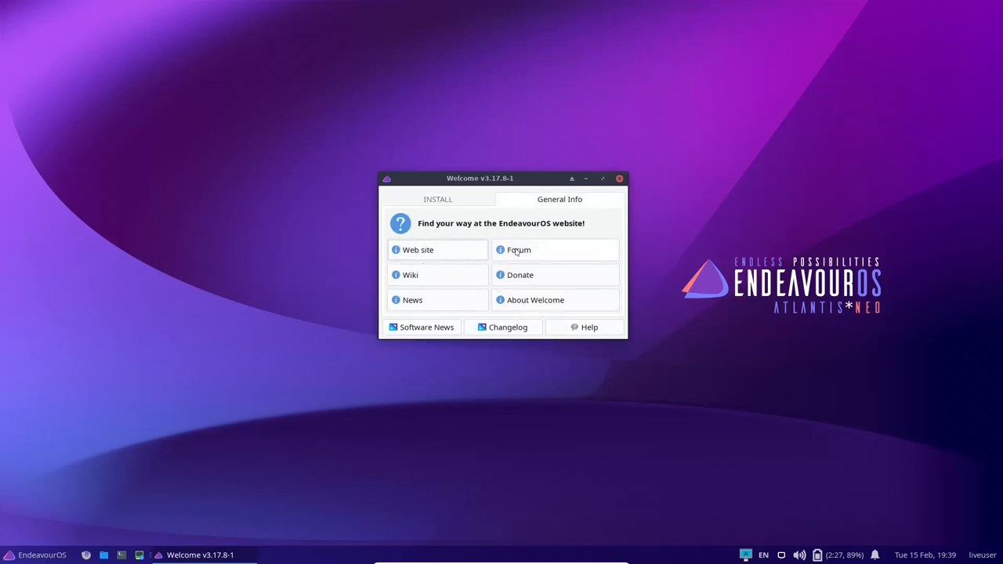
pyautogui.moveTo(442, 282)
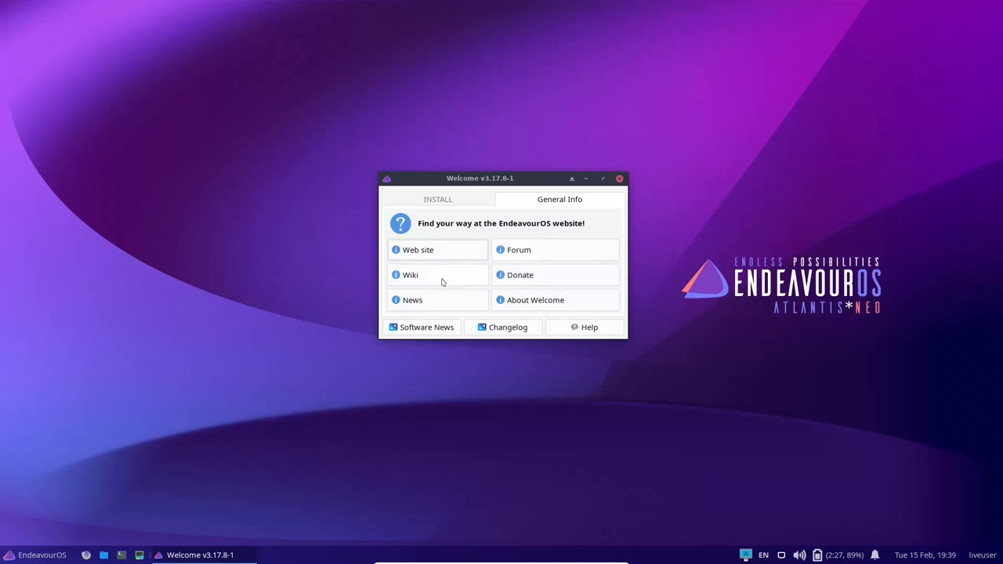
pyautogui.moveTo(457, 301)
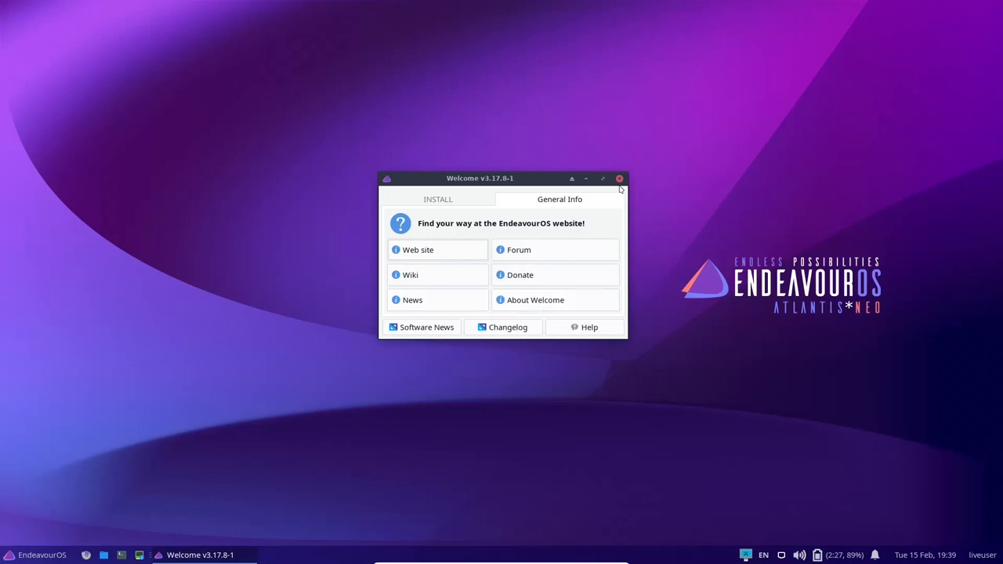
# Step: Close the Welcome window and relaunch it from the Applications menu
pyautogui.click(619, 179)
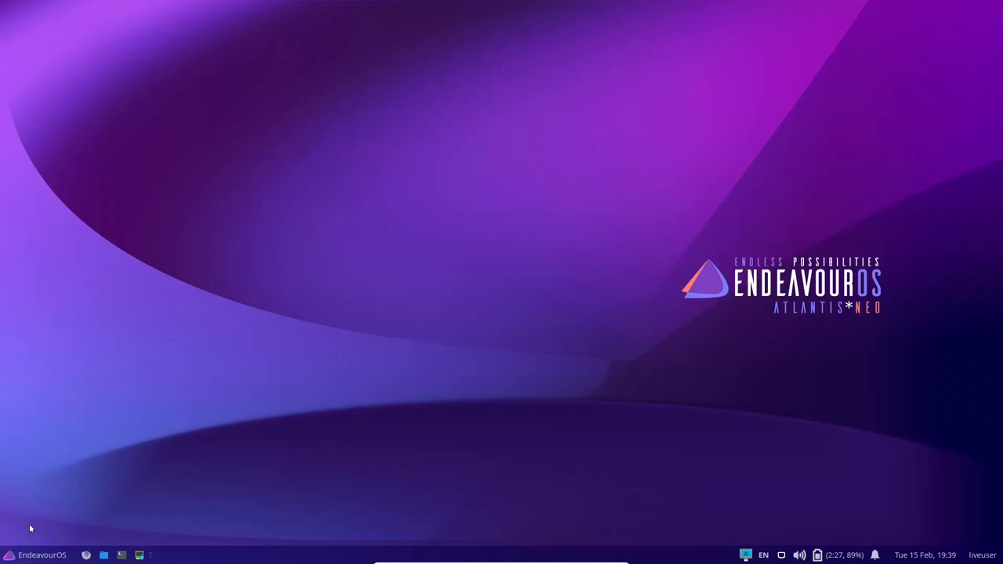
pyautogui.click(35, 555)
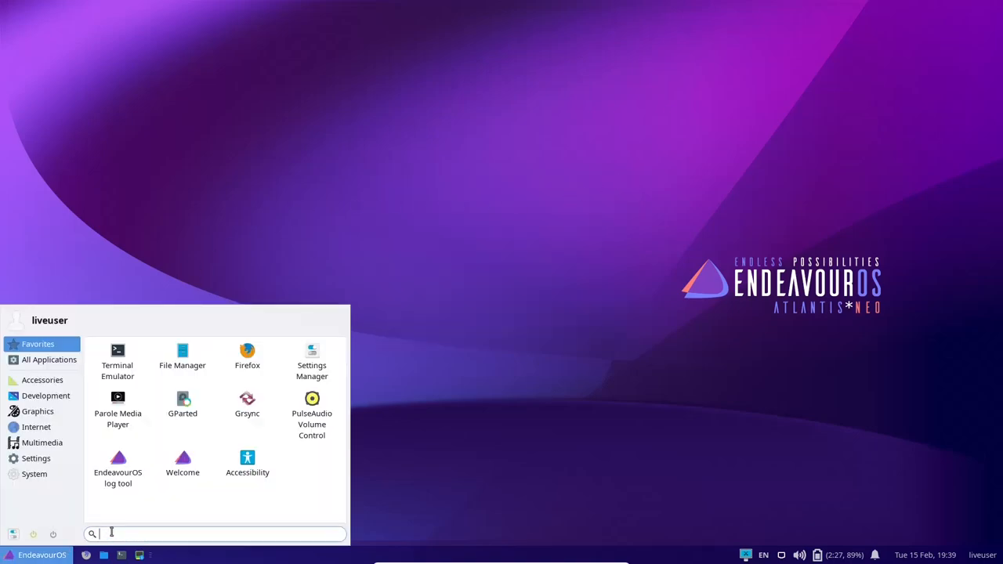
pyautogui.click(182, 462)
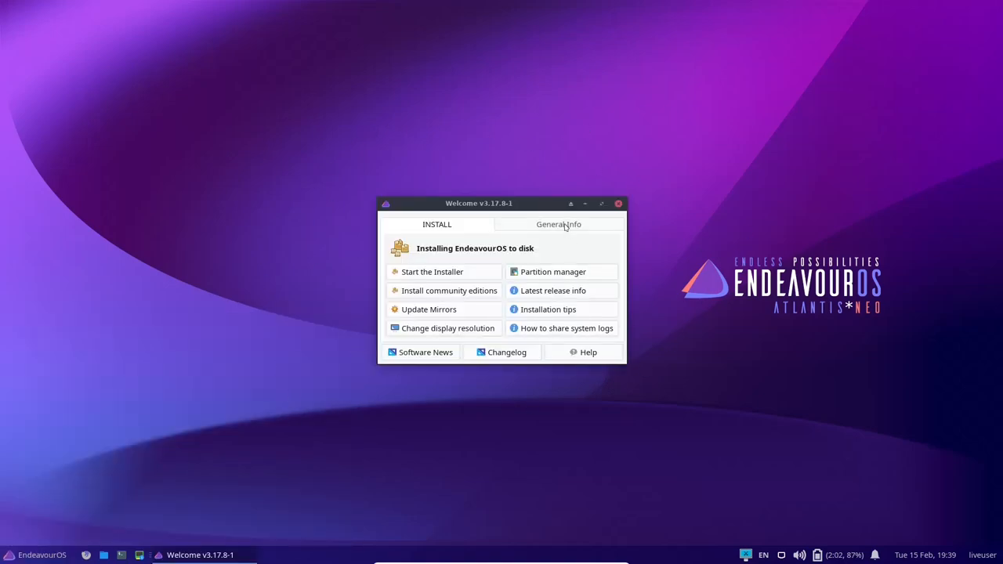
# Step: Flip between General Info and INSTALL pages, then close Welcome again
pyautogui.click(558, 224)
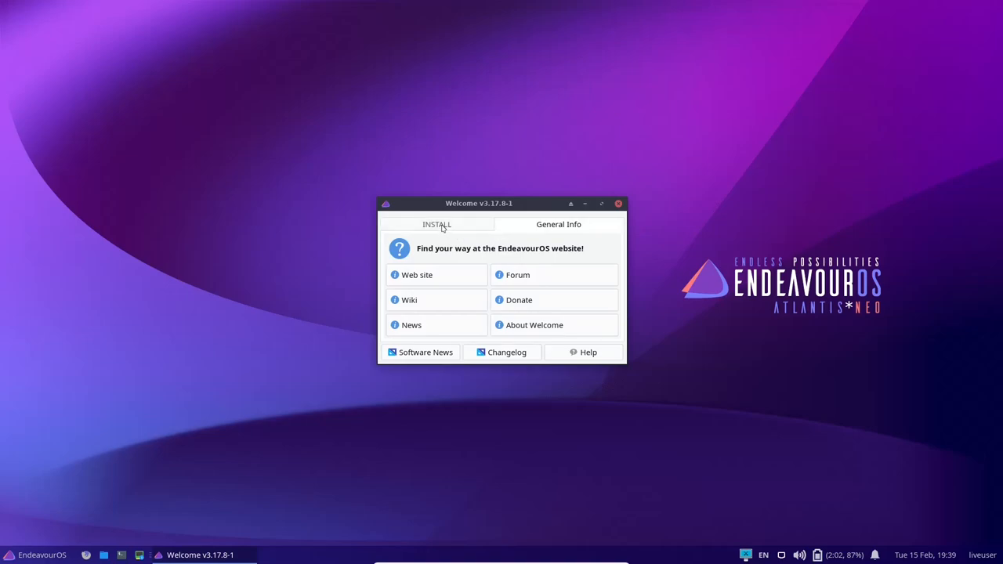
pyautogui.click(436, 224)
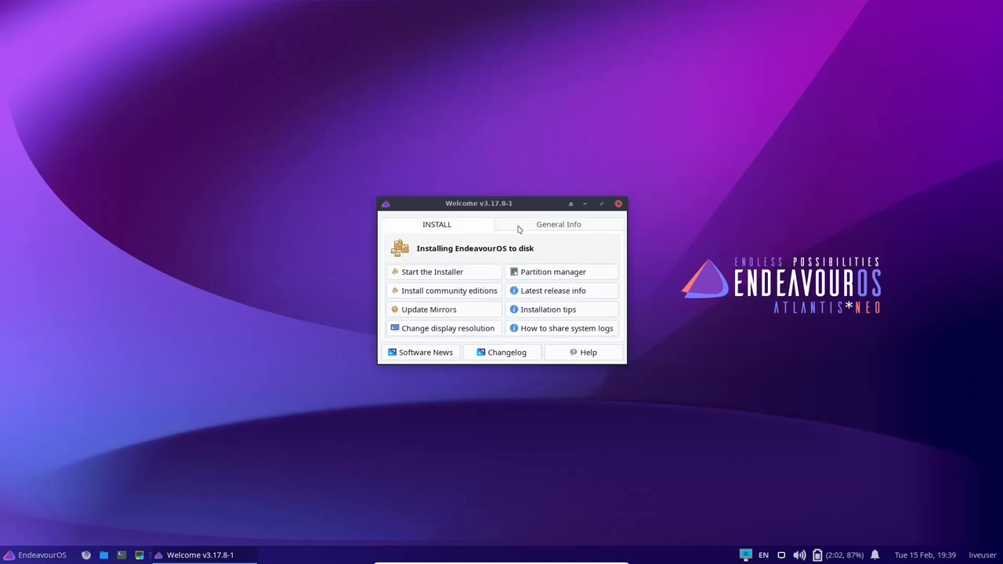
pyautogui.click(618, 204)
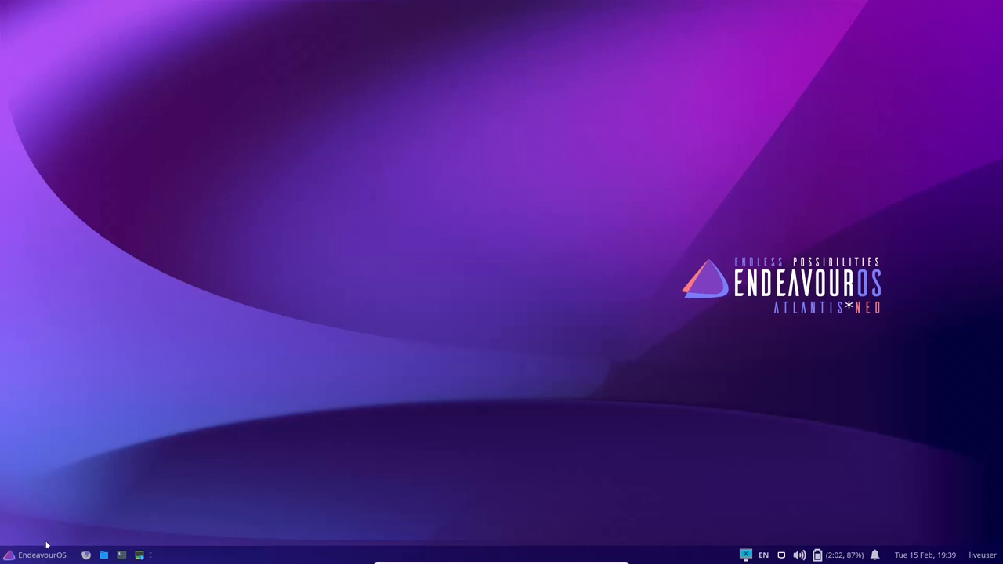
pyautogui.moveTo(188, 466)
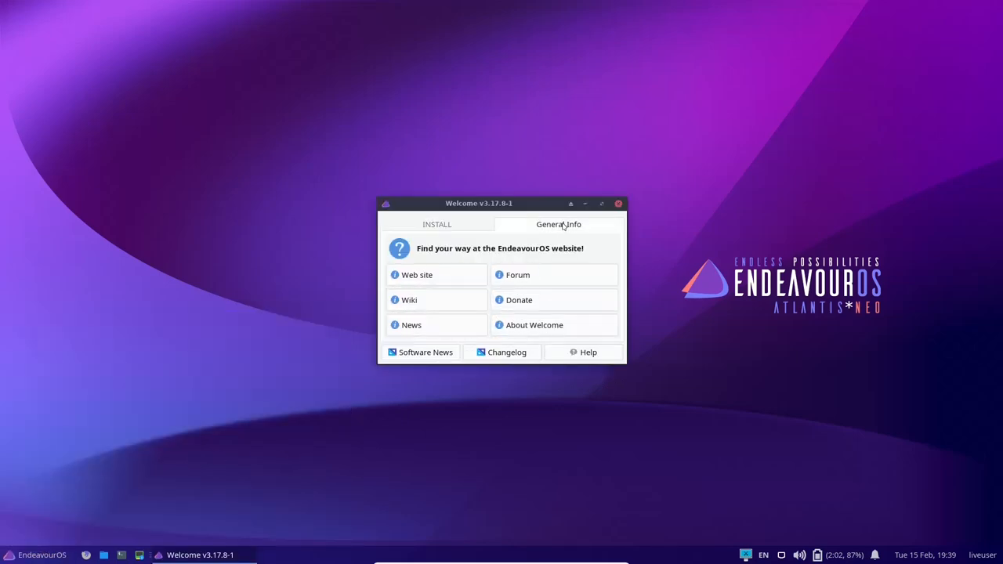
pyautogui.moveTo(518, 276)
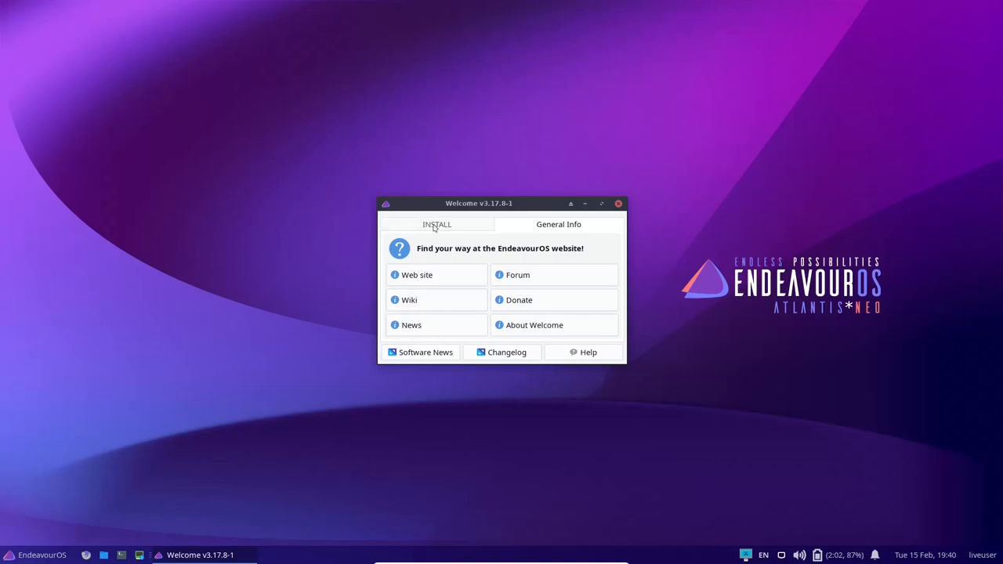
pyautogui.click(618, 203)
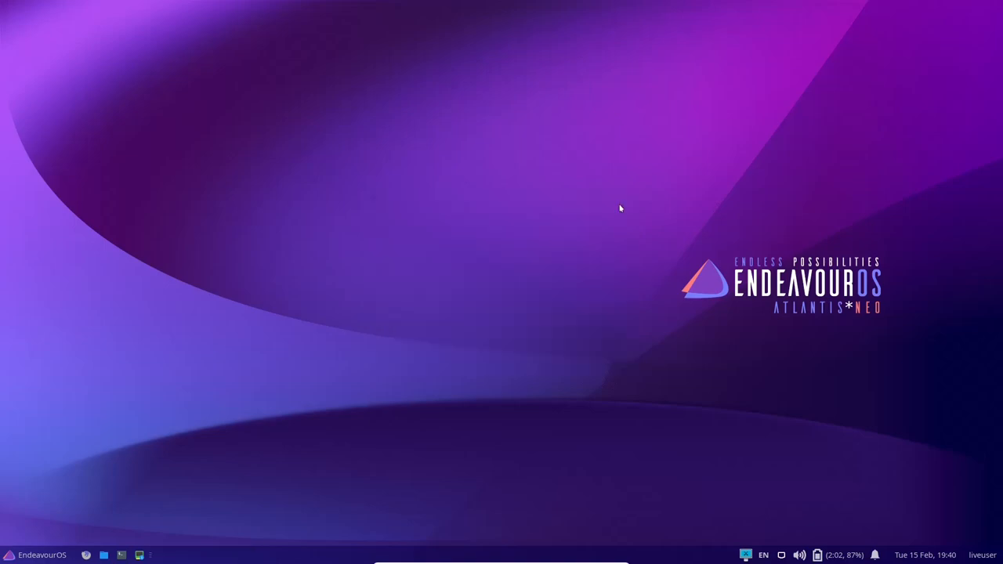
pyautogui.moveTo(927, 23)
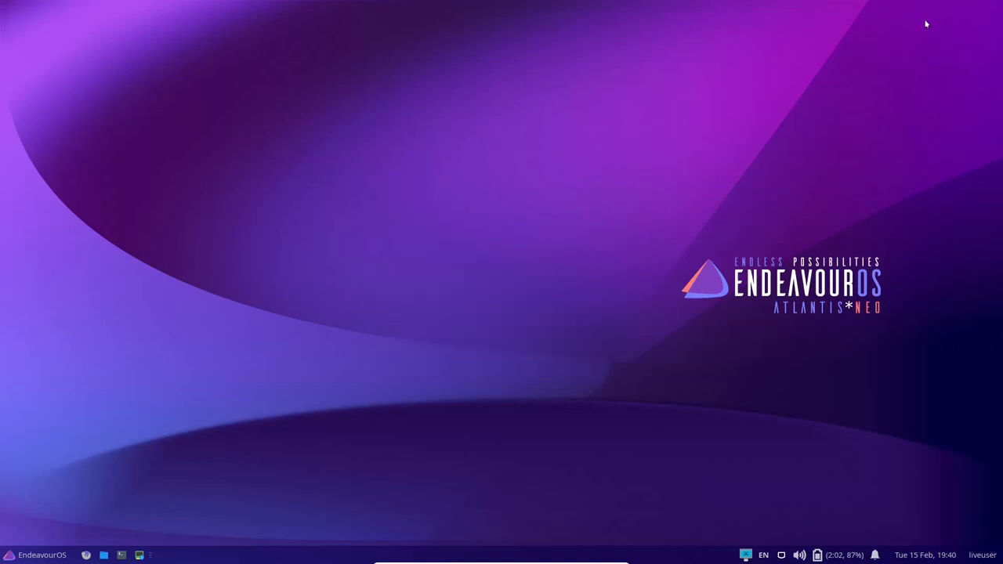
pyautogui.moveTo(841, 63)
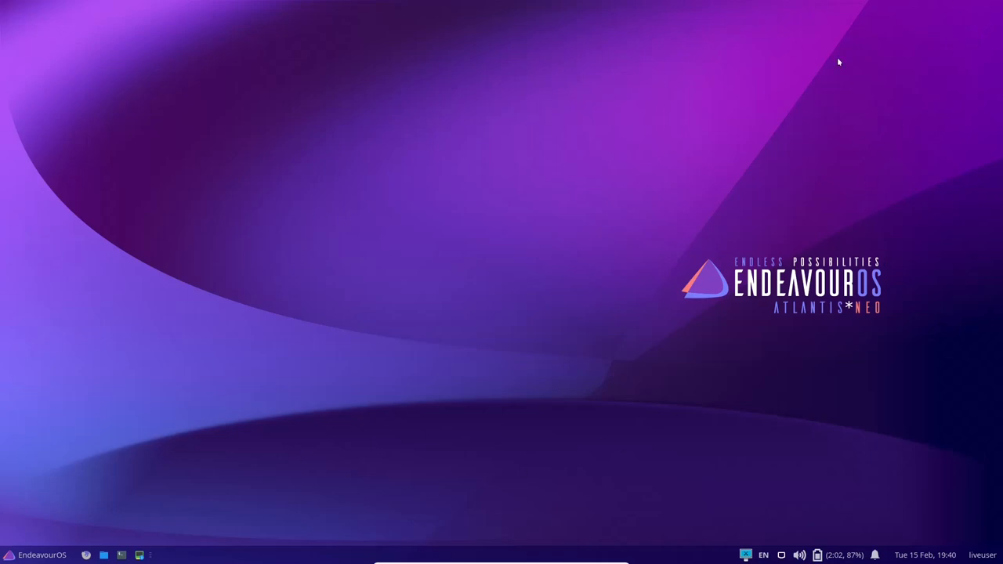
pyautogui.moveTo(693, 314)
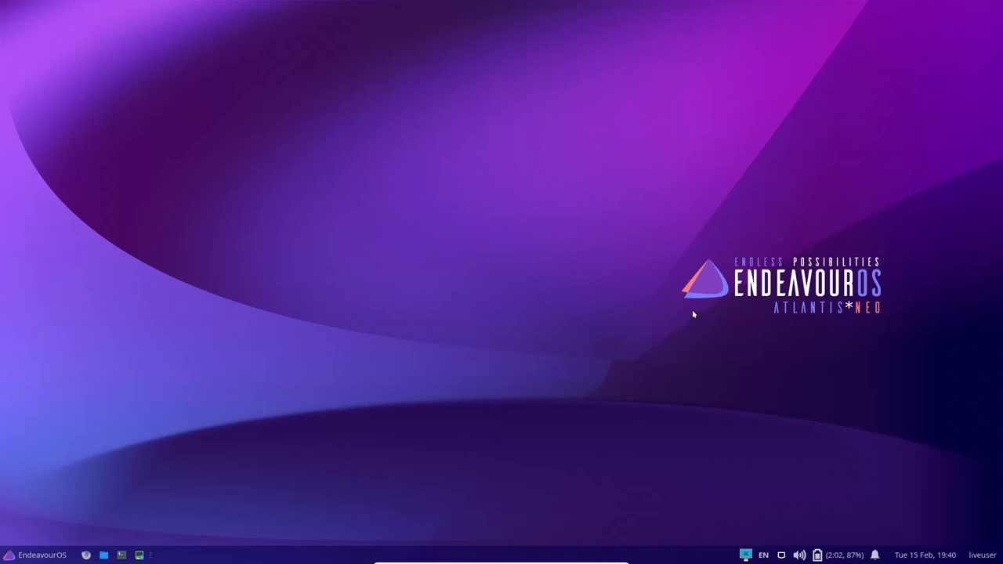
# Step: Bring up the desktop context menu on an empty area of the desktop
pyautogui.rightClick(470, 153)
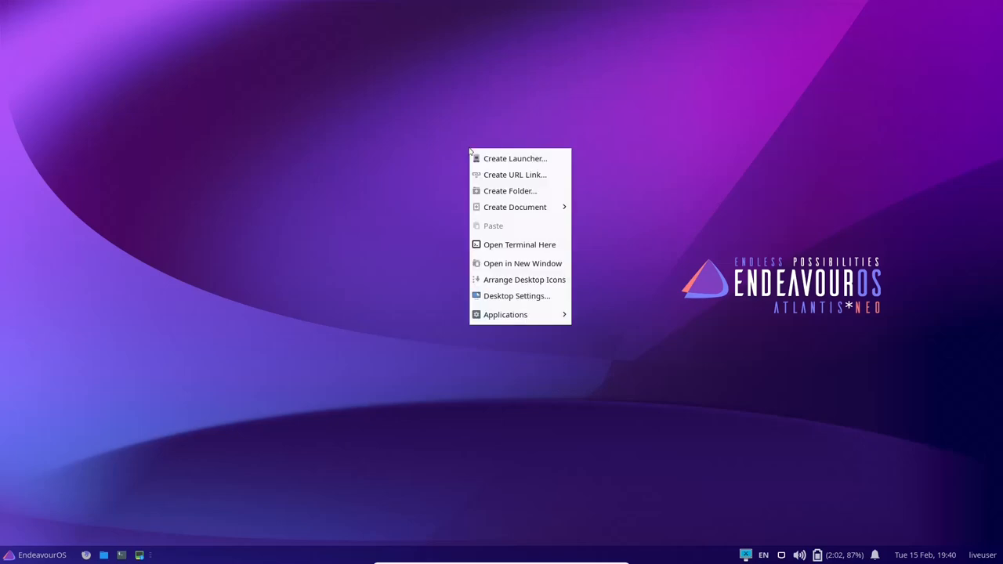
pyautogui.moveTo(514, 174)
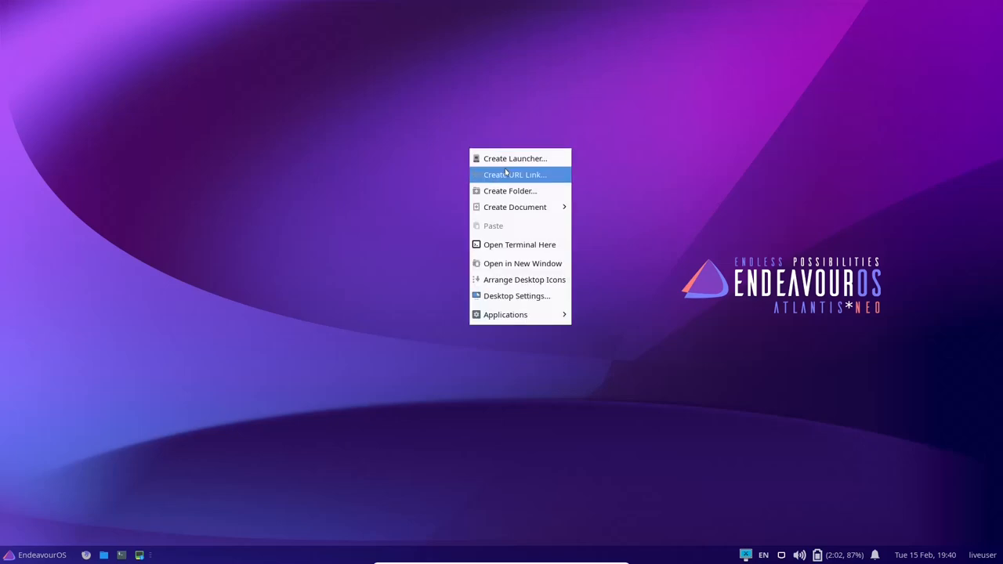
pyautogui.moveTo(508, 241)
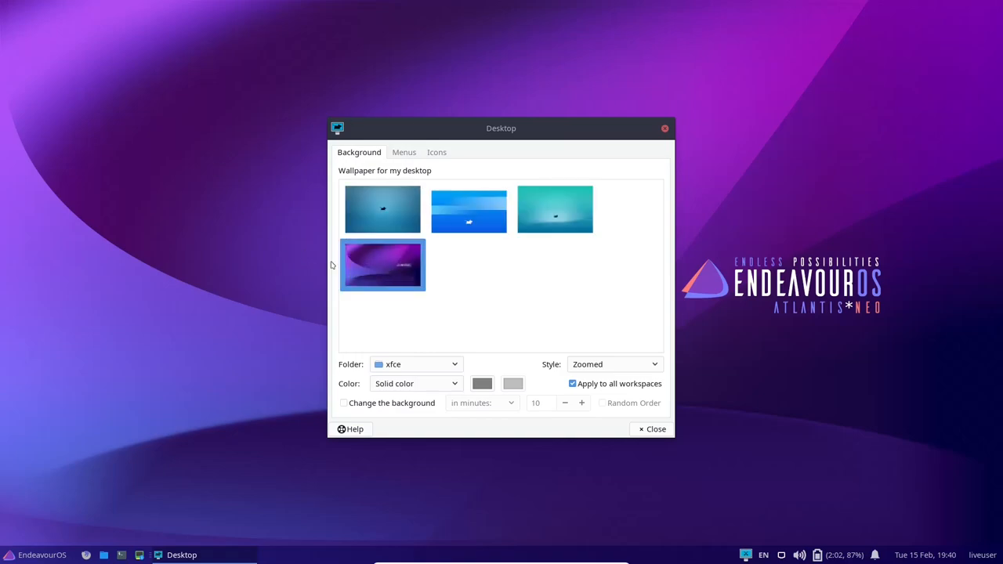
pyautogui.moveTo(469, 210)
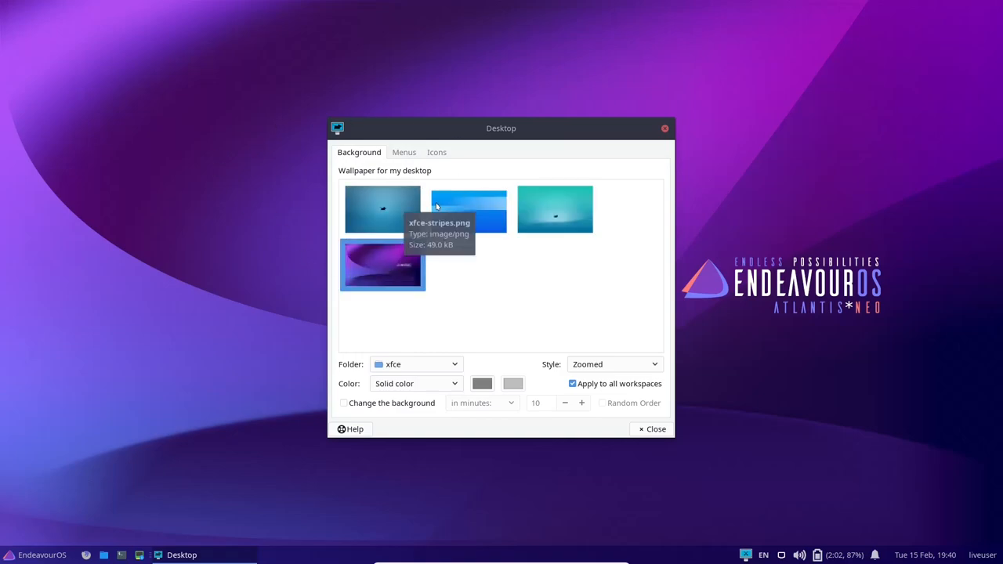
pyautogui.moveTo(383, 210)
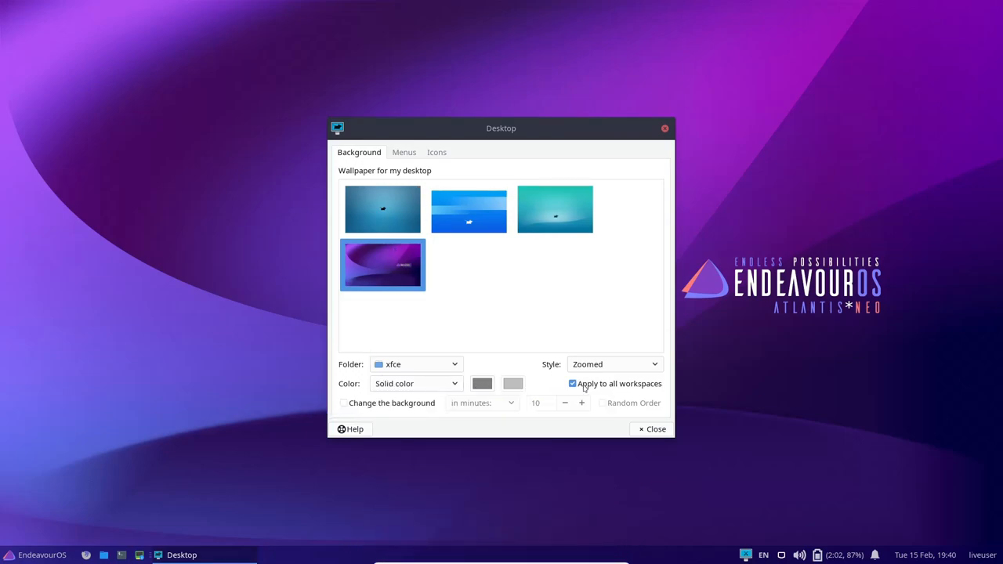
# Step: Browse the wallpaper Style list and keep it set to Zoomed
pyautogui.click(615, 364)
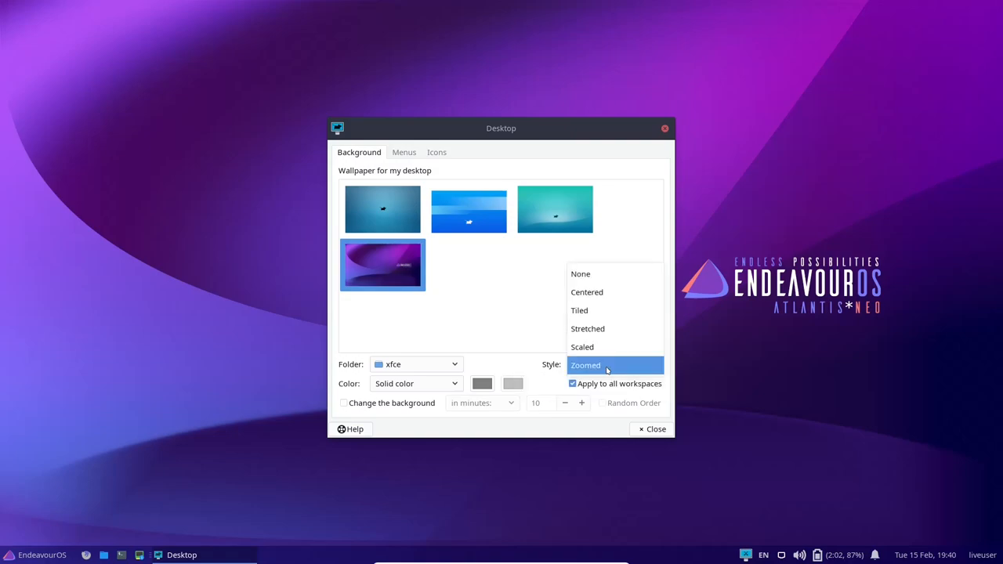
pyautogui.moveTo(621, 368)
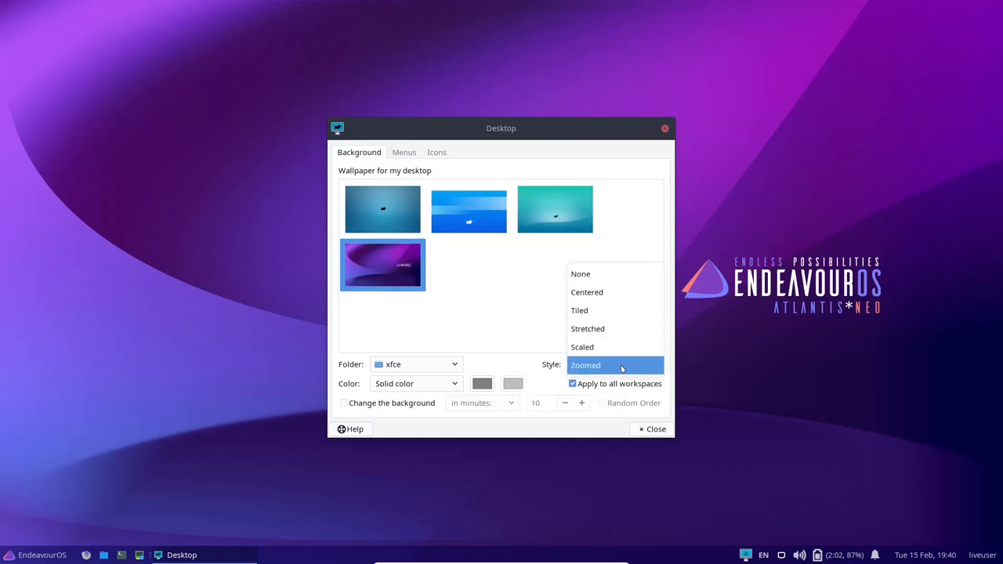
pyautogui.click(404, 152)
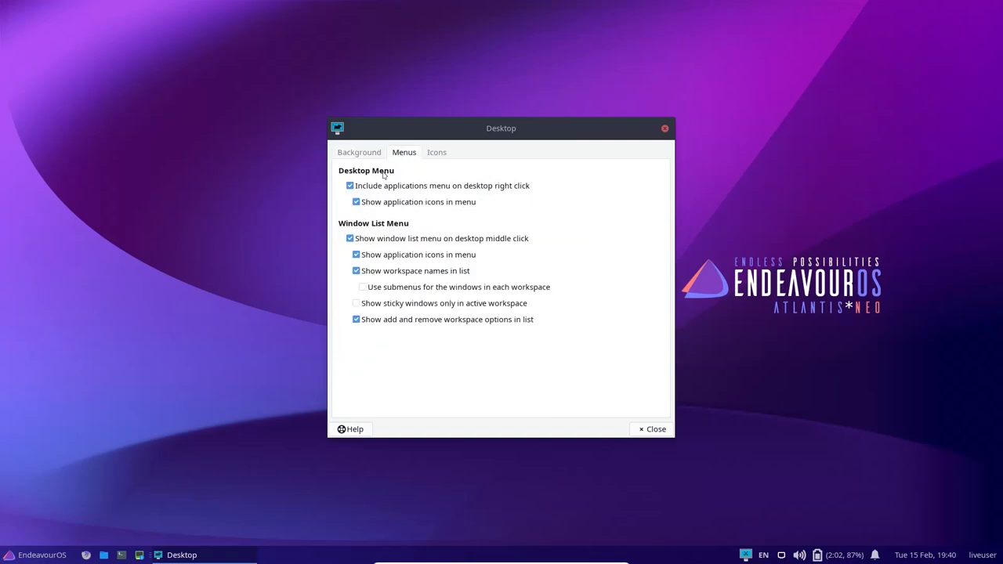
# Step: In the Icons tab, enable the Home default icon so it shows on the desktop
pyautogui.click(436, 152)
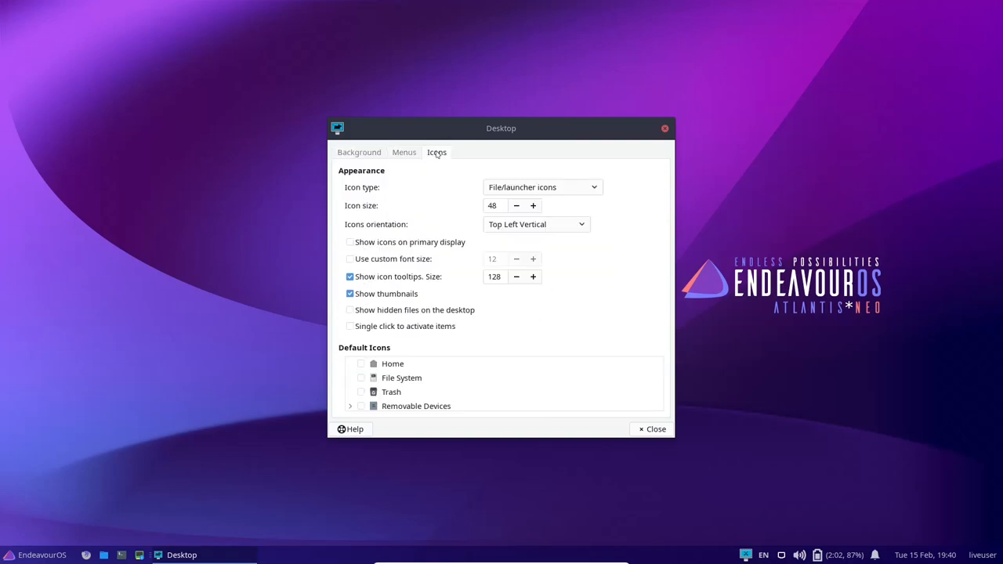
pyautogui.click(533, 206)
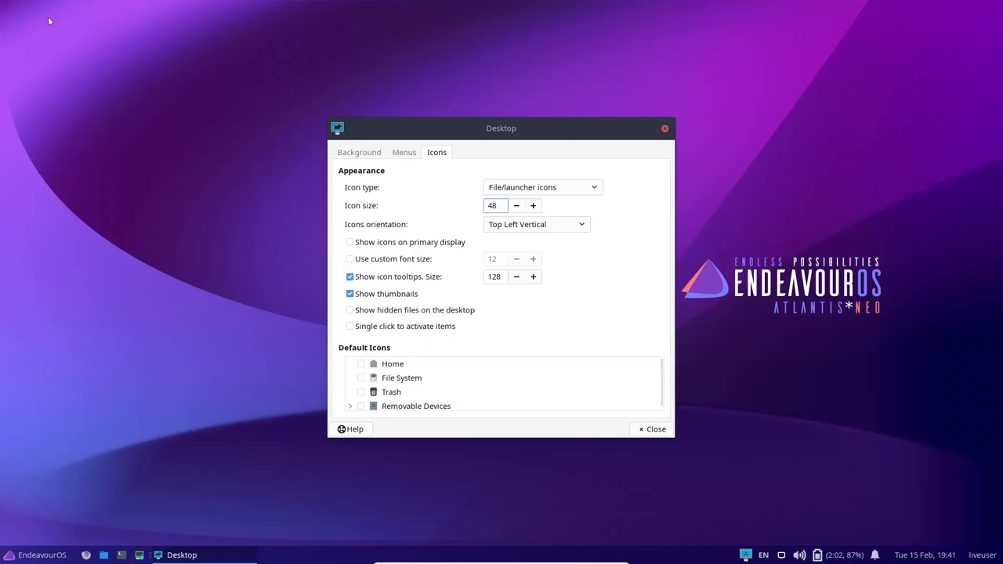
pyautogui.click(361, 364)
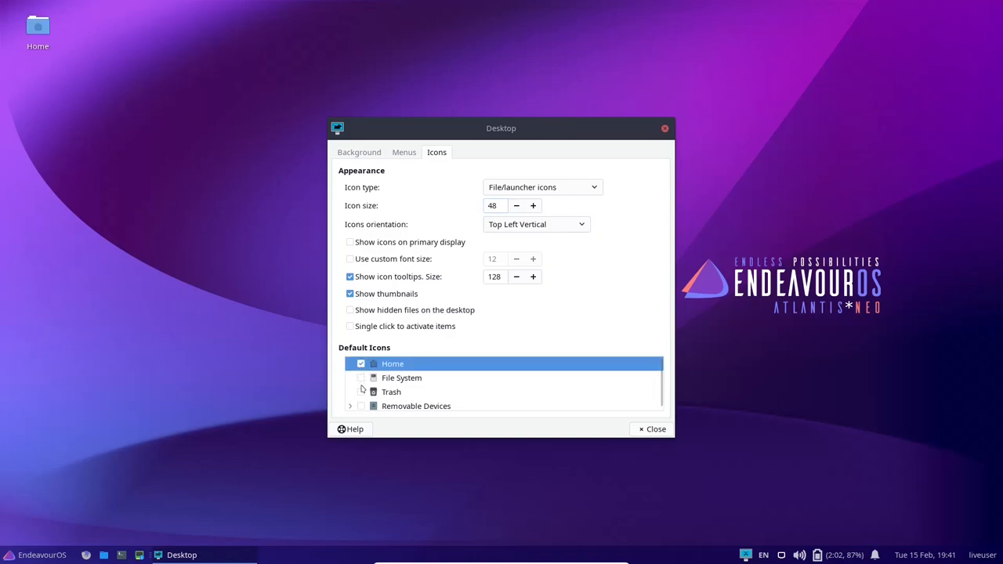
pyautogui.click(360, 391)
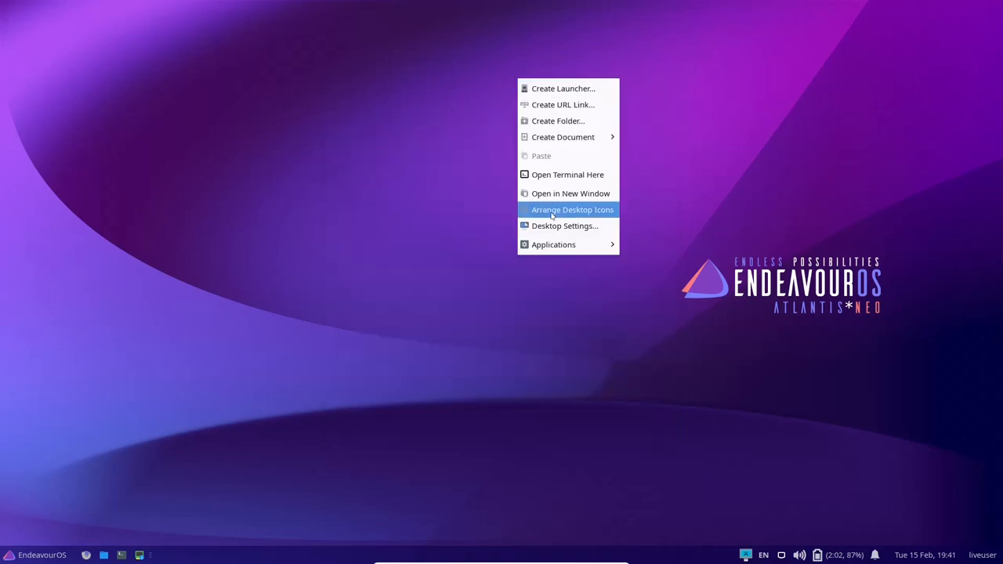
pyautogui.click(553, 245)
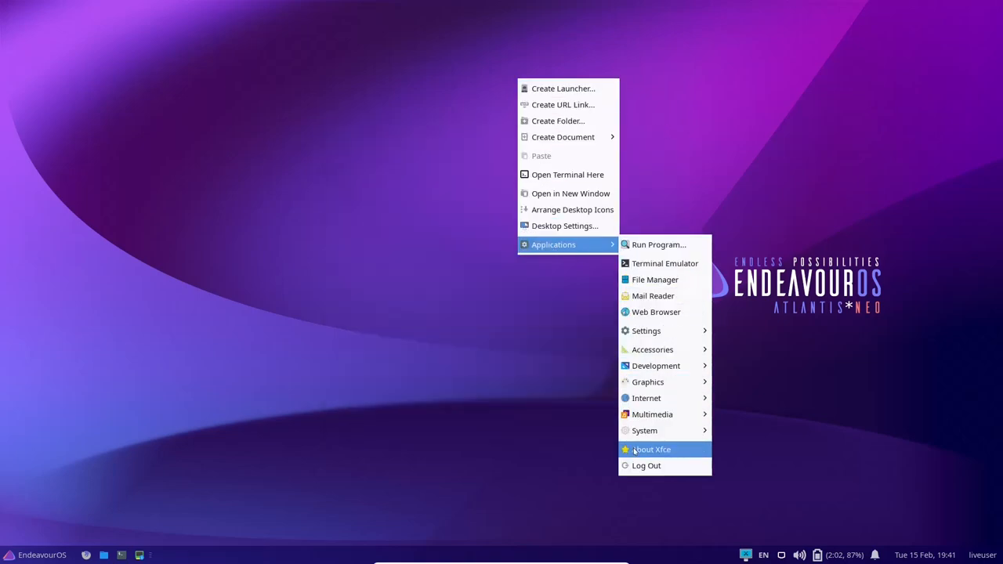
pyautogui.moveTo(656, 367)
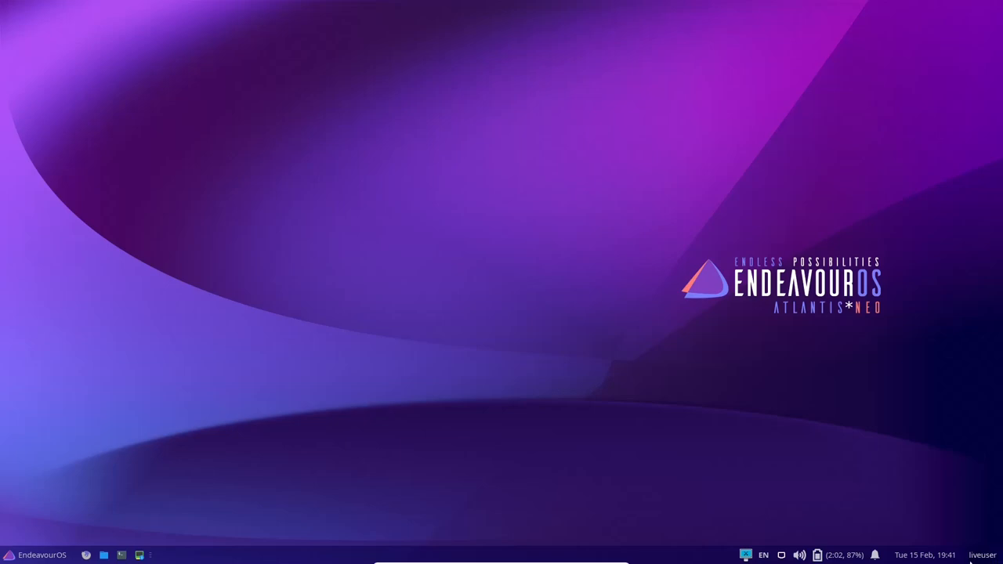
pyautogui.moveTo(925, 555)
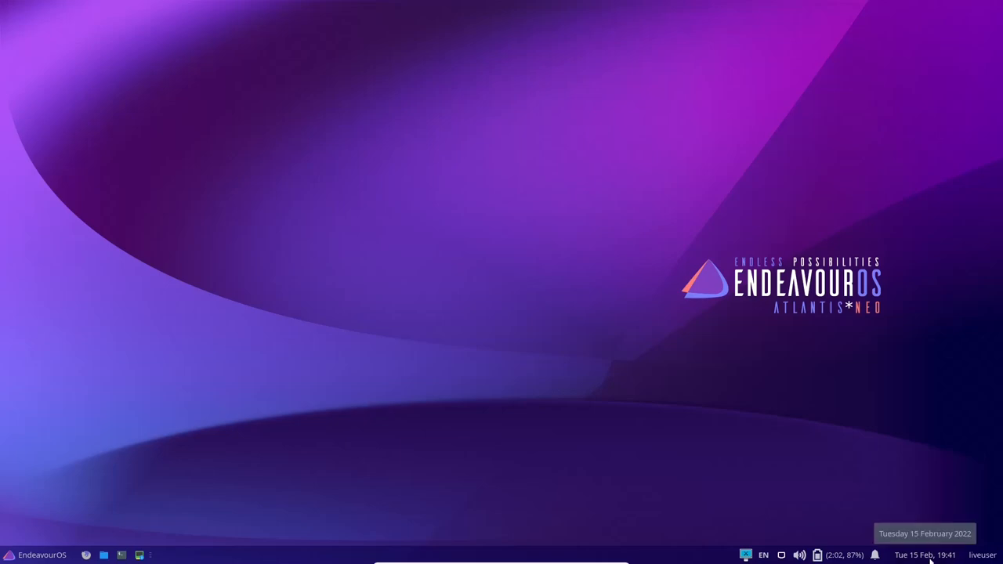
pyautogui.moveTo(847, 557)
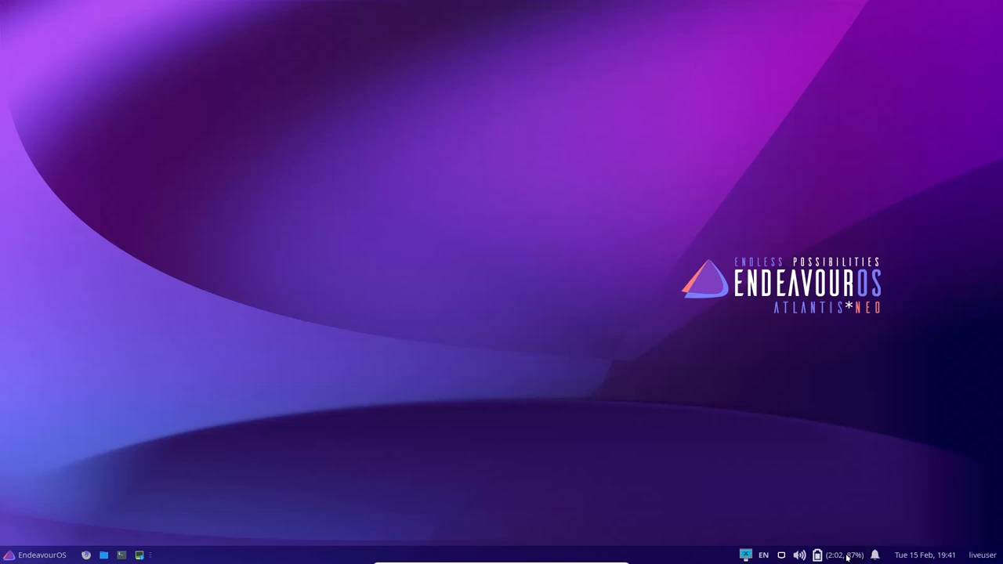
pyautogui.moveTo(818, 555)
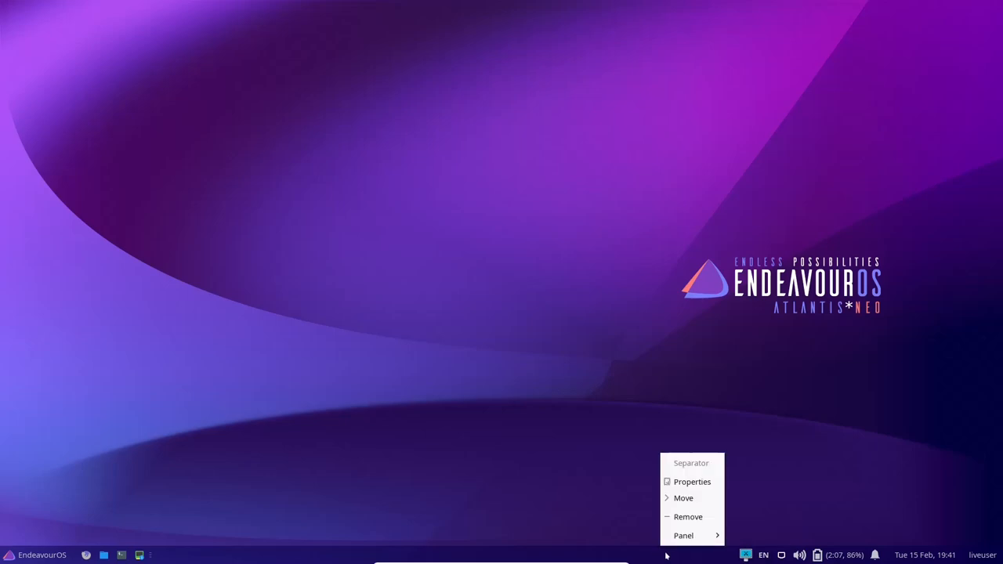
pyautogui.moveTo(683, 499)
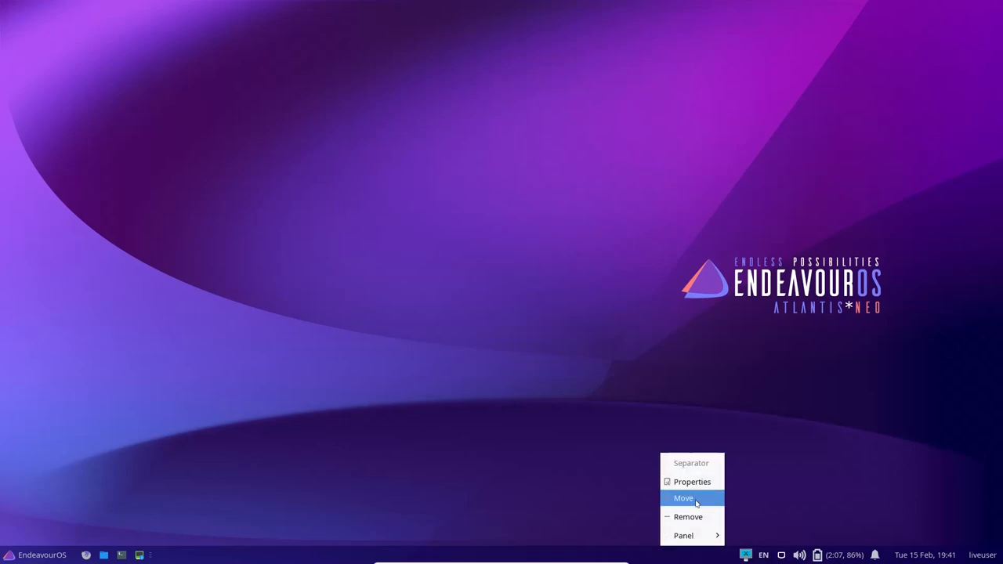
# Step: Bring up Panel Preferences from the panel menu and move the window higher
pyautogui.click(684, 537)
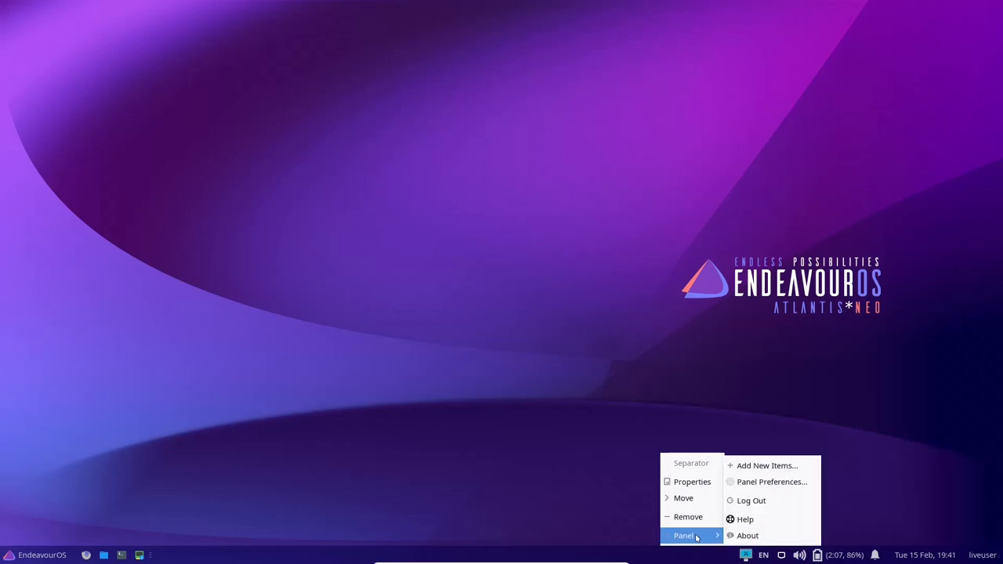
pyautogui.click(772, 482)
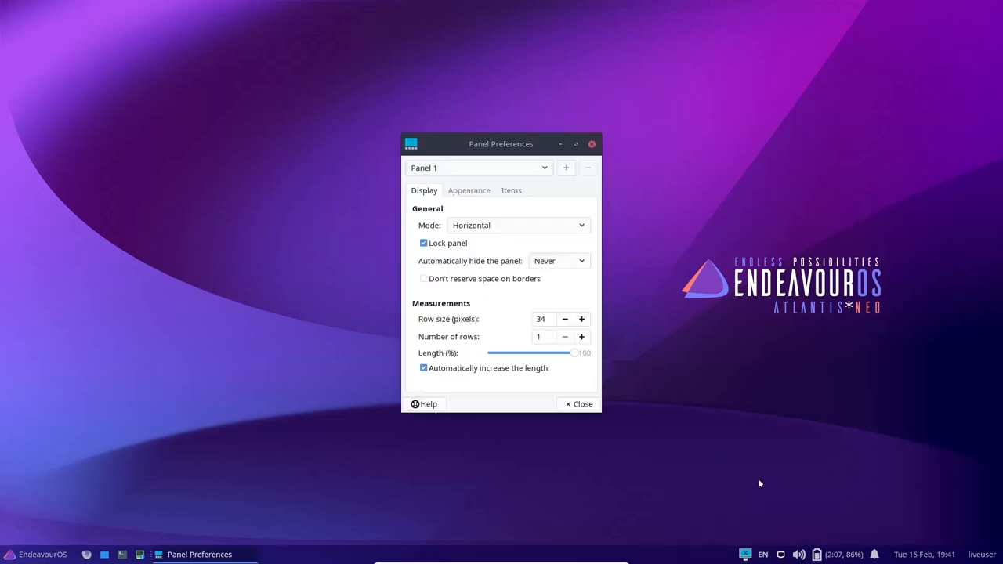
pyautogui.moveTo(502, 144); pyautogui.dragTo(498, 100)
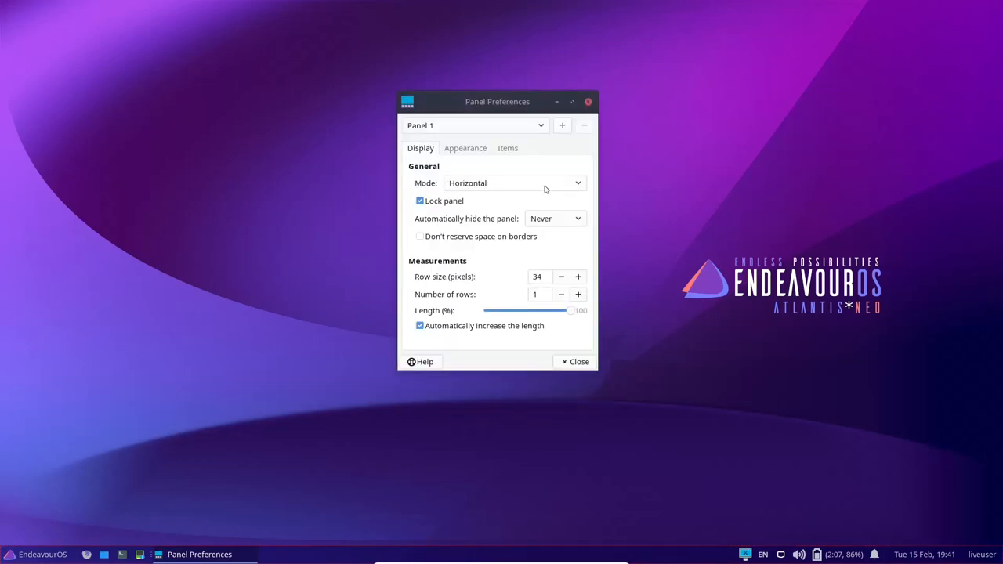
# Step: Try Vertical mode, restore Horizontal, and set auto-hide to Intelligently
pyautogui.click(515, 181)
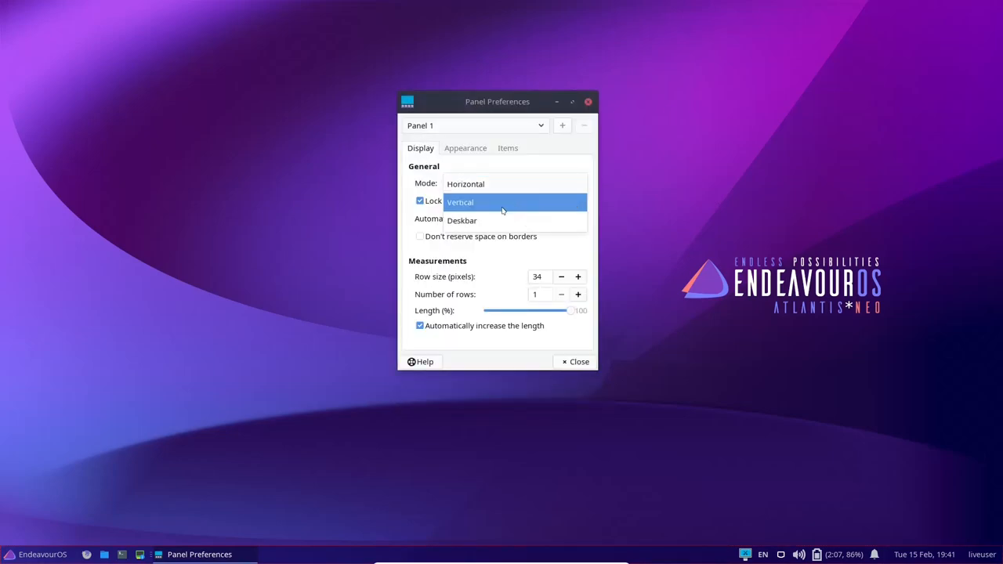
pyautogui.click(461, 202)
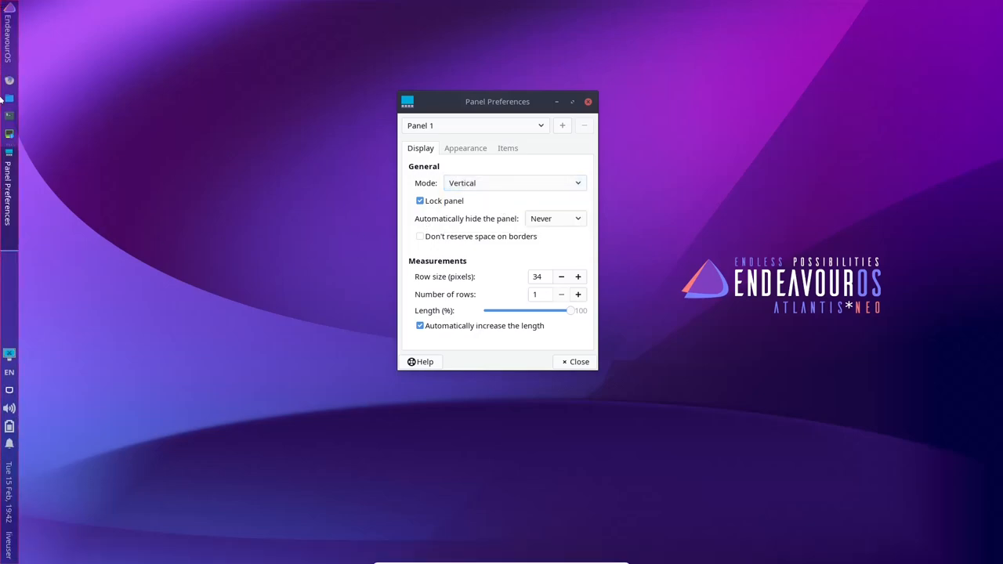
pyautogui.moveTo(580, 188)
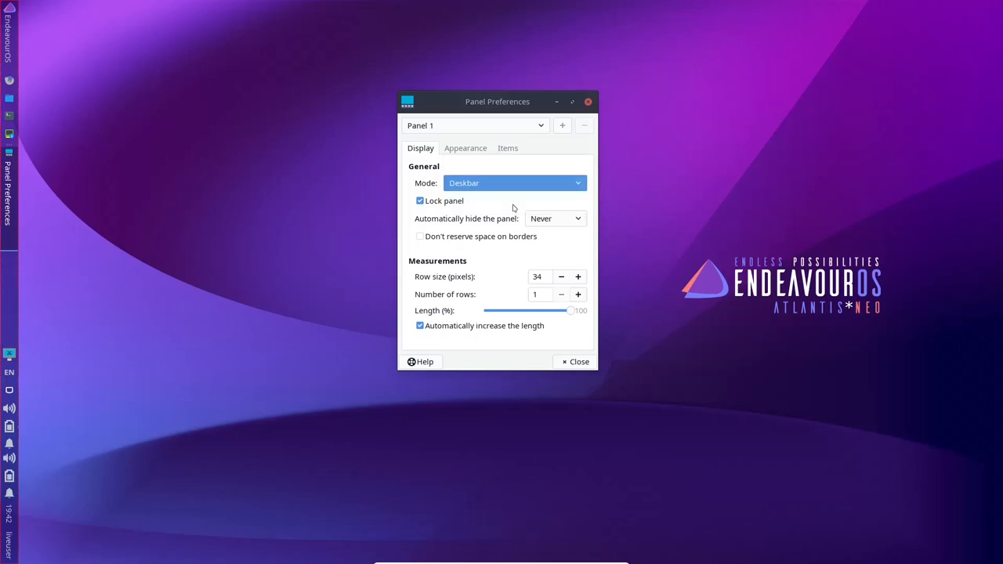
pyautogui.click(514, 182)
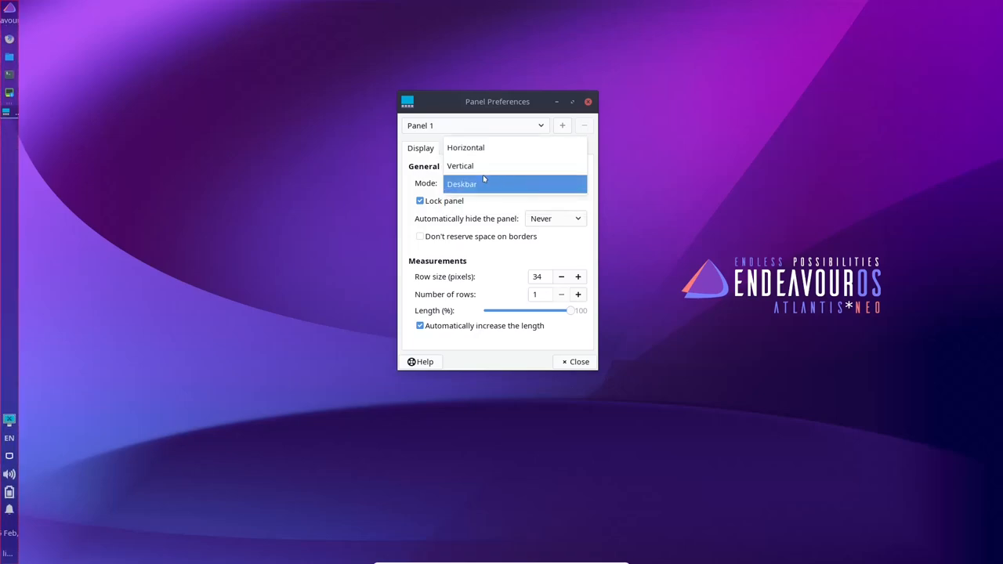
pyautogui.click(466, 147)
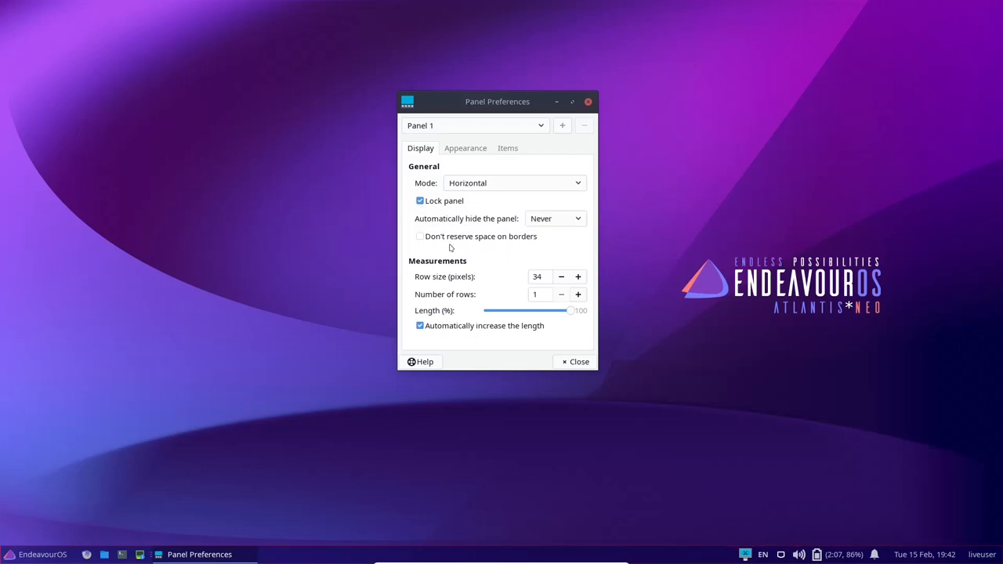
pyautogui.moveTo(572, 229)
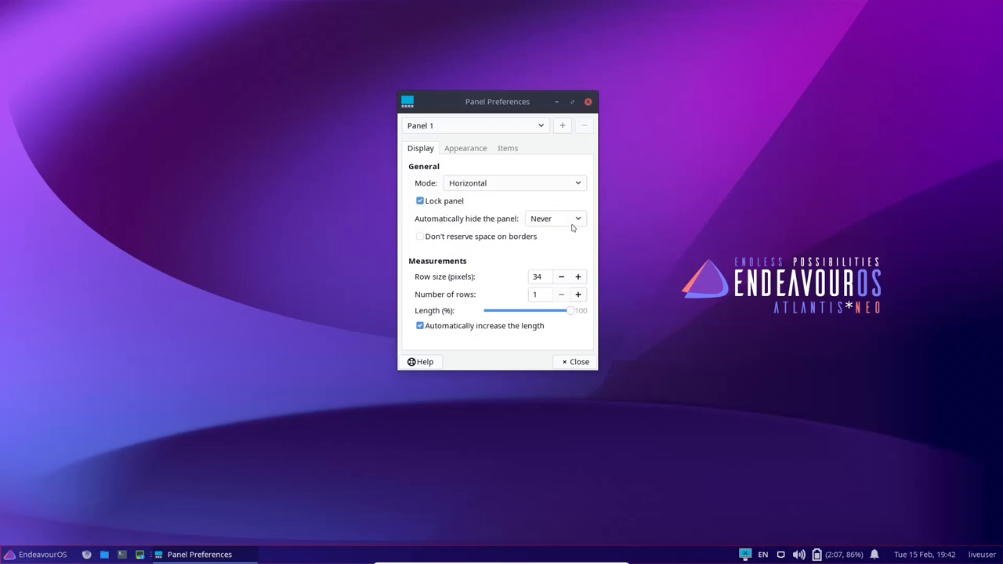
pyautogui.click(555, 218)
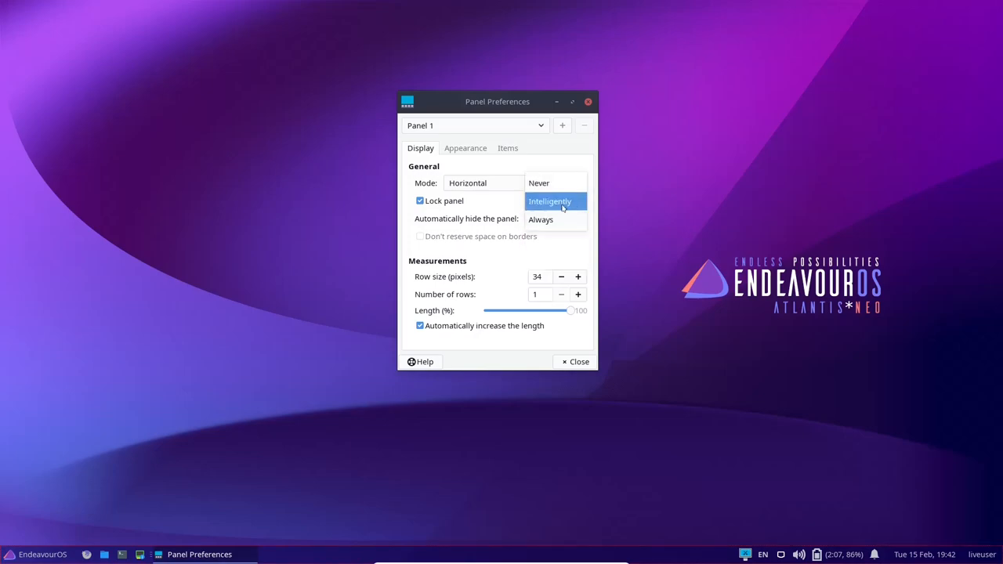
pyautogui.click(549, 201)
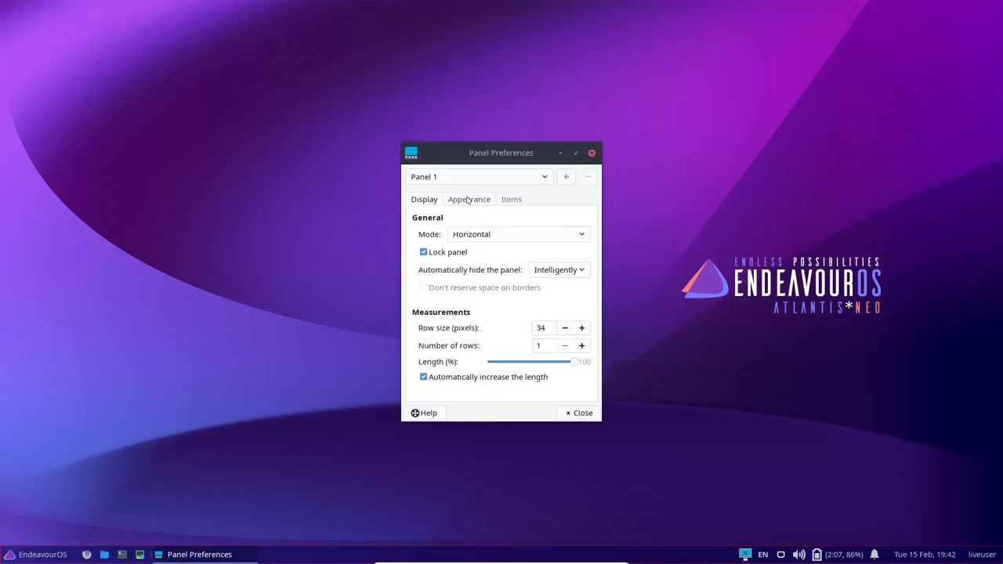
# Step: Turn on Dark mode in the panel's Appearance settings
pyautogui.click(469, 199)
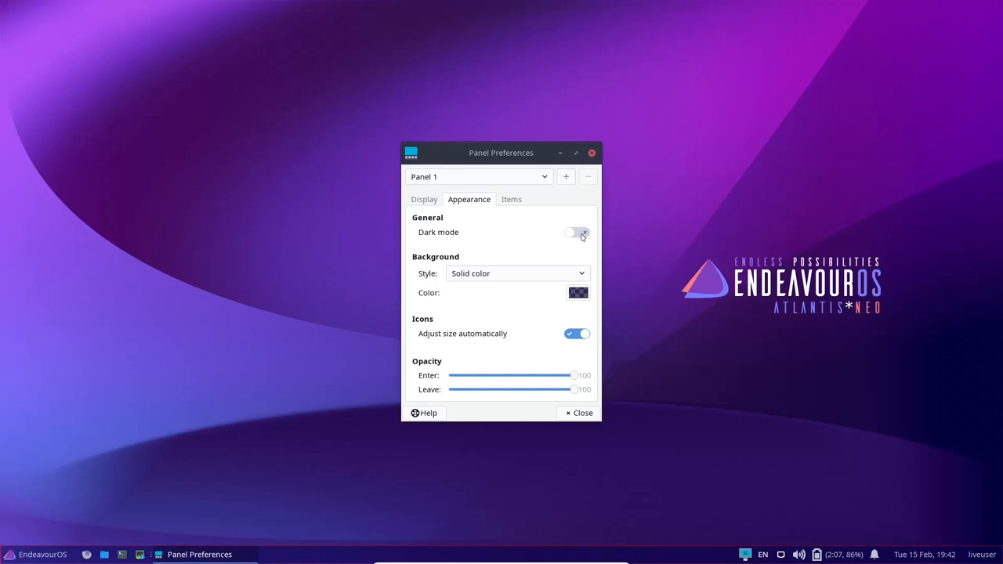
pyautogui.click(577, 232)
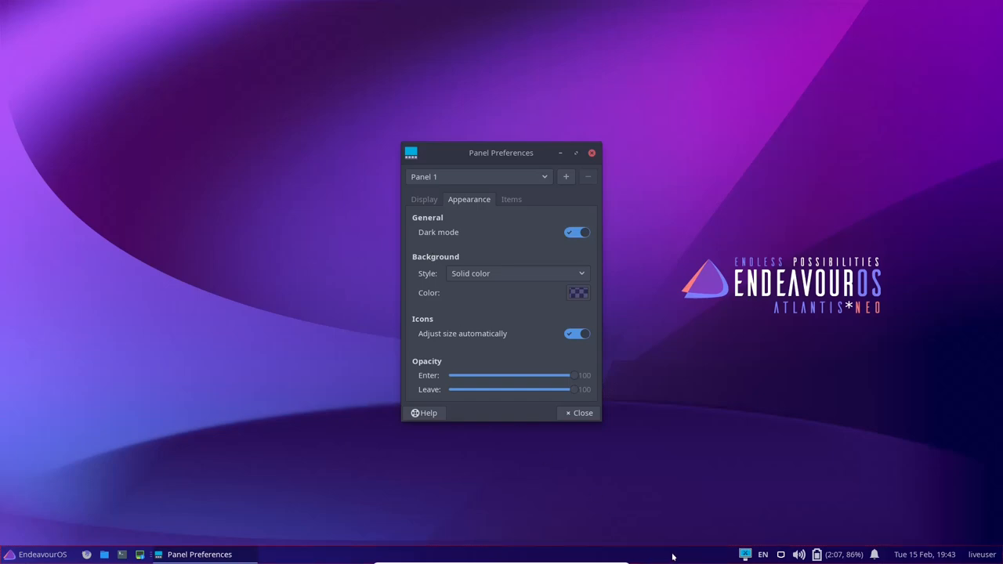
pyautogui.moveTo(459, 291)
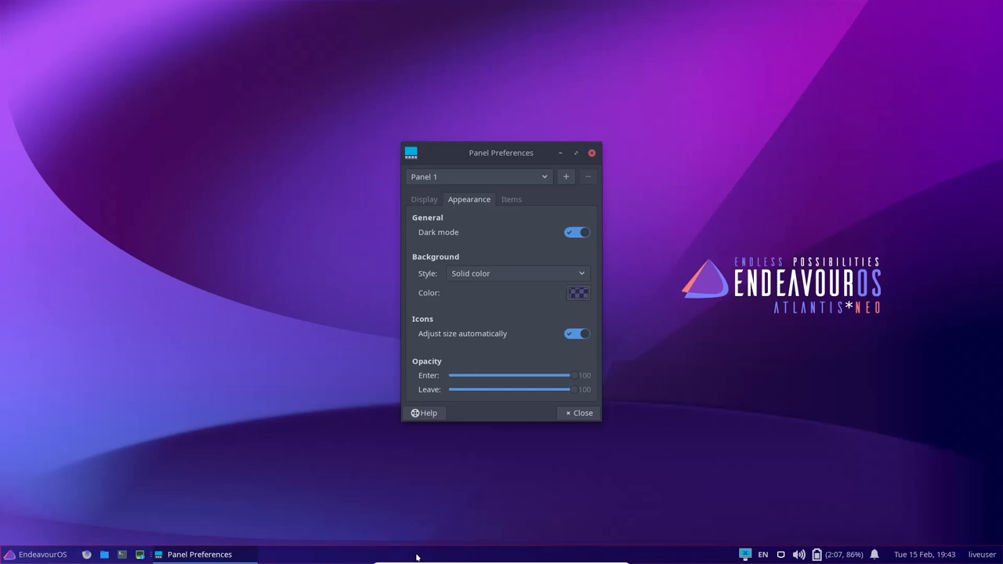
pyautogui.moveTo(453, 347)
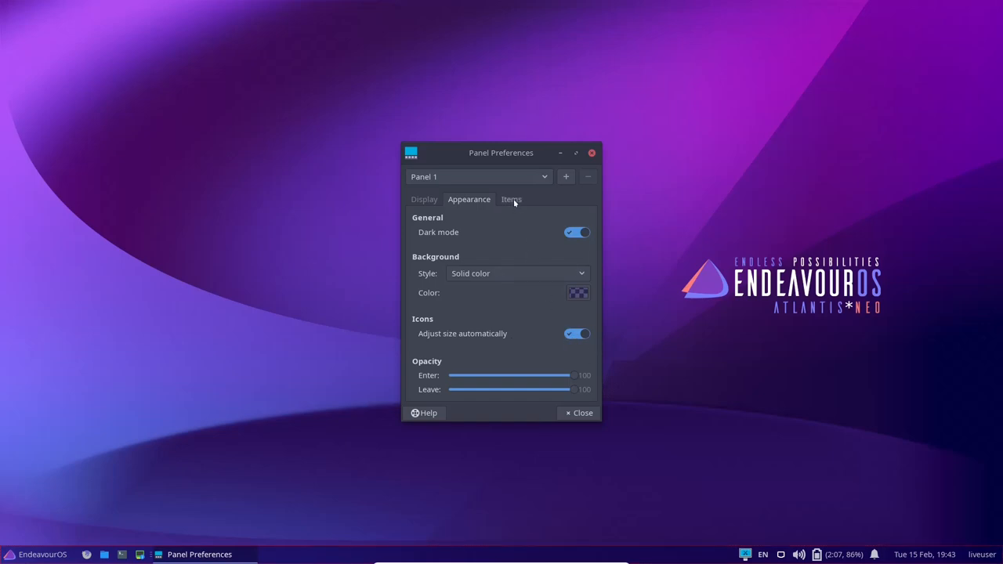
# Step: Look through the panel's Items list, then close Panel Preferences
pyautogui.click(511, 199)
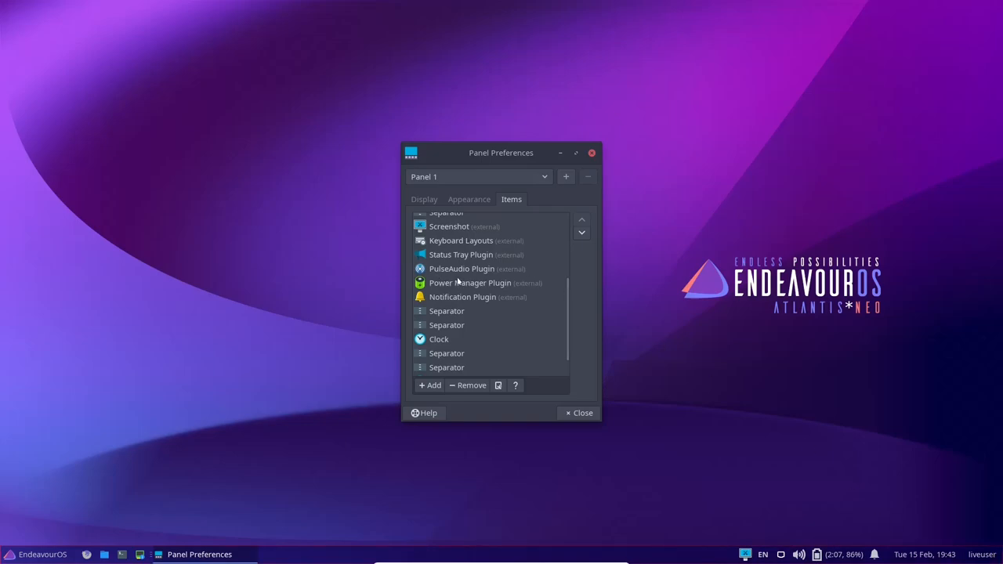
pyautogui.scroll(-3)
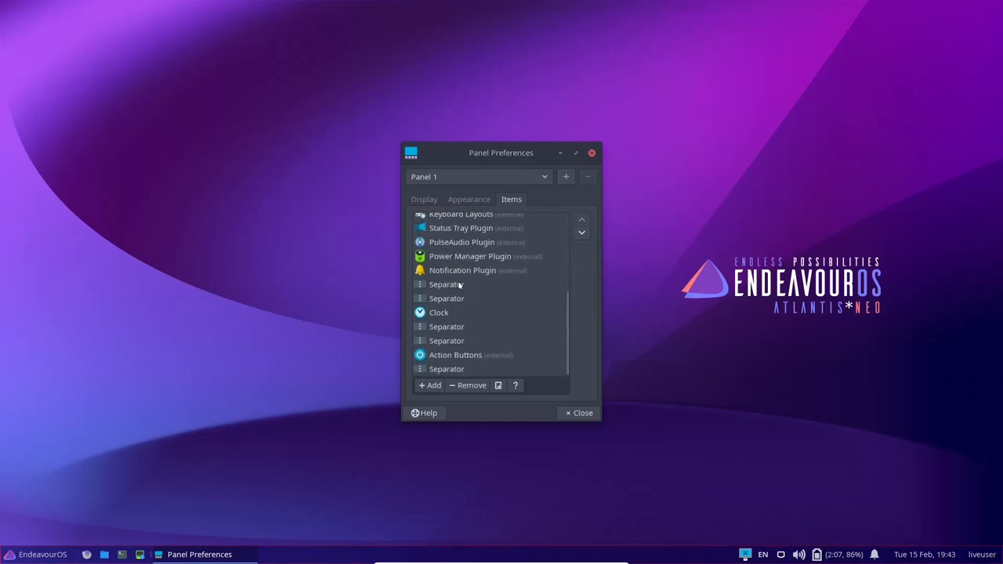
pyautogui.moveTo(430, 386)
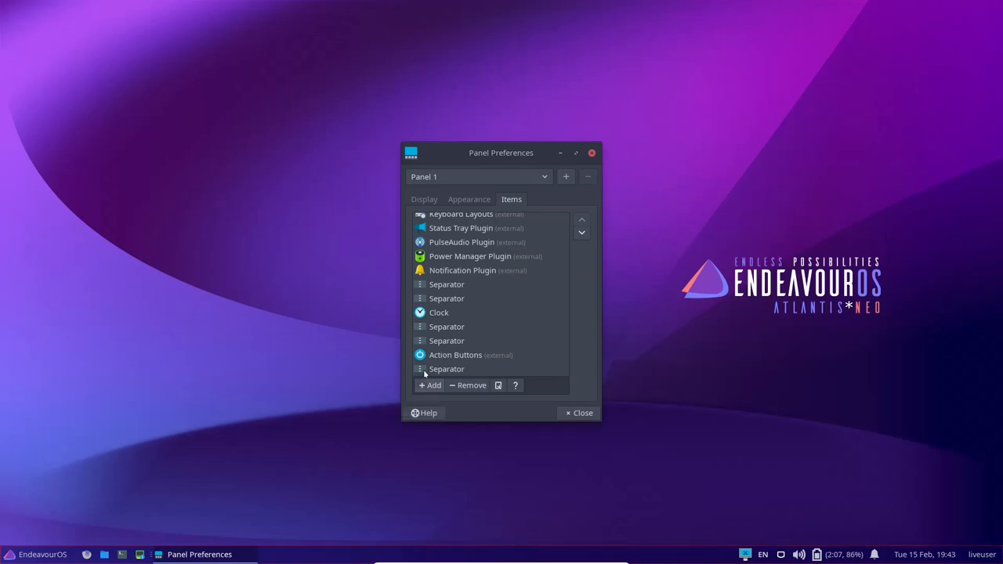
pyautogui.moveTo(747, 333)
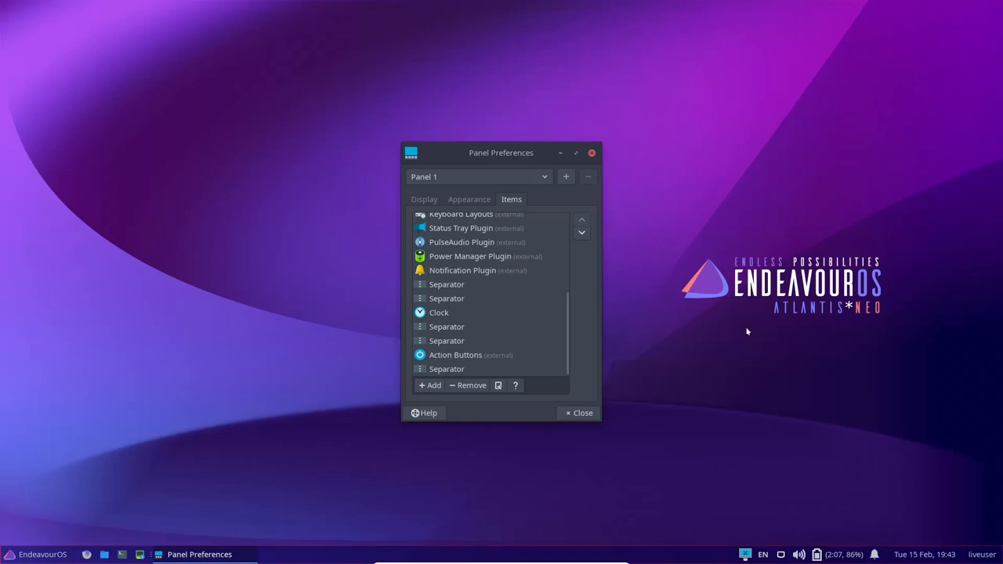
pyautogui.click(592, 154)
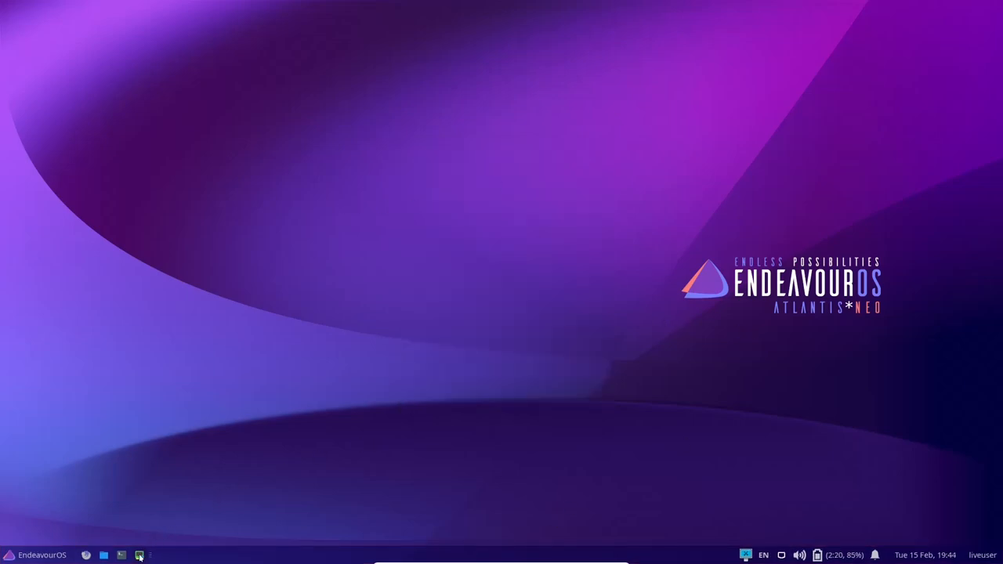
pyautogui.moveTo(139, 555)
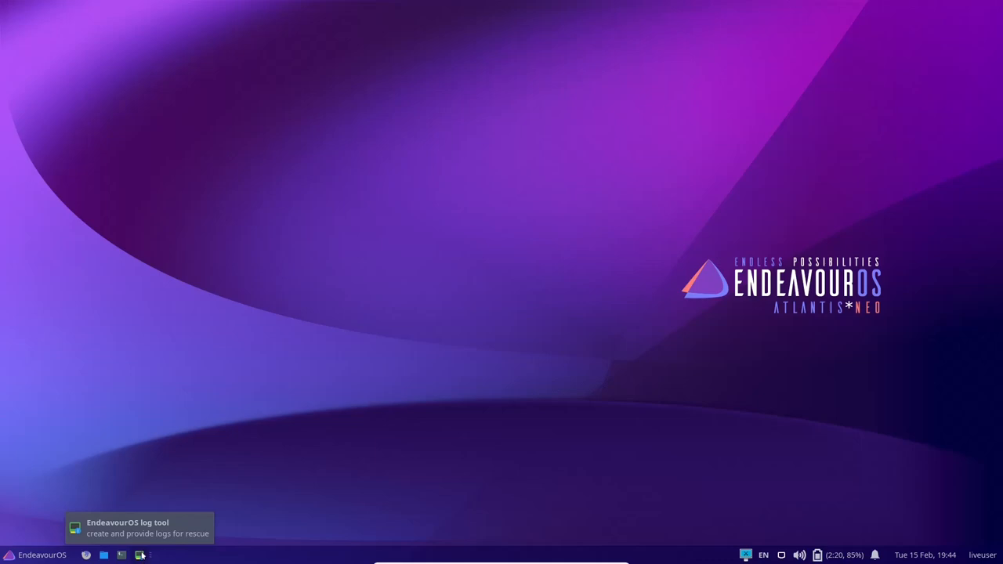
pyautogui.moveTo(122, 555)
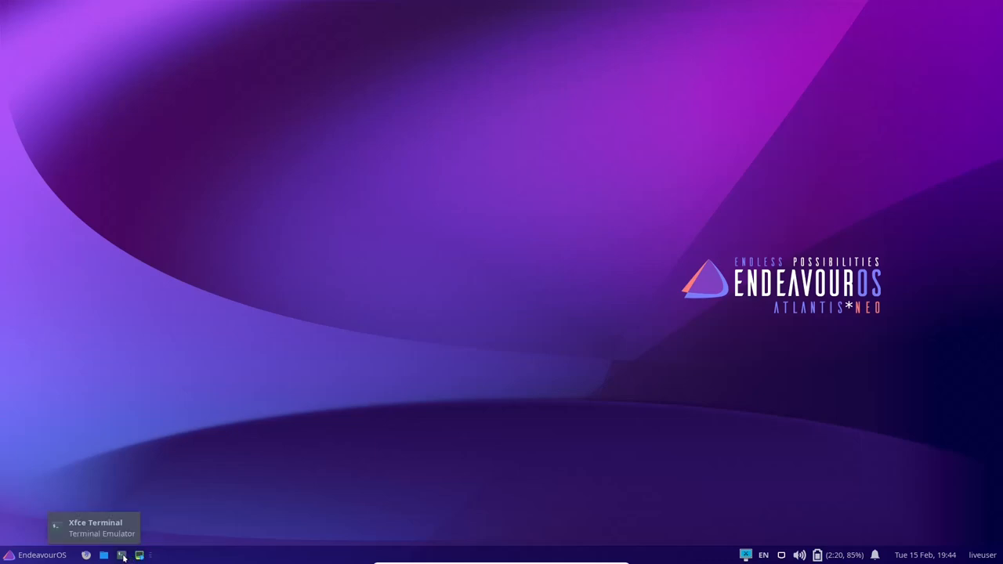
# Step: Launch Xfce Terminal from the panel and enter the top command at the prompt
pyautogui.click(123, 555)
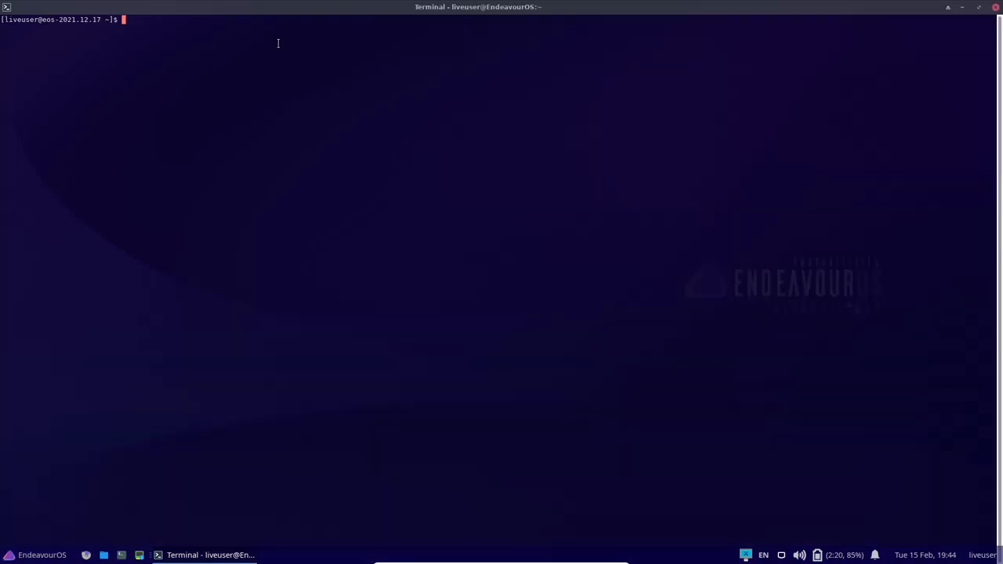
pyautogui.write('top')
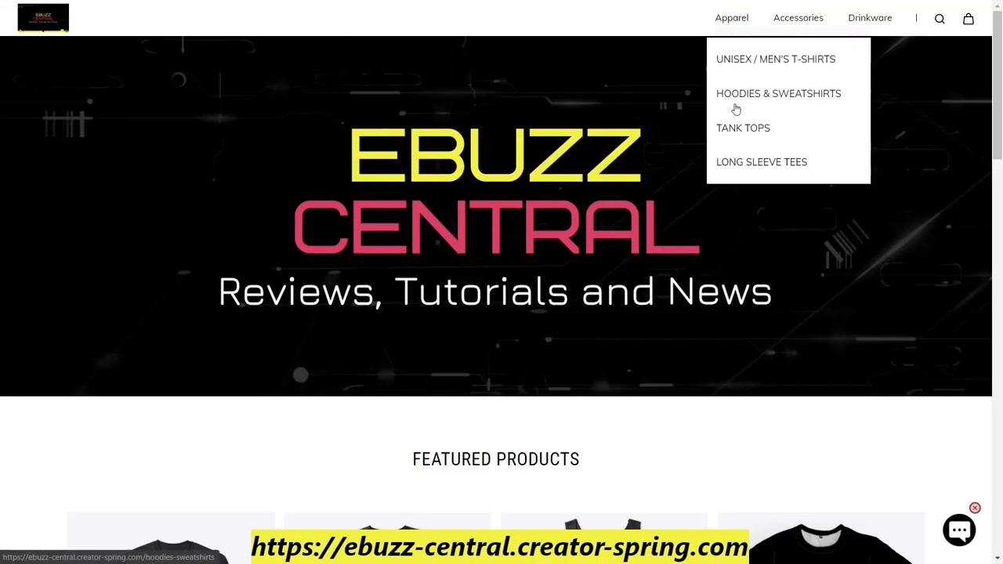
pyautogui.moveTo(798, 17)
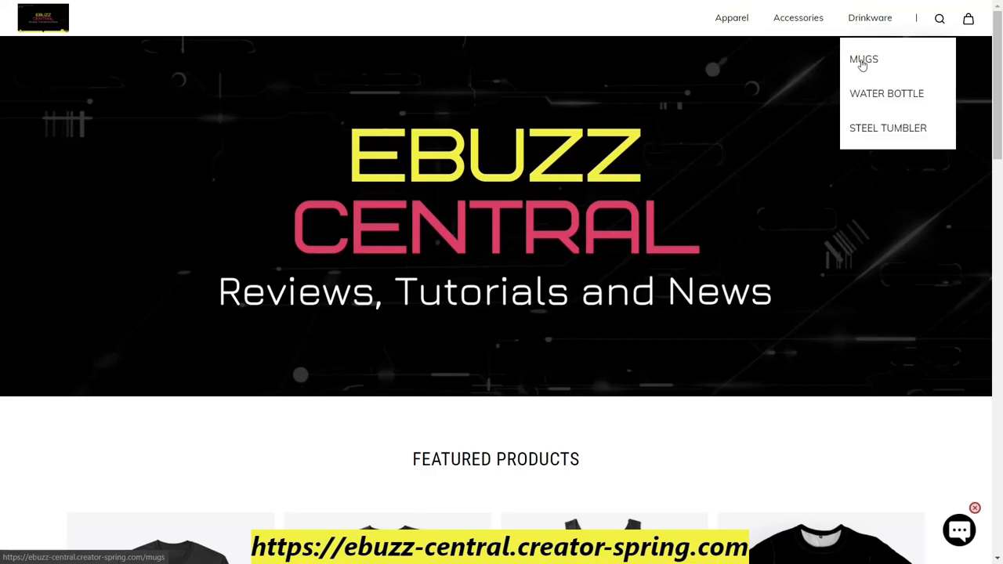
pyautogui.moveTo(693, 78)
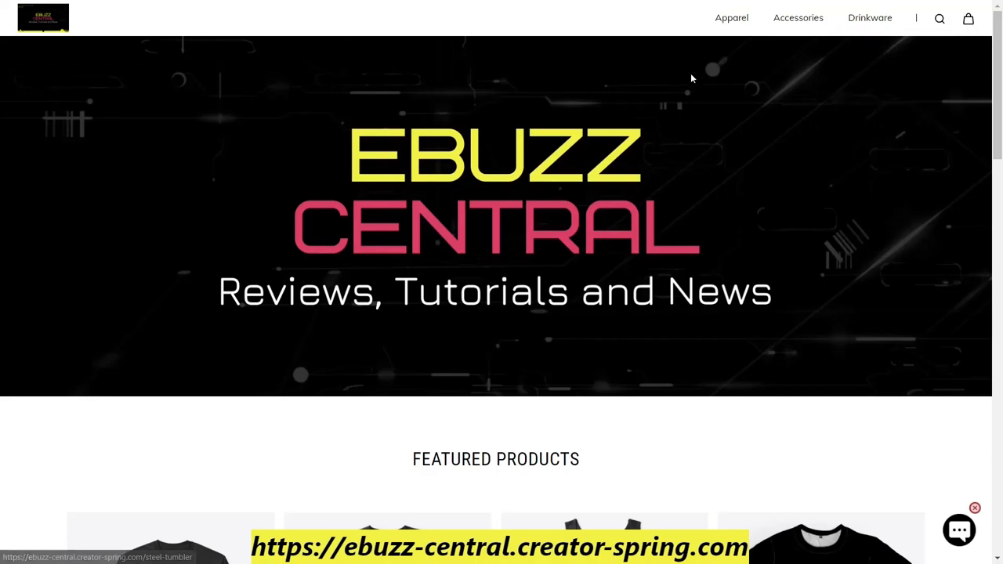
pyautogui.moveTo(731, 17)
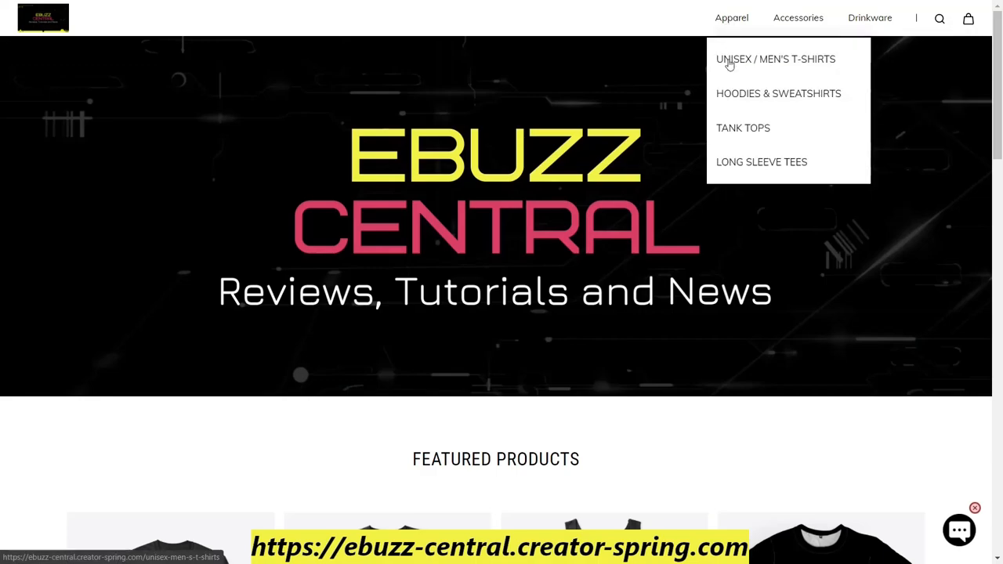
# Step: Browse the Unisex / Men's T-Shirts listing down to the pager and go to page 4
pyautogui.click(775, 60)
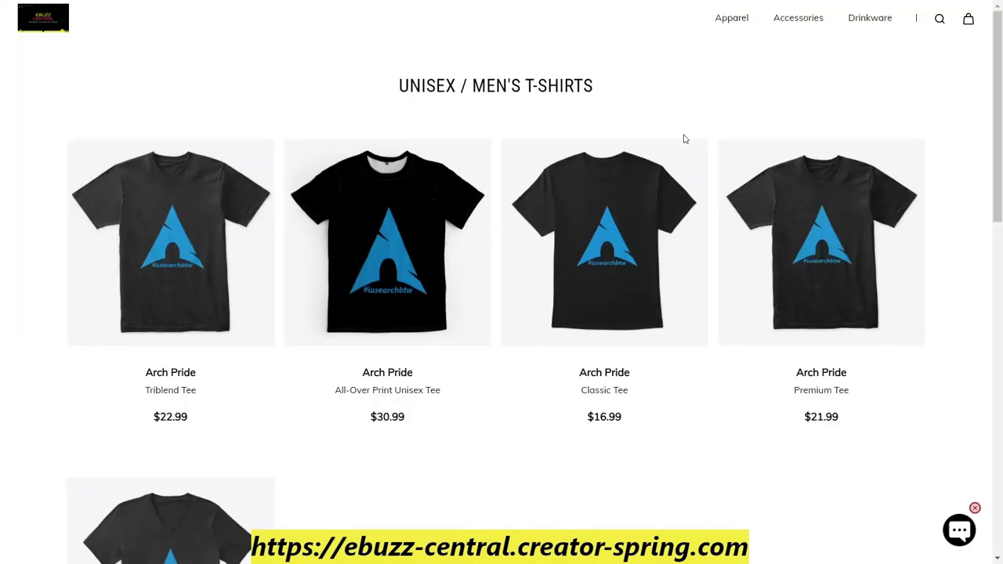
pyautogui.scroll(-3)
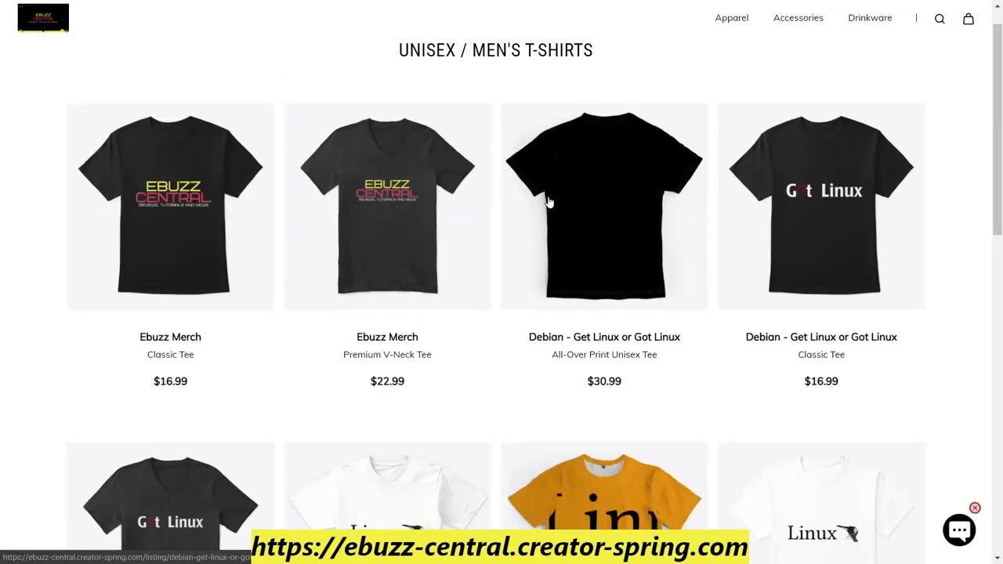
pyautogui.scroll(-3)
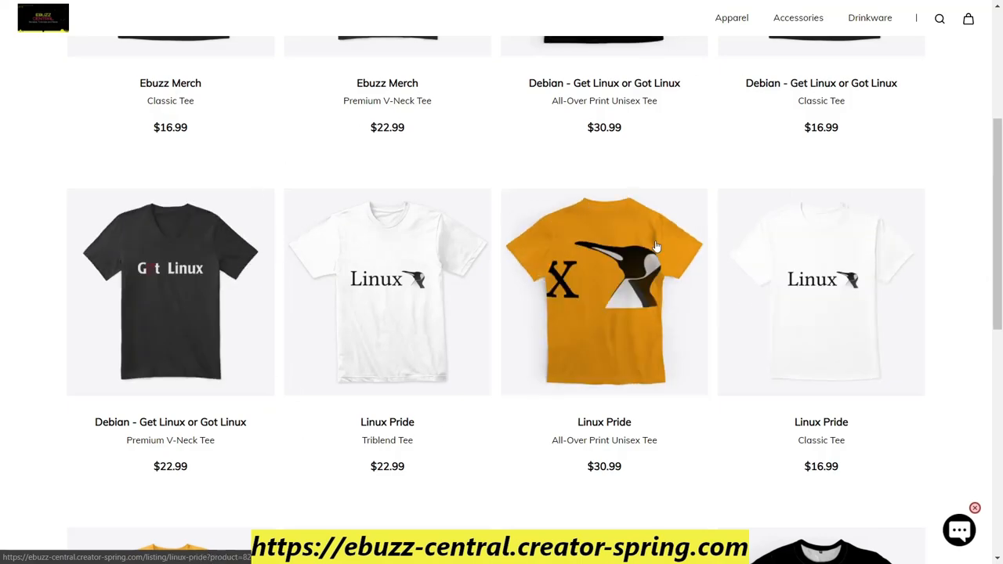
pyautogui.scroll(-3)
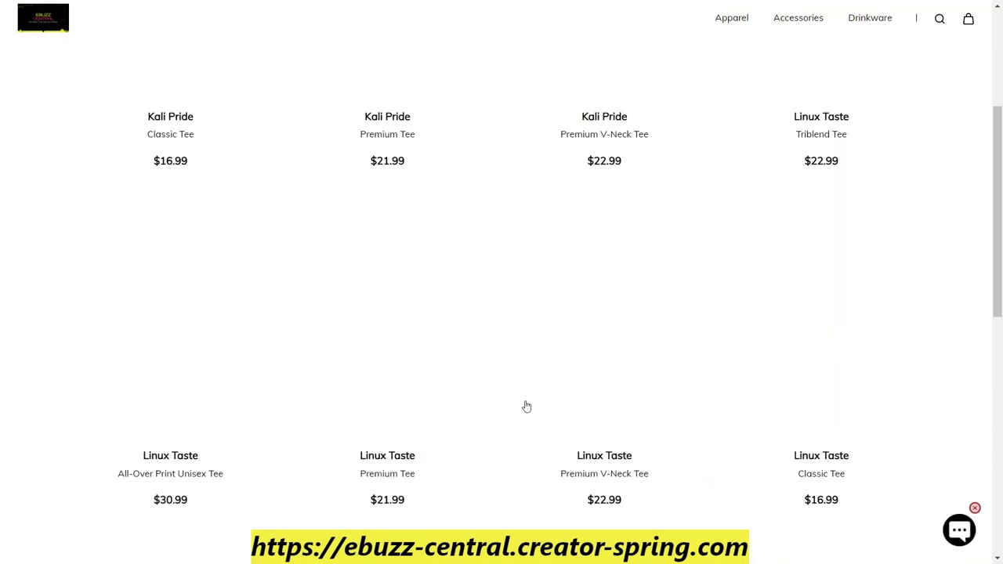
pyautogui.scroll(-3)
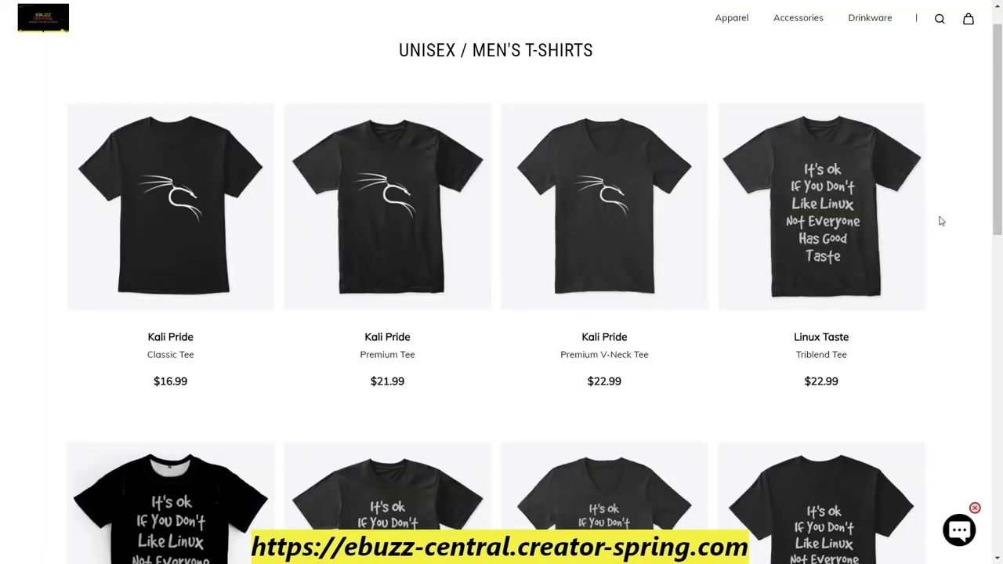
pyautogui.moveTo(958, 287)
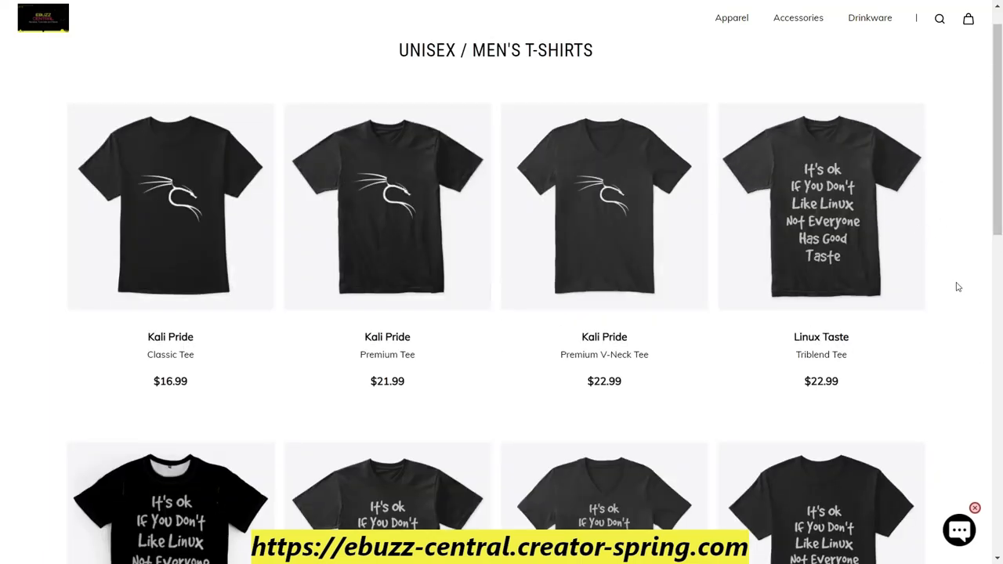
pyautogui.scroll(-3)
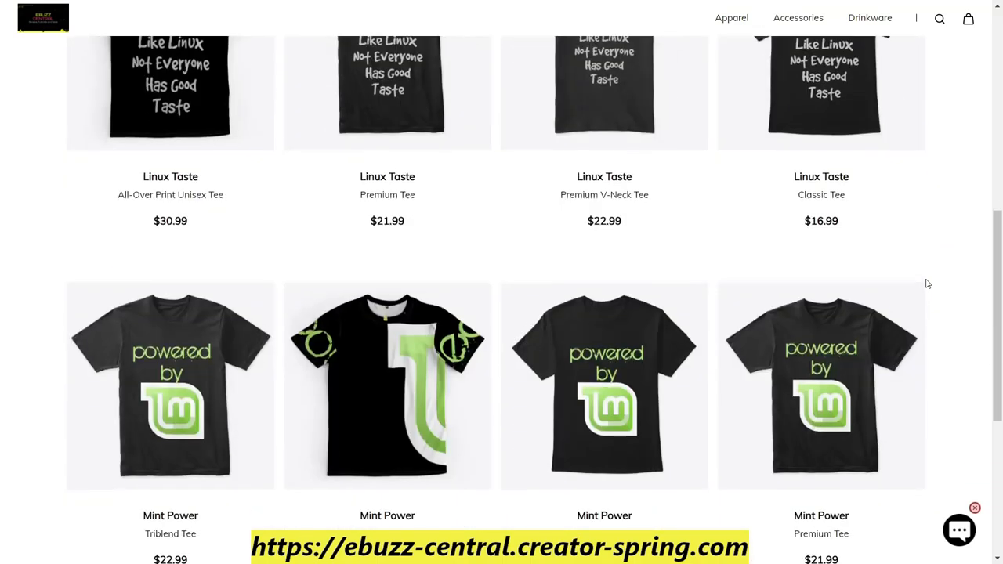
pyautogui.scroll(-3)
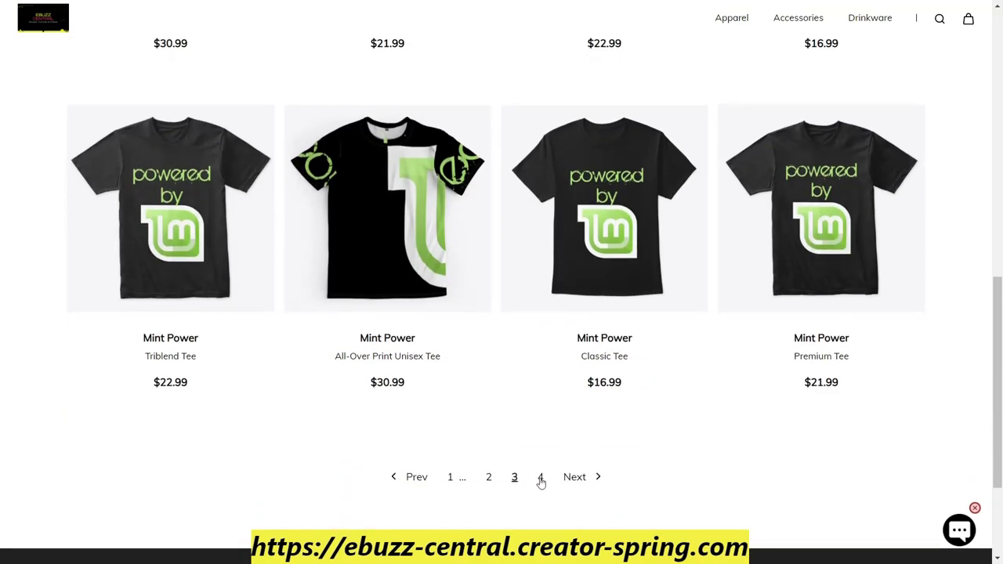
pyautogui.click(540, 477)
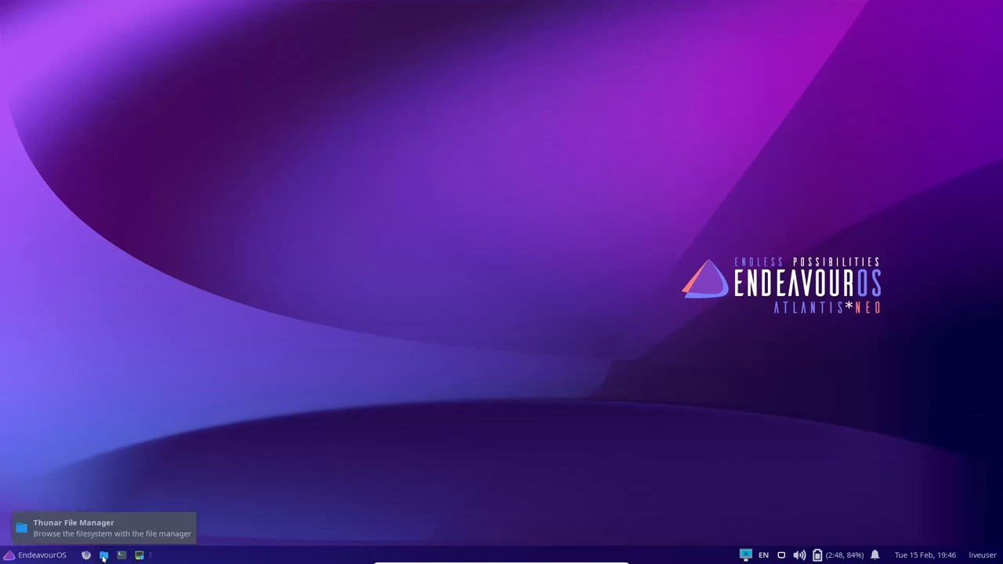
# Step: Launch Thunar from the panel and maximize it on the liveuser home folder
pyautogui.click(103, 555)
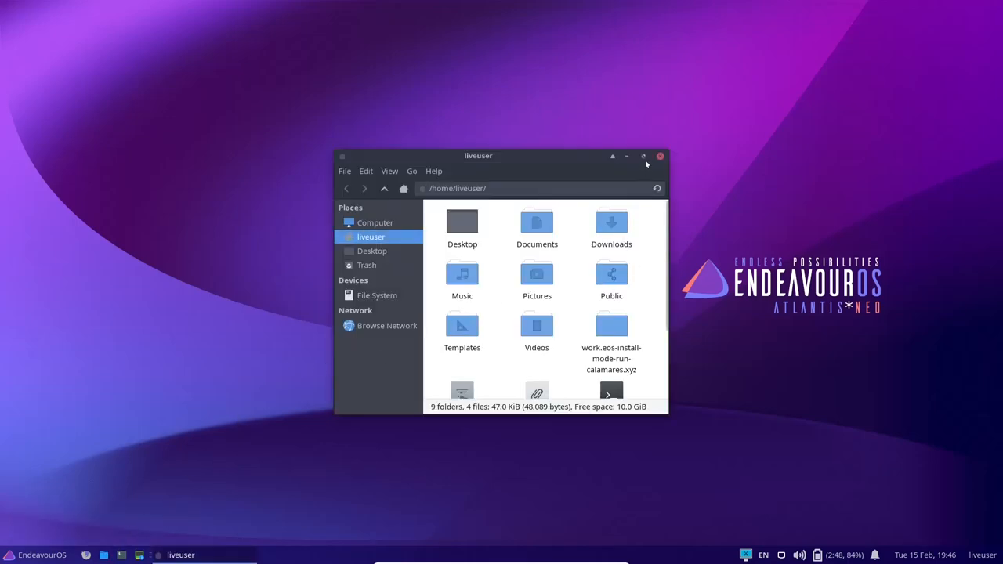
pyautogui.click(643, 157)
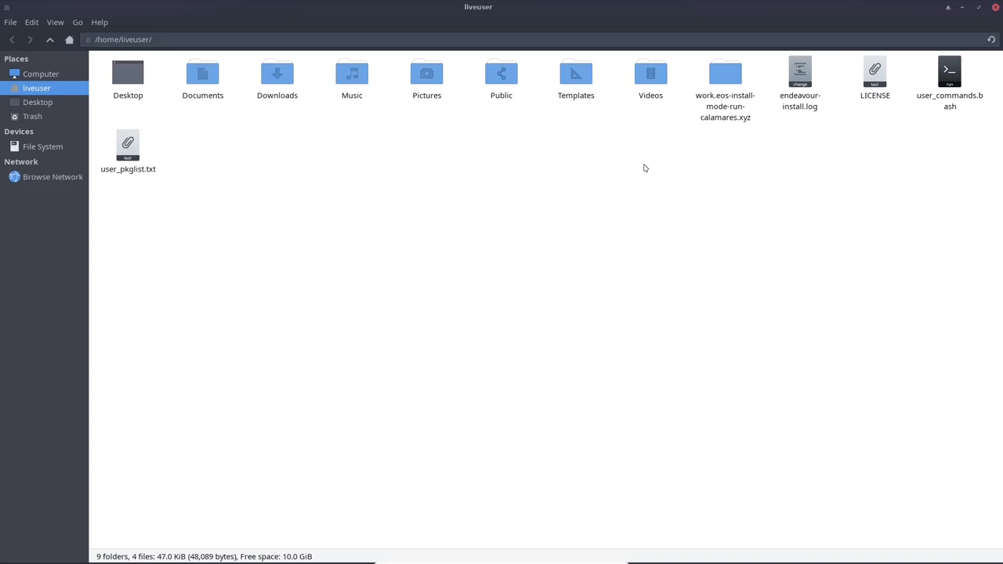
pyautogui.moveTo(11, 240)
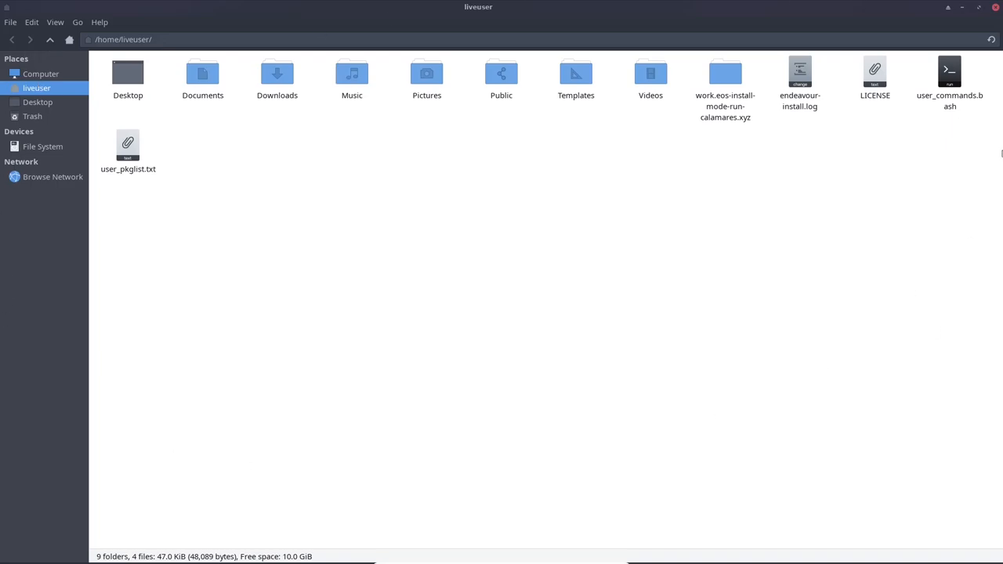
pyautogui.moveTo(482, 339)
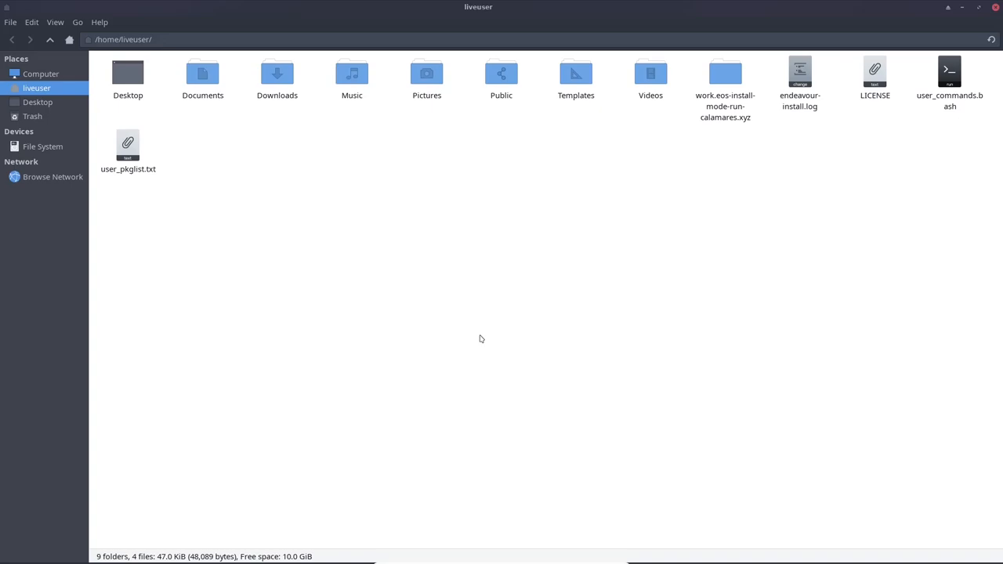
pyautogui.moveTo(481, 327)
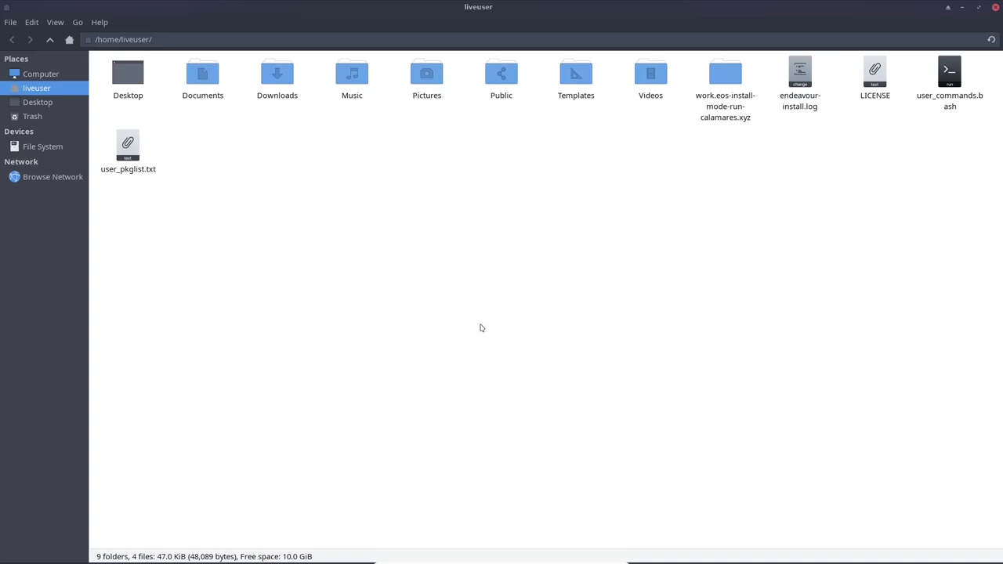
# Step: View Thunar's About dialog (version 4.16.10) via Help, then close it and the file manager
pyautogui.click(9, 22)
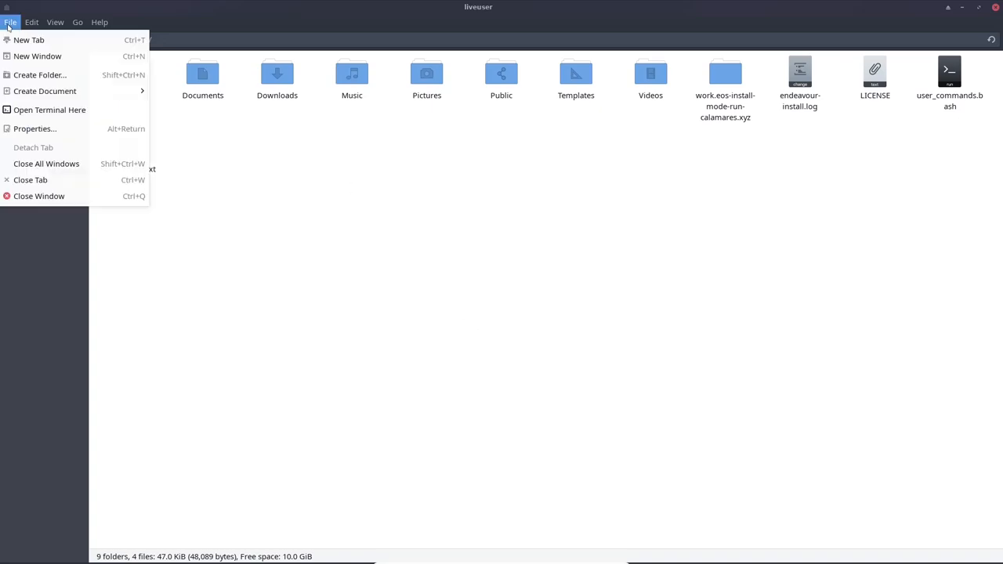
pyautogui.click(100, 22)
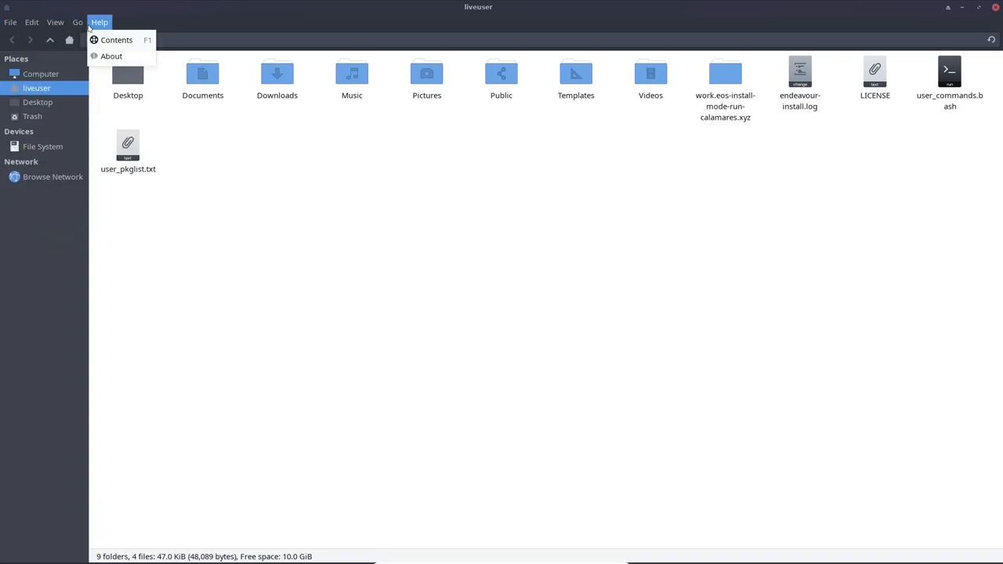
pyautogui.click(111, 56)
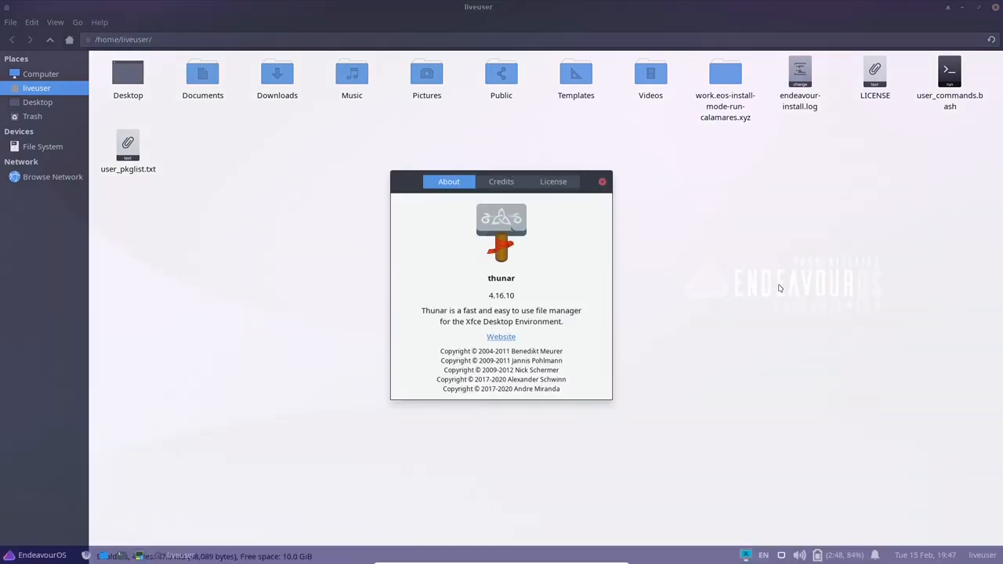
pyautogui.moveTo(799, 286)
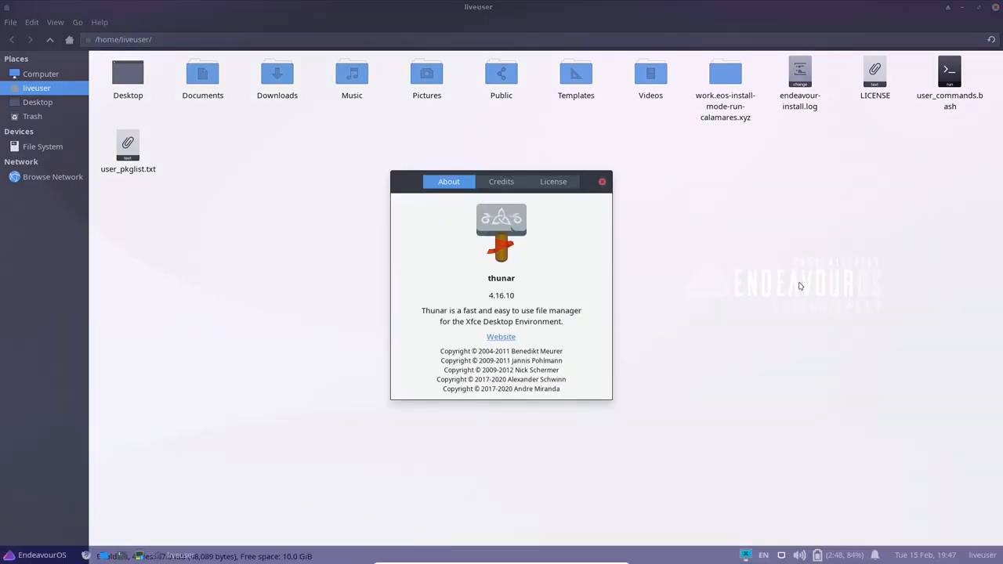
pyautogui.click(602, 182)
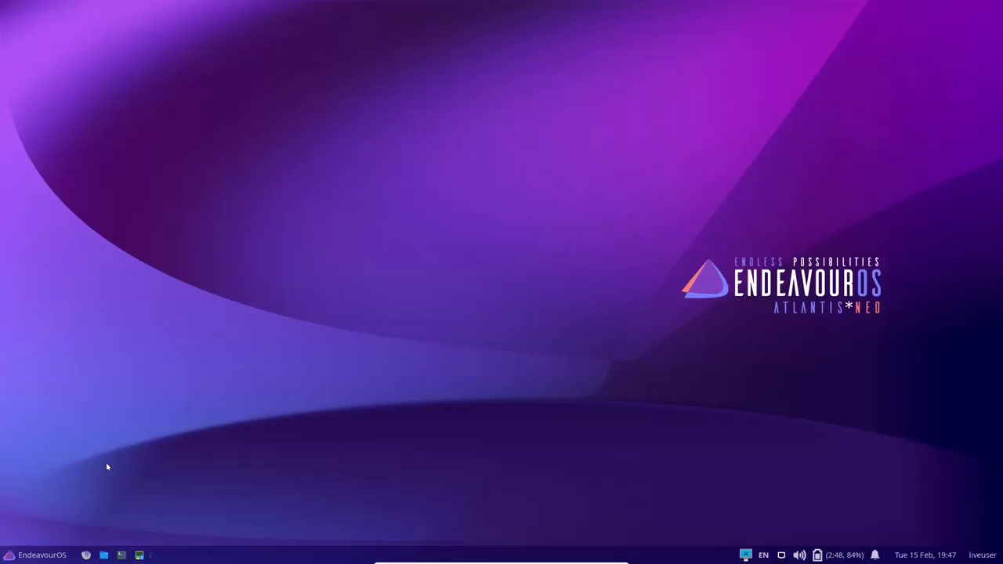
pyautogui.moveTo(86, 555)
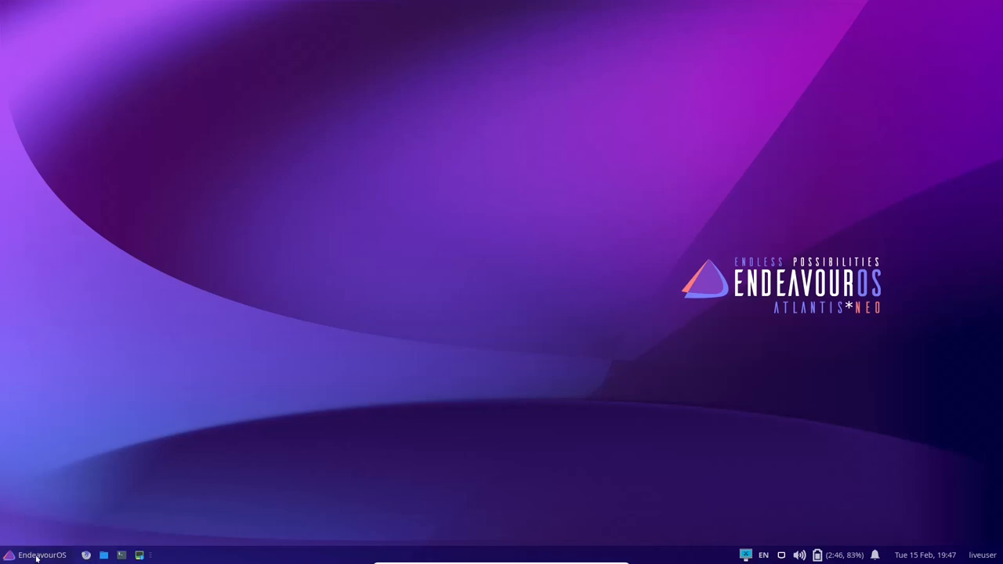
# Step: Browse the Whisker menu's Accessories, Graphics, Internet and Multimedia categories
pyautogui.click(35, 555)
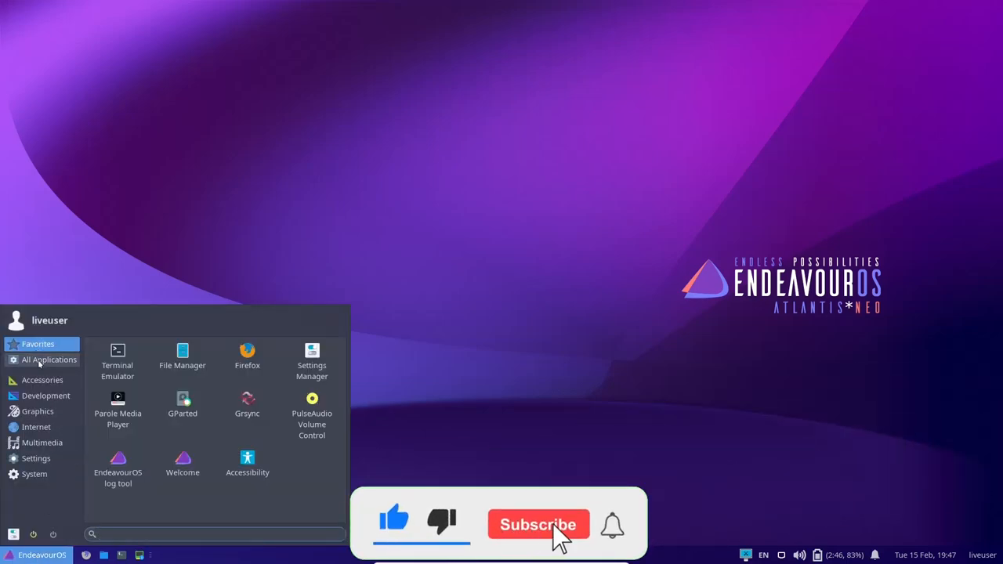
pyautogui.click(42, 380)
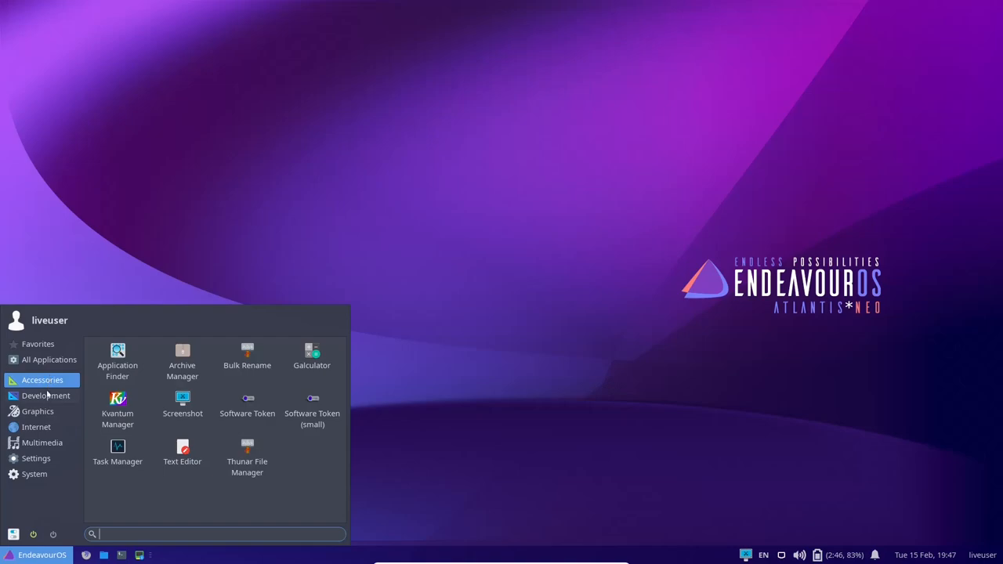
pyautogui.click(45, 396)
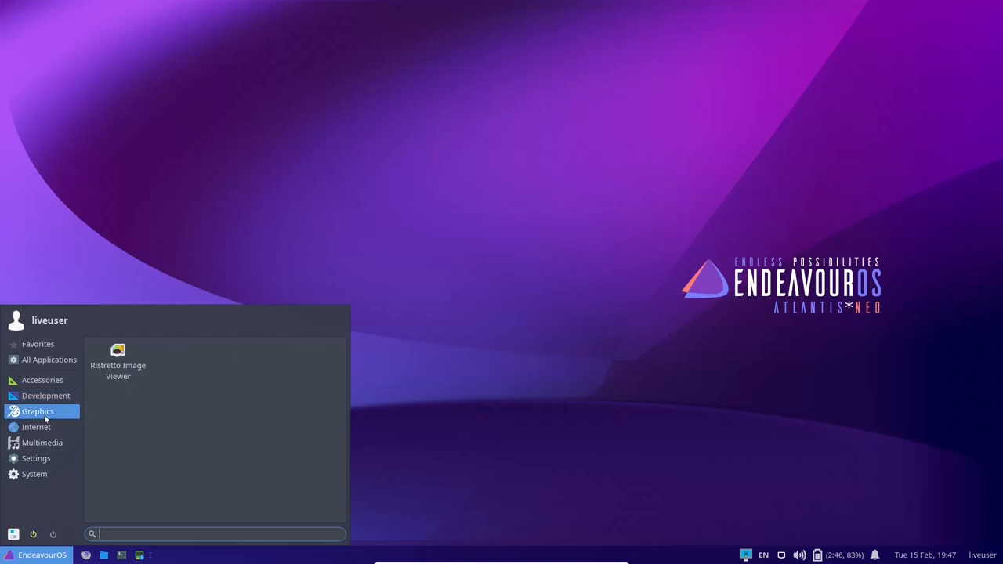
pyautogui.moveTo(36, 426)
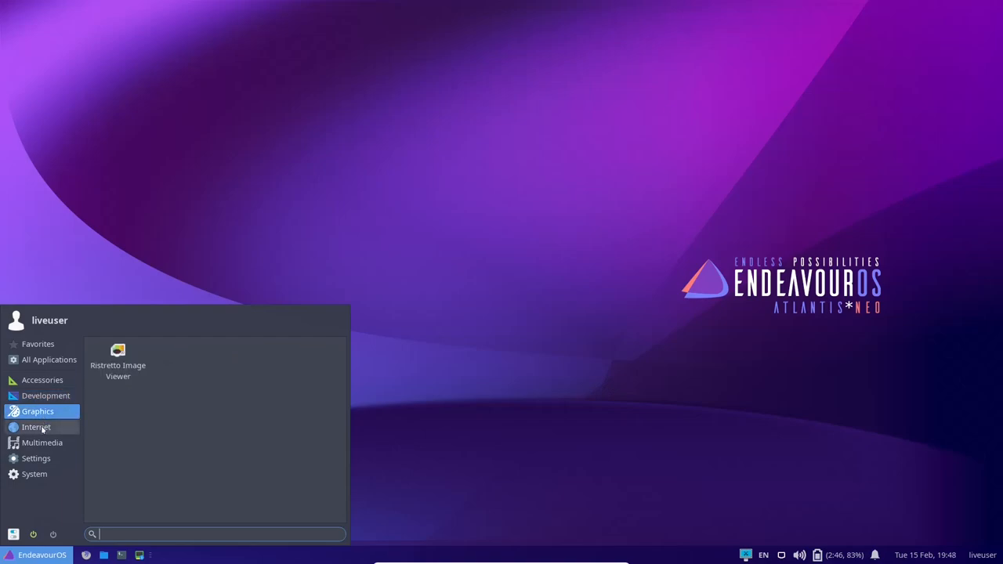
pyautogui.click(36, 427)
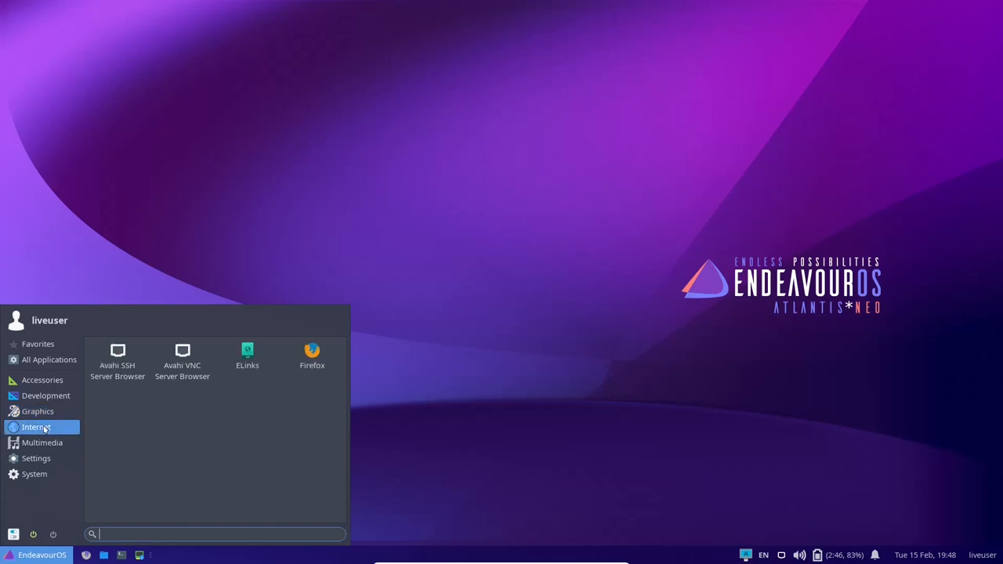
pyautogui.moveTo(42, 442)
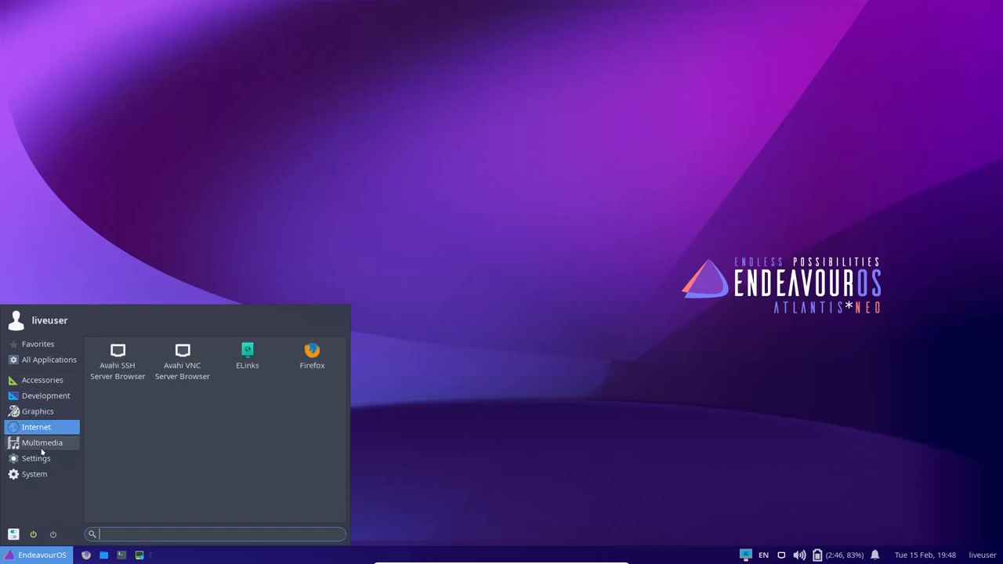
pyautogui.click(43, 442)
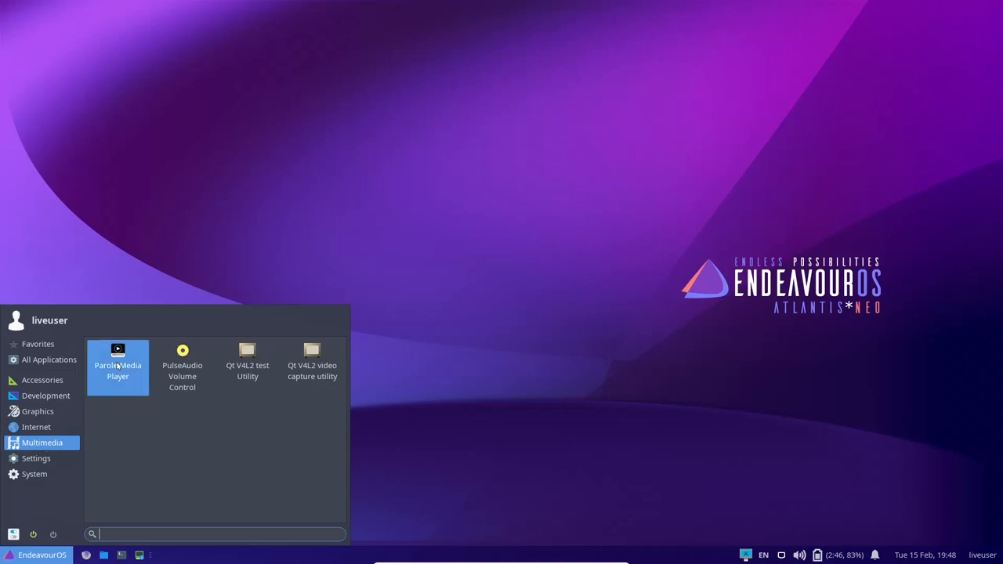
pyautogui.moveTo(163, 392)
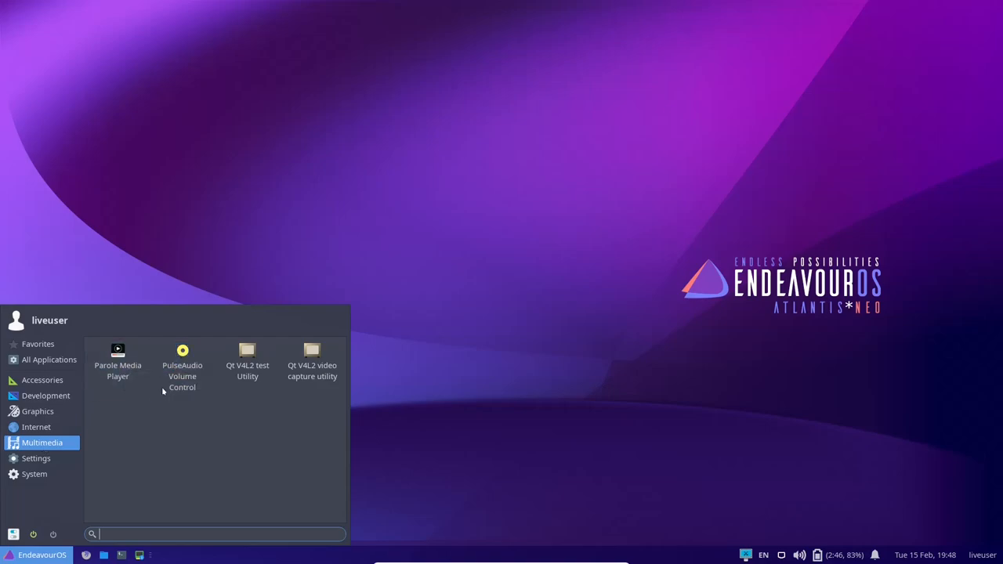
# Step: Show the Settings category and scroll down to Window Manager, Workspaces and Xfce Terminal Settings
pyautogui.click(36, 458)
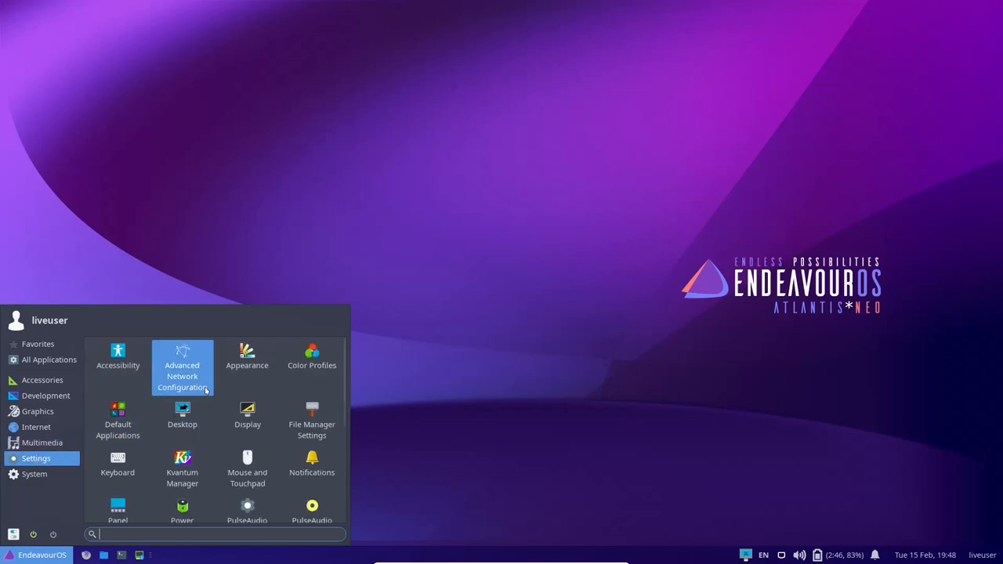
pyautogui.moveTo(312, 365)
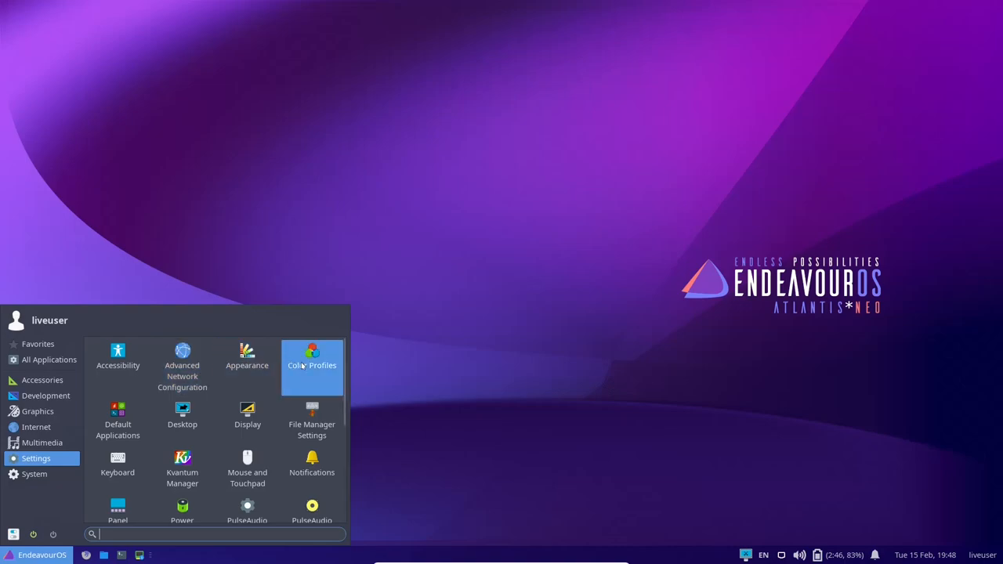
pyautogui.scroll(-3)
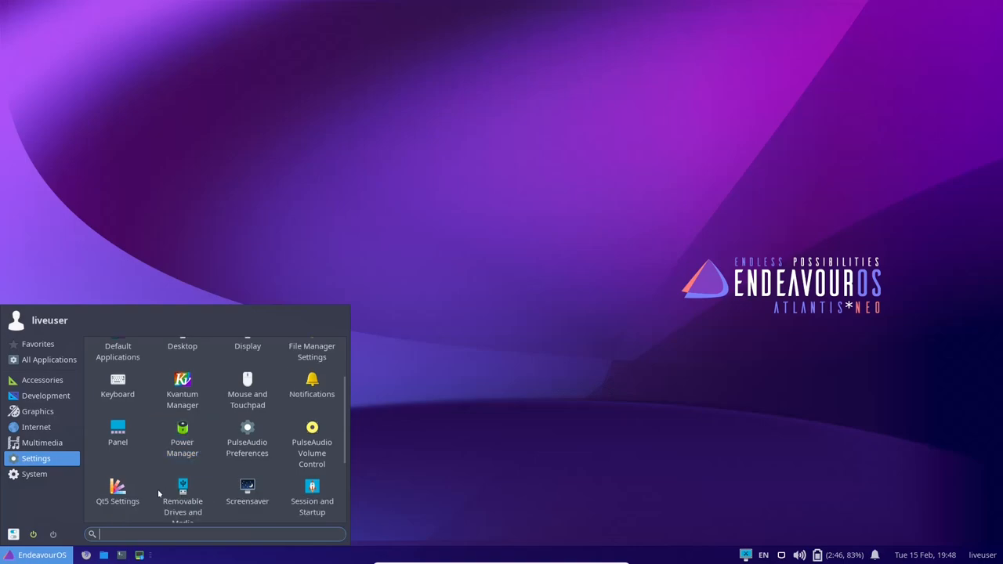
pyautogui.moveTo(312, 489)
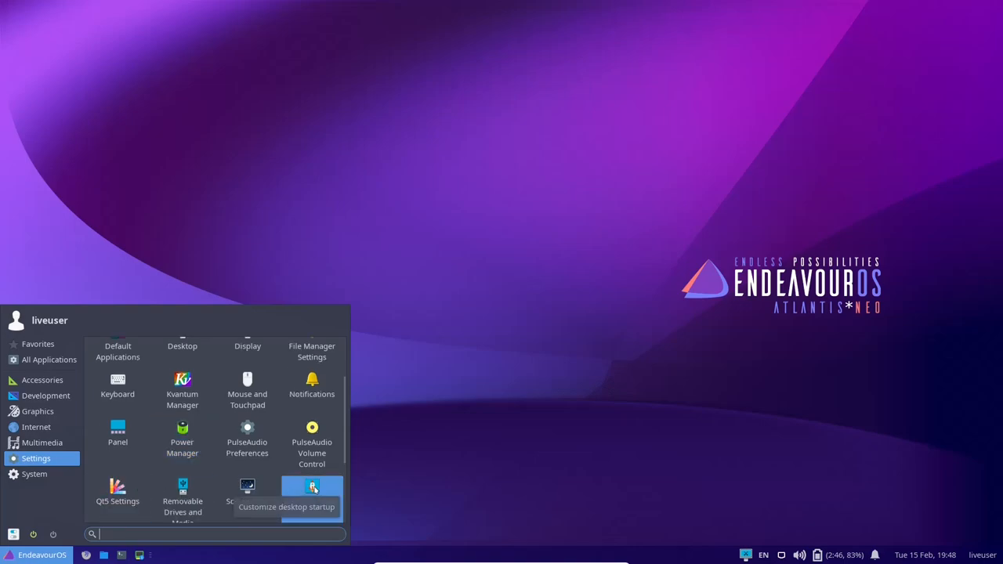
pyautogui.scroll(-3)
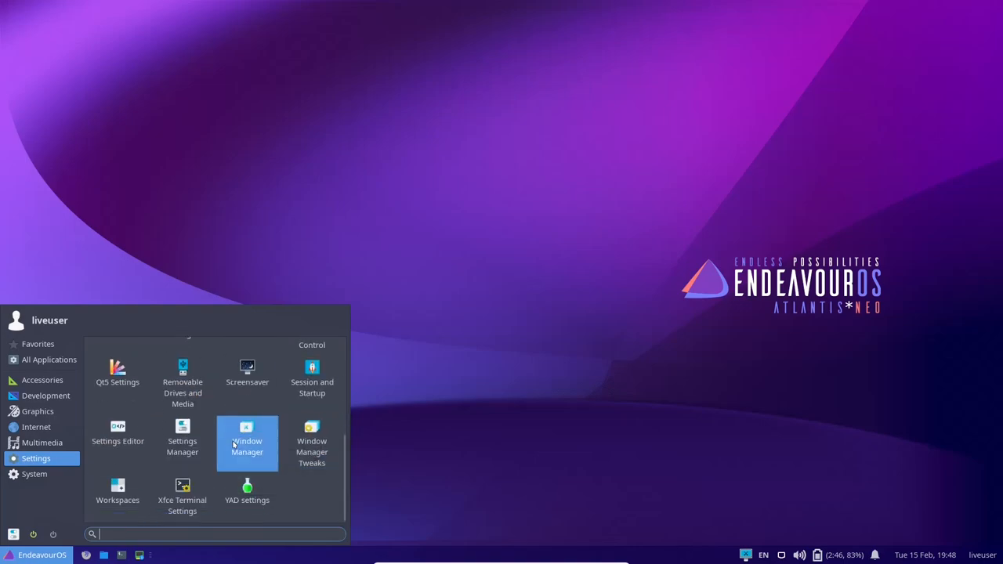
pyautogui.moveTo(35, 474)
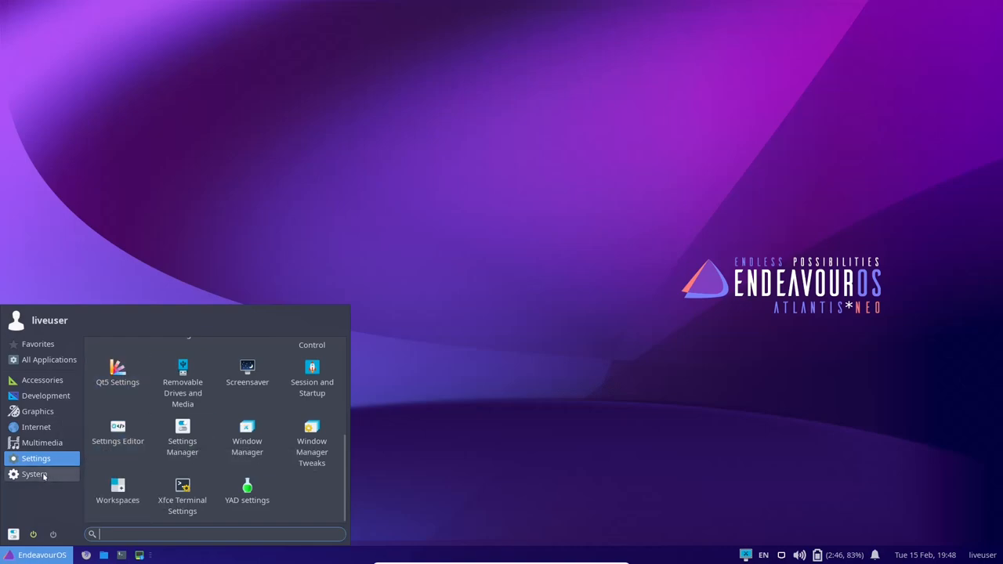
# Step: Show the System category listing GParted, Task Manager, Thunar and Xfce Terminal
pyautogui.click(34, 473)
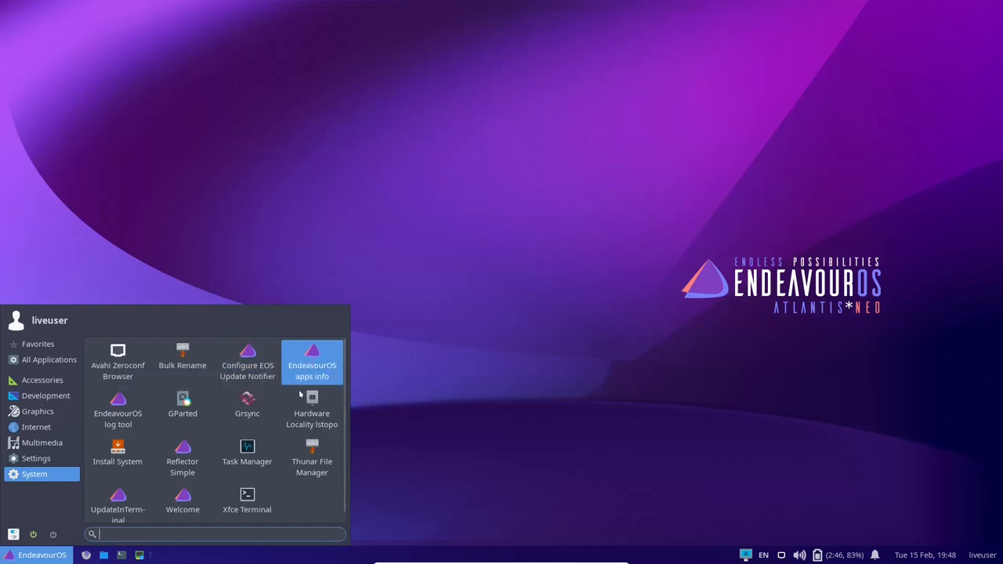
pyautogui.moveTo(117, 407)
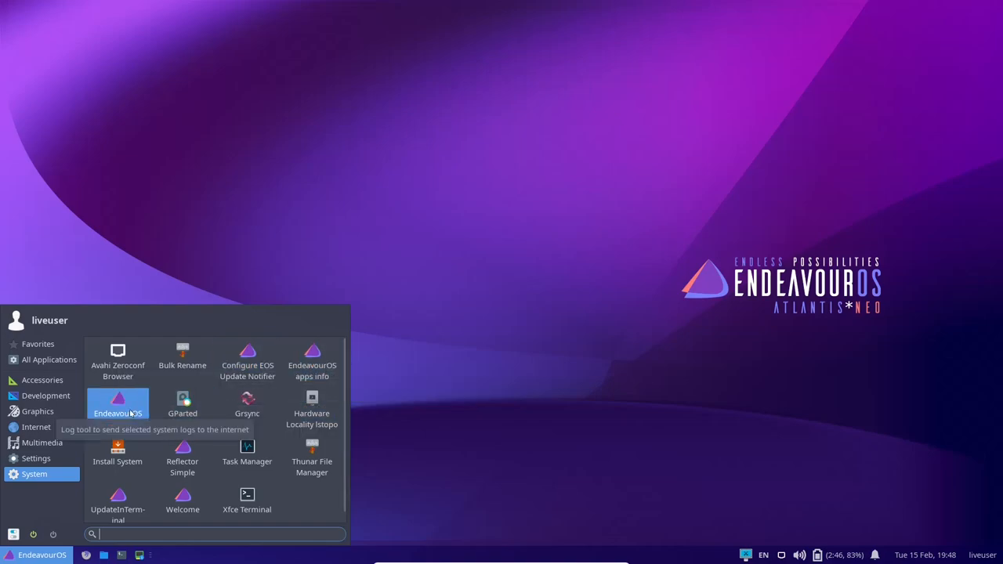
pyautogui.moveTo(248, 402)
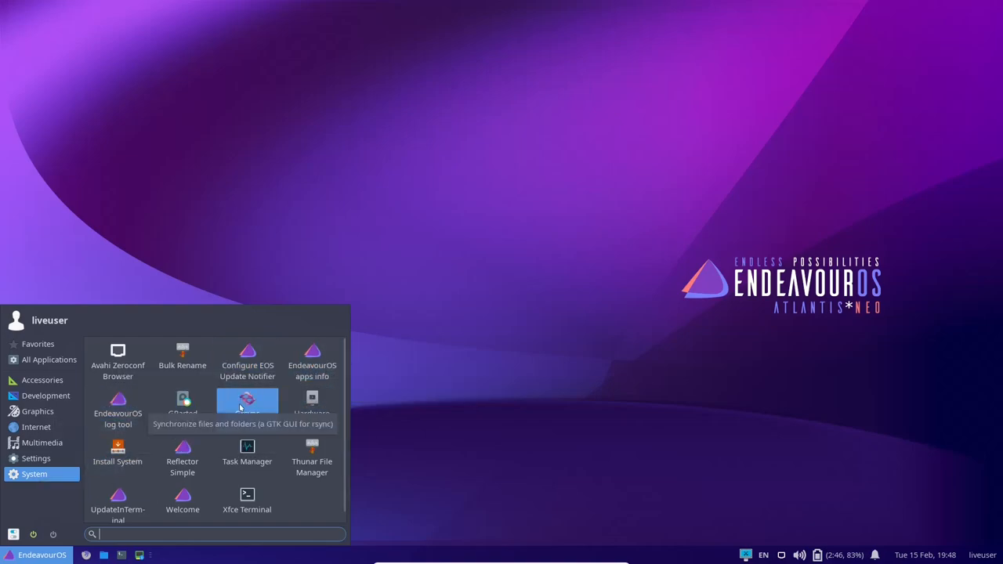
pyautogui.moveTo(118, 502)
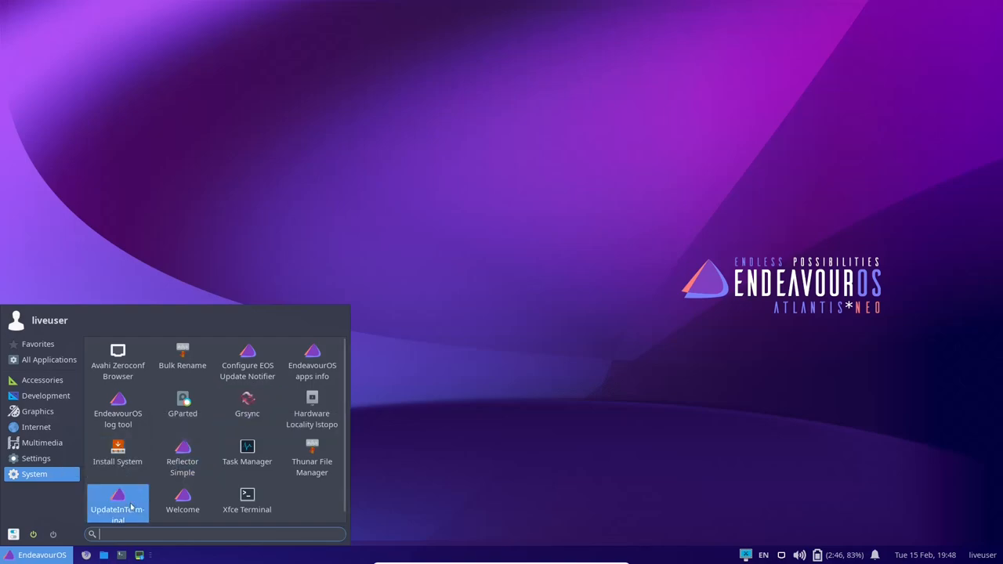
pyautogui.moveTo(182, 499)
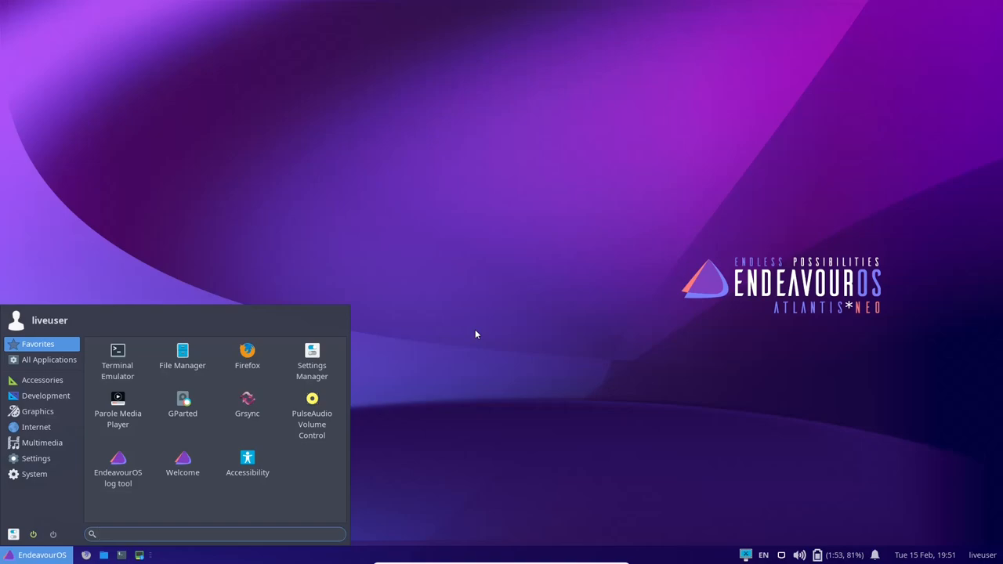
# Step: Dismiss the Whisker menu by clicking the desktop, leaving only wallpaper and panel
pyautogui.click(211, 533)
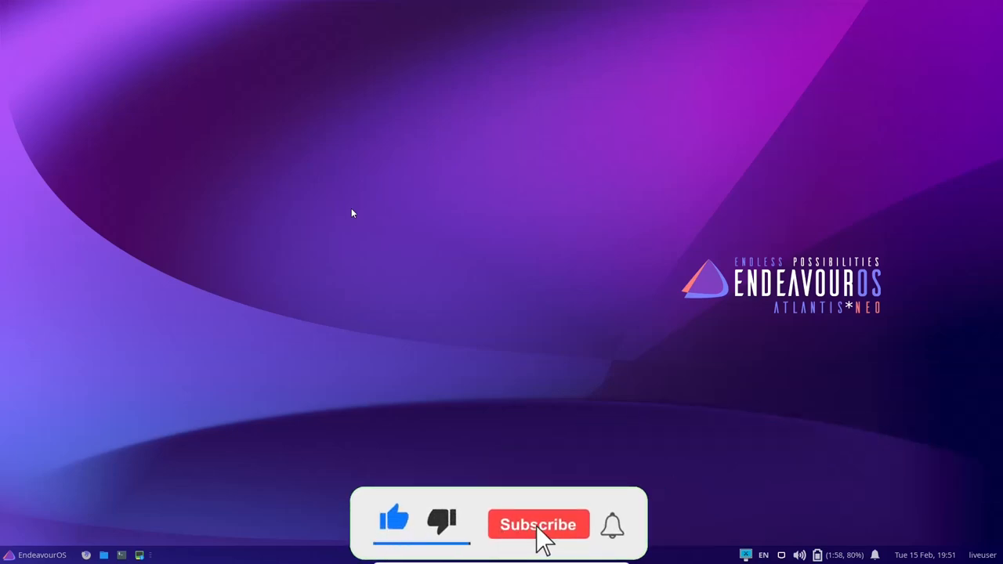
pyautogui.click(538, 524)
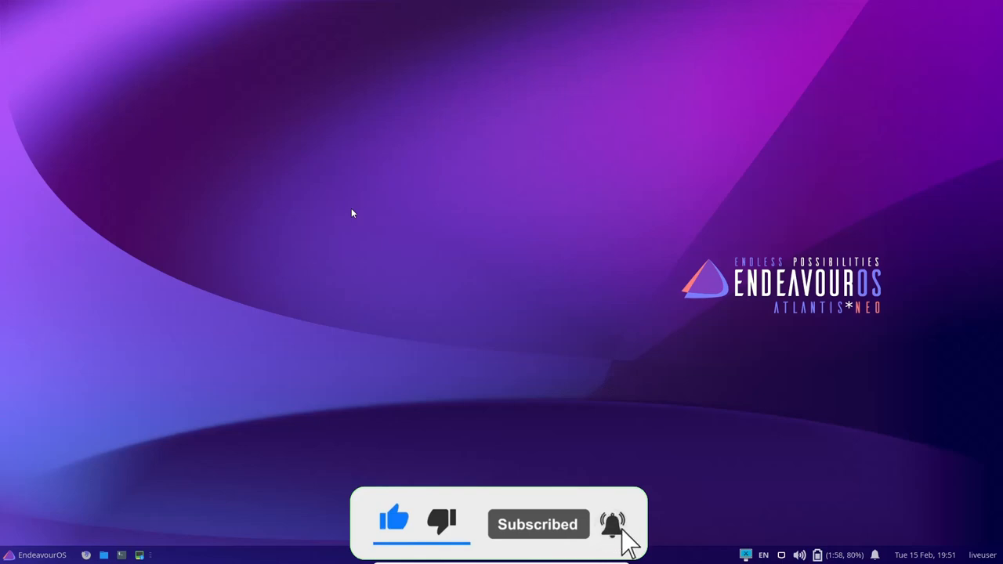